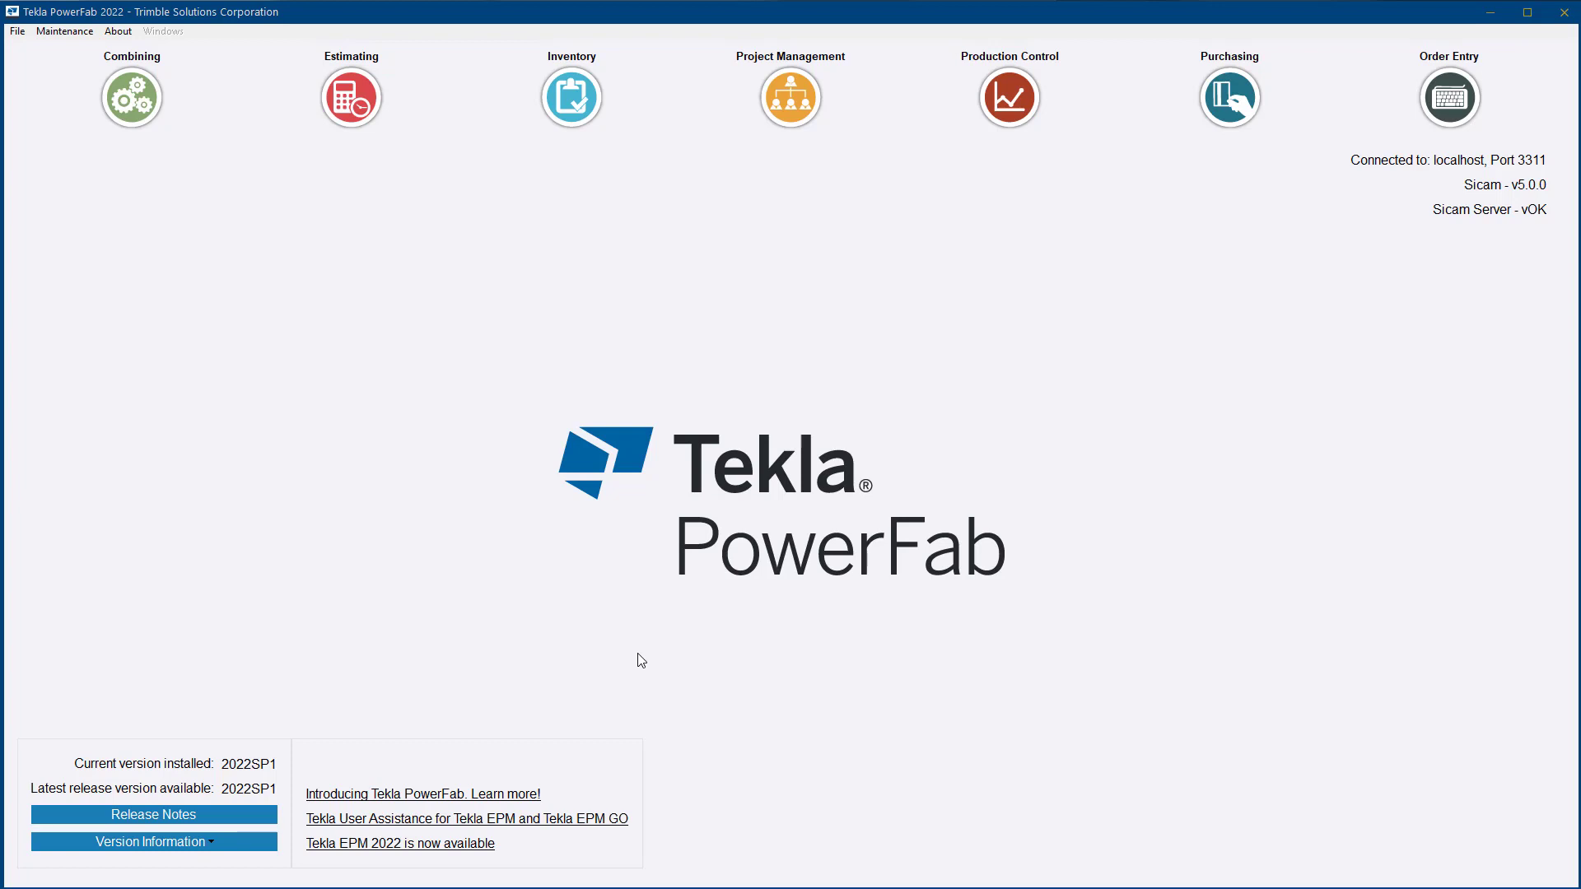
pyautogui.moveTo(520, 475)
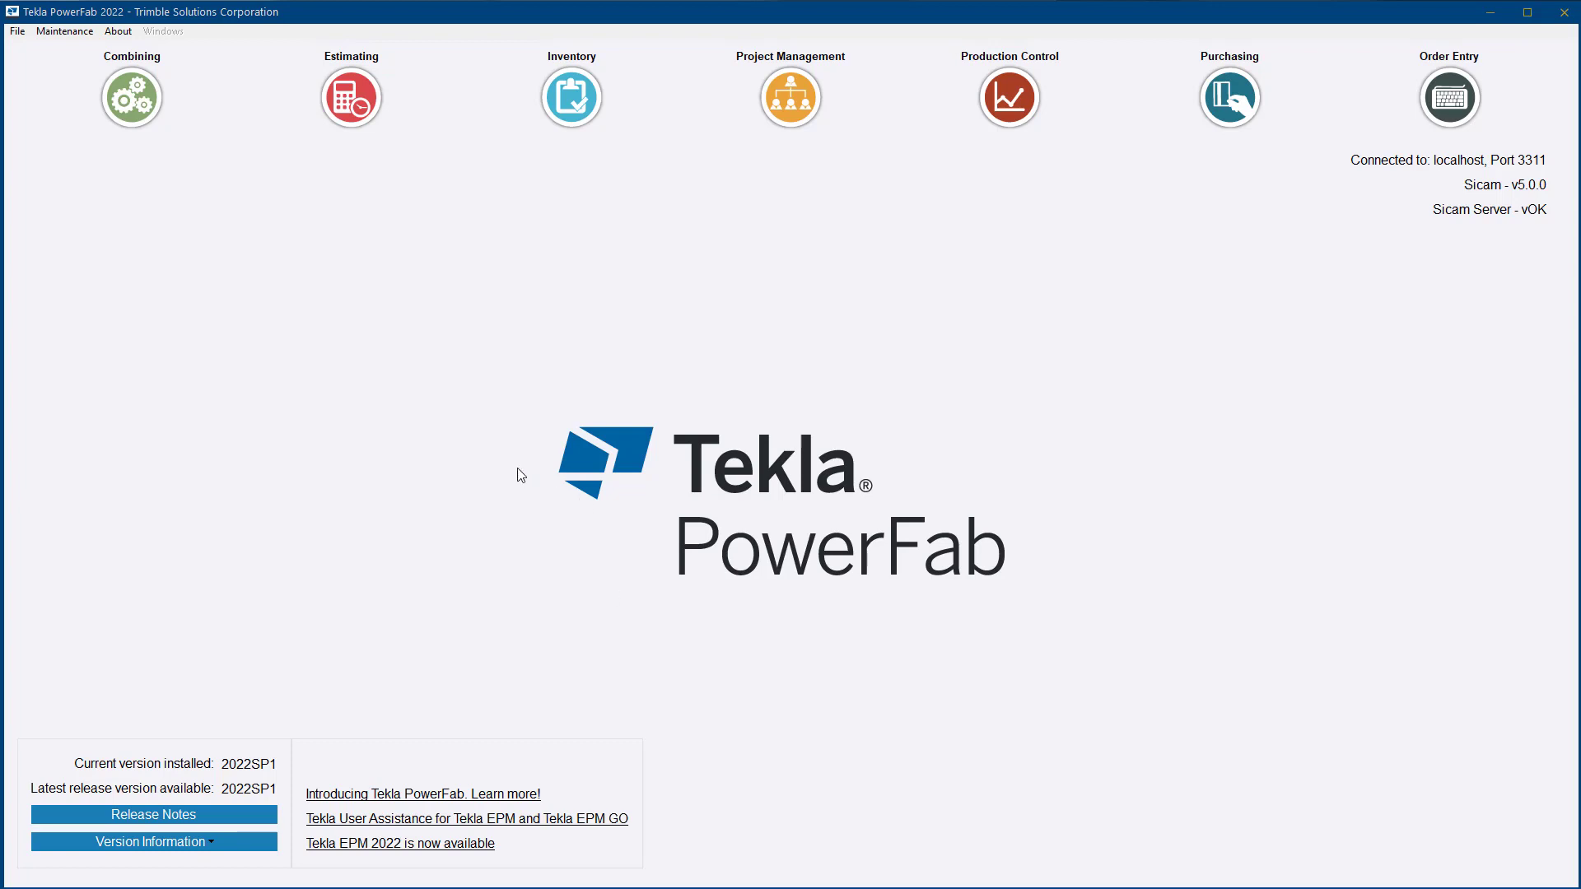
pyautogui.moveTo(73, 158)
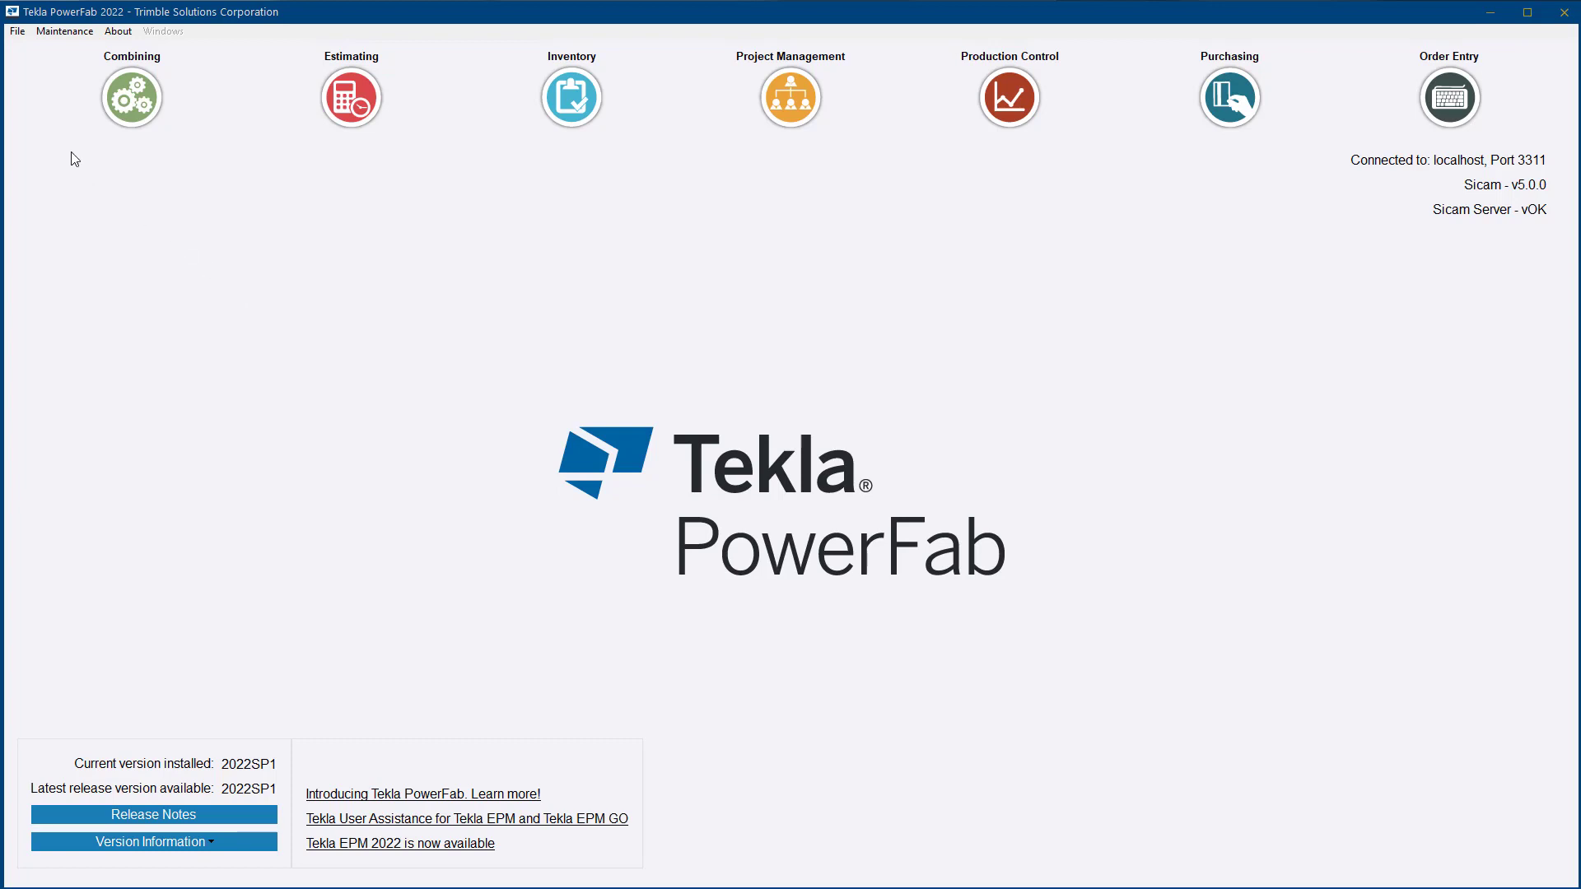
# Show the External Users list in the Administration window via File > Administration
pyautogui.click(13, 32)
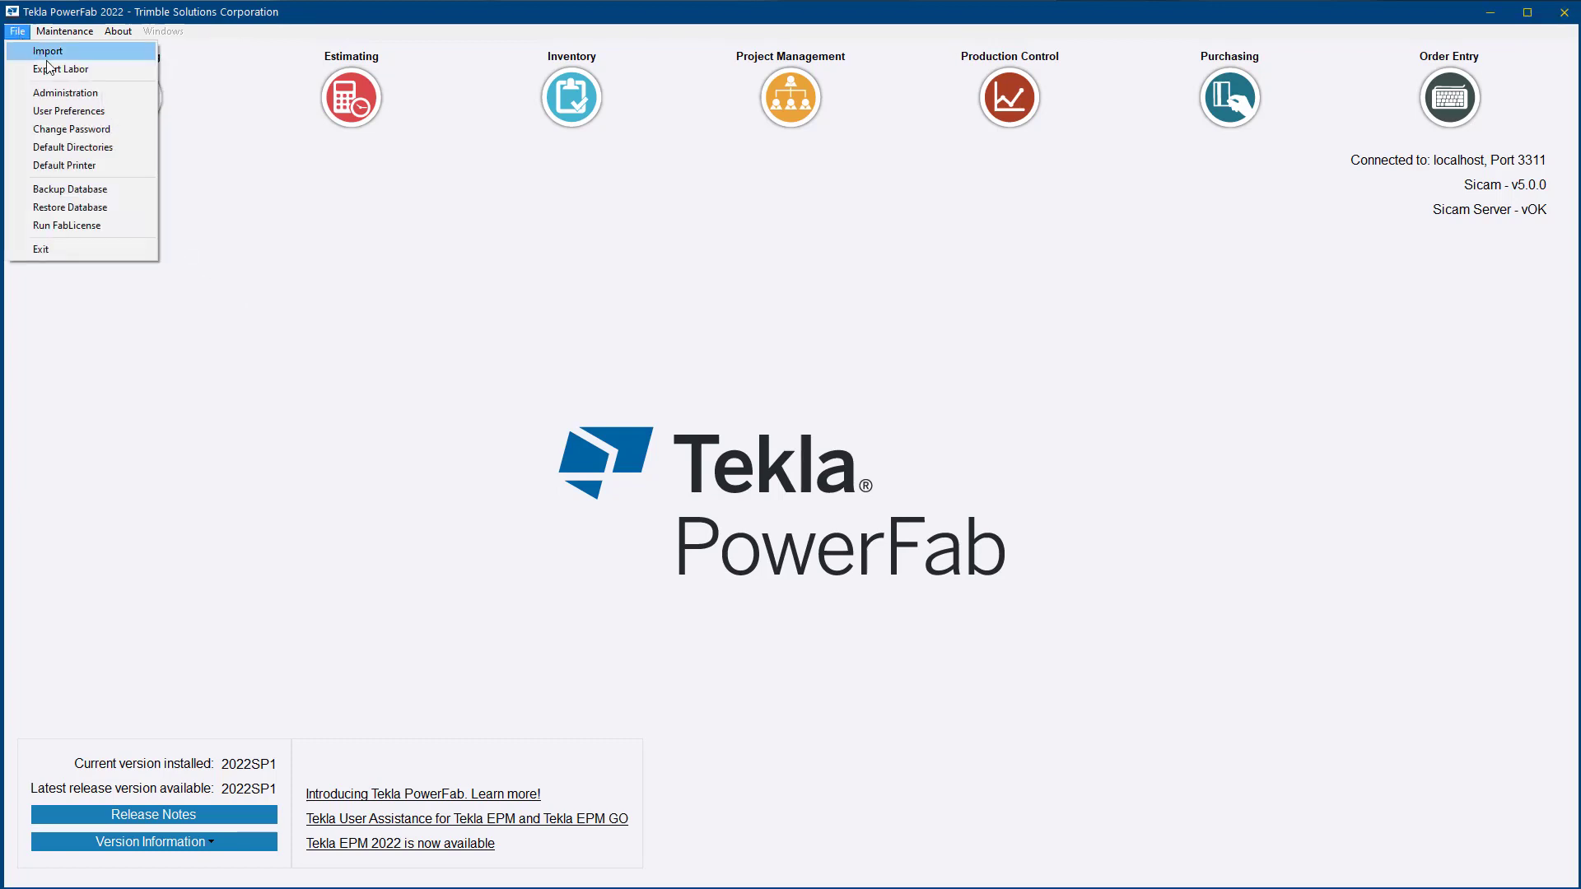
pyautogui.click(74, 92)
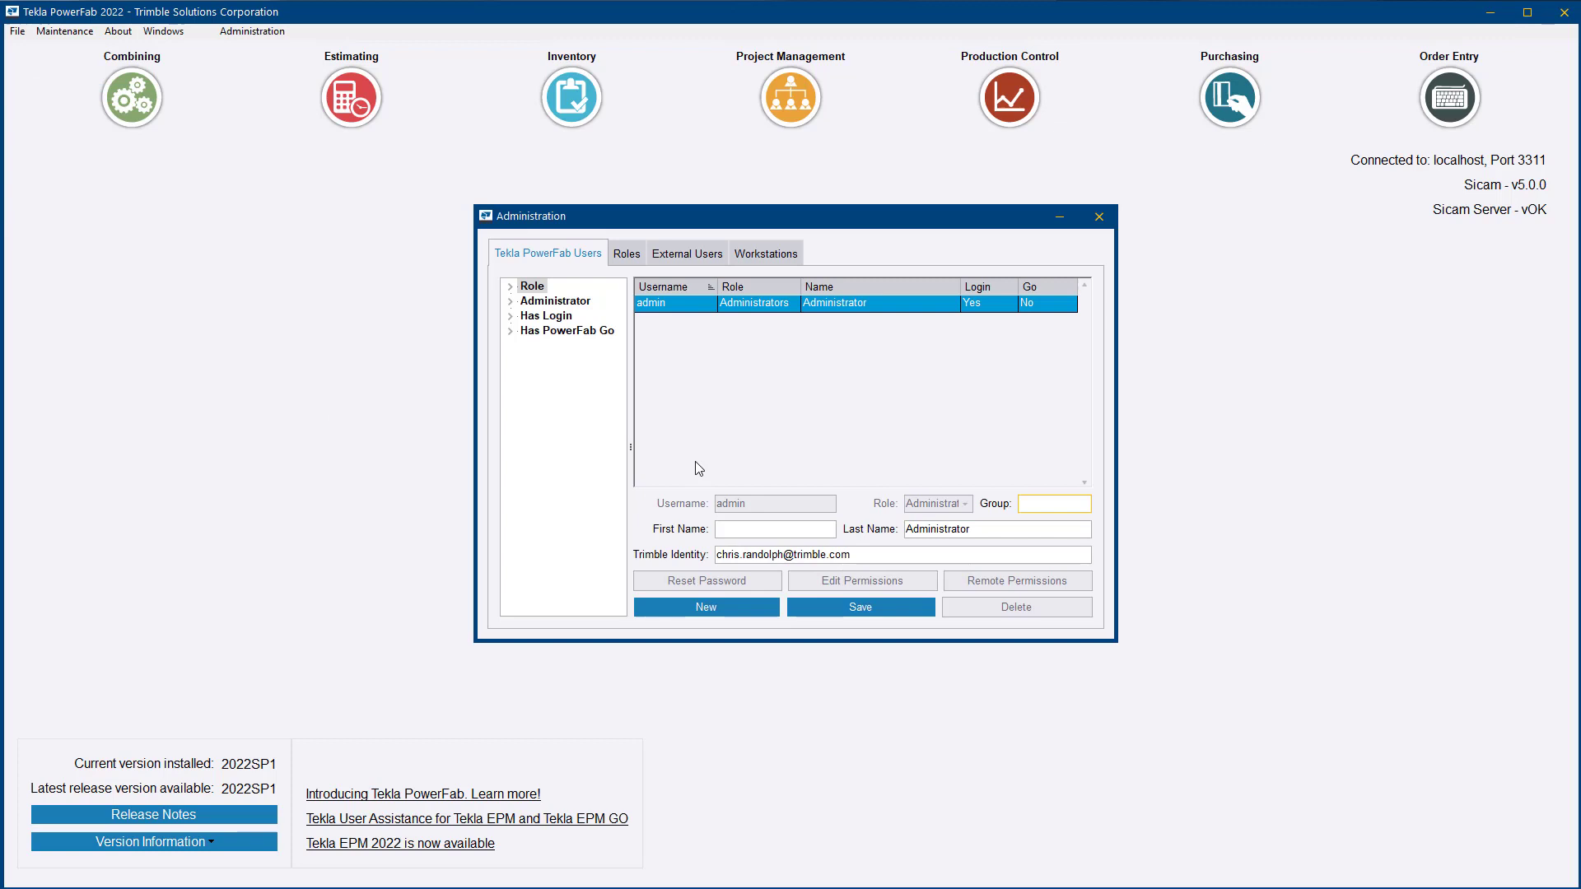
pyautogui.click(687, 253)
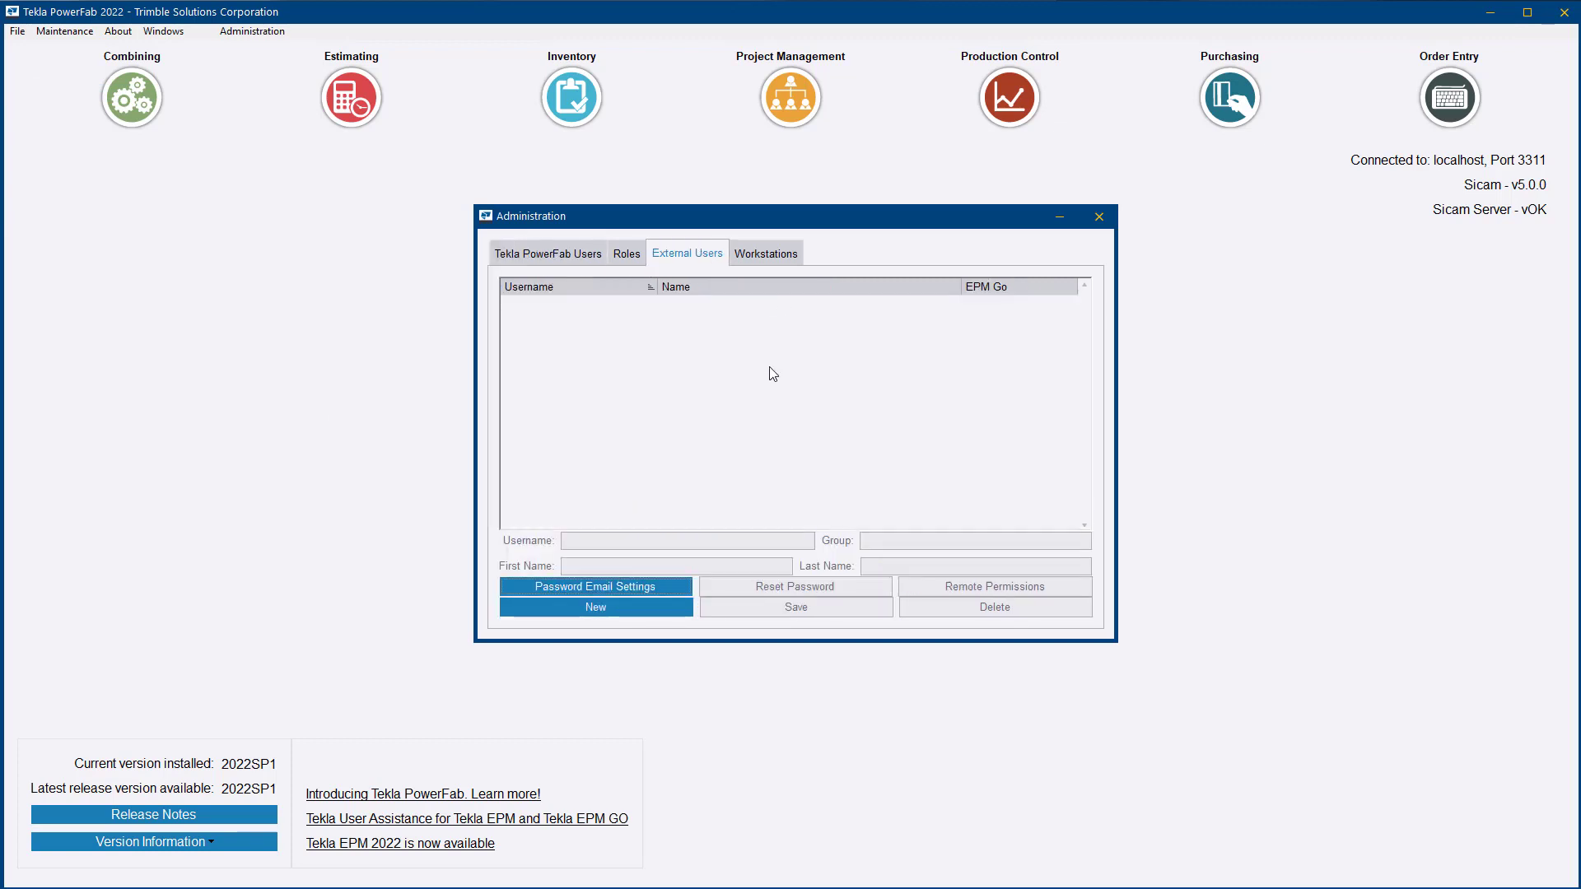
# Add a new external user XU with first name eXternal and last name User
pyautogui.click(594, 606)
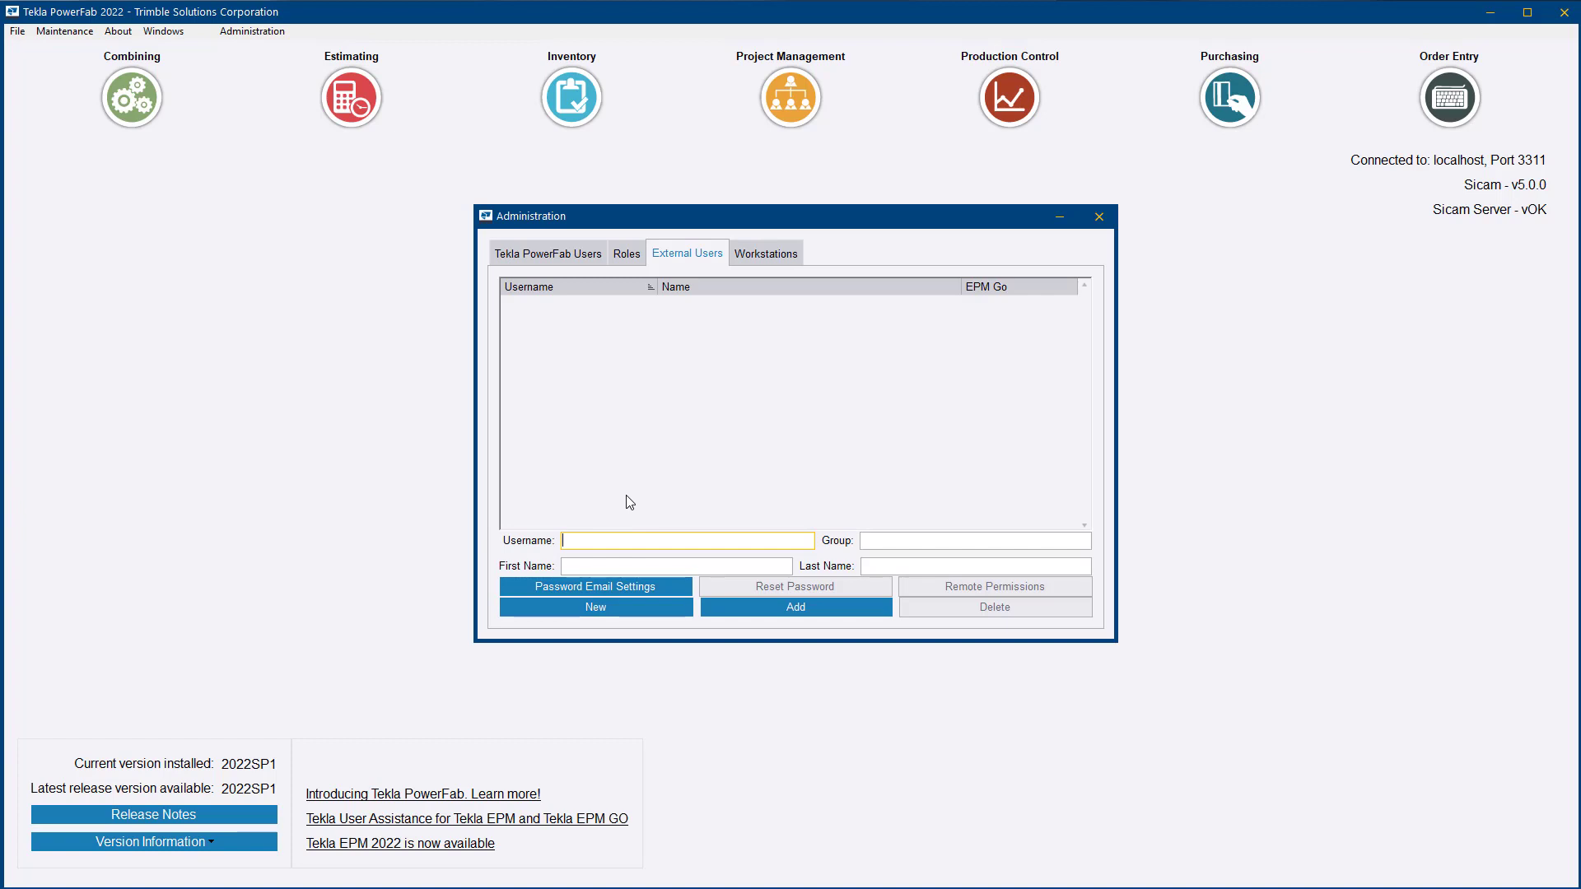
pyautogui.write('XU')
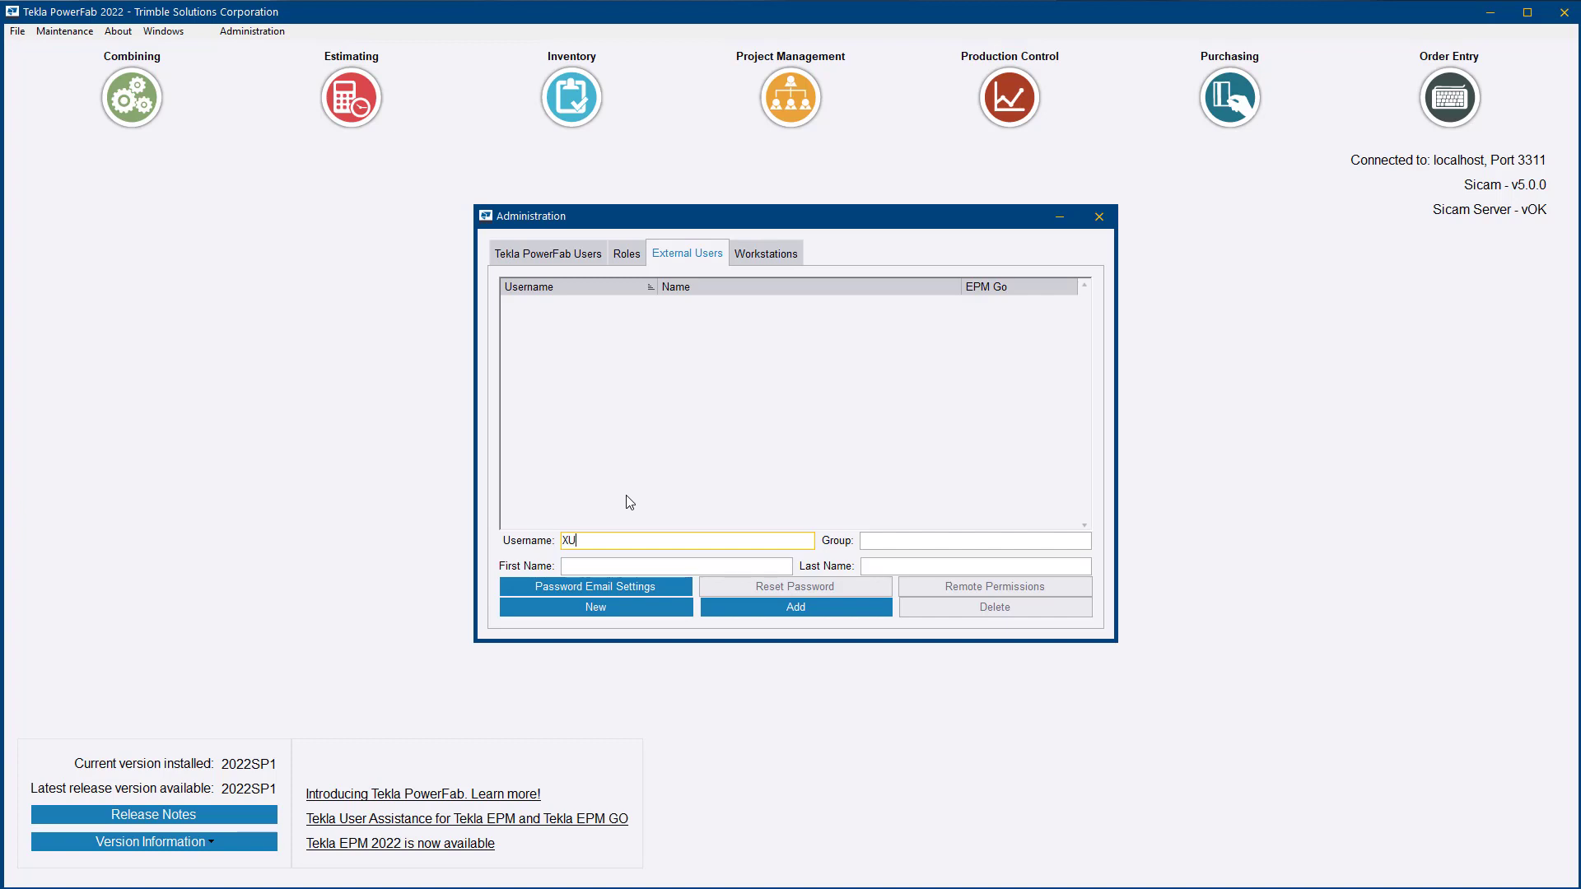
pyautogui.click(676, 567)
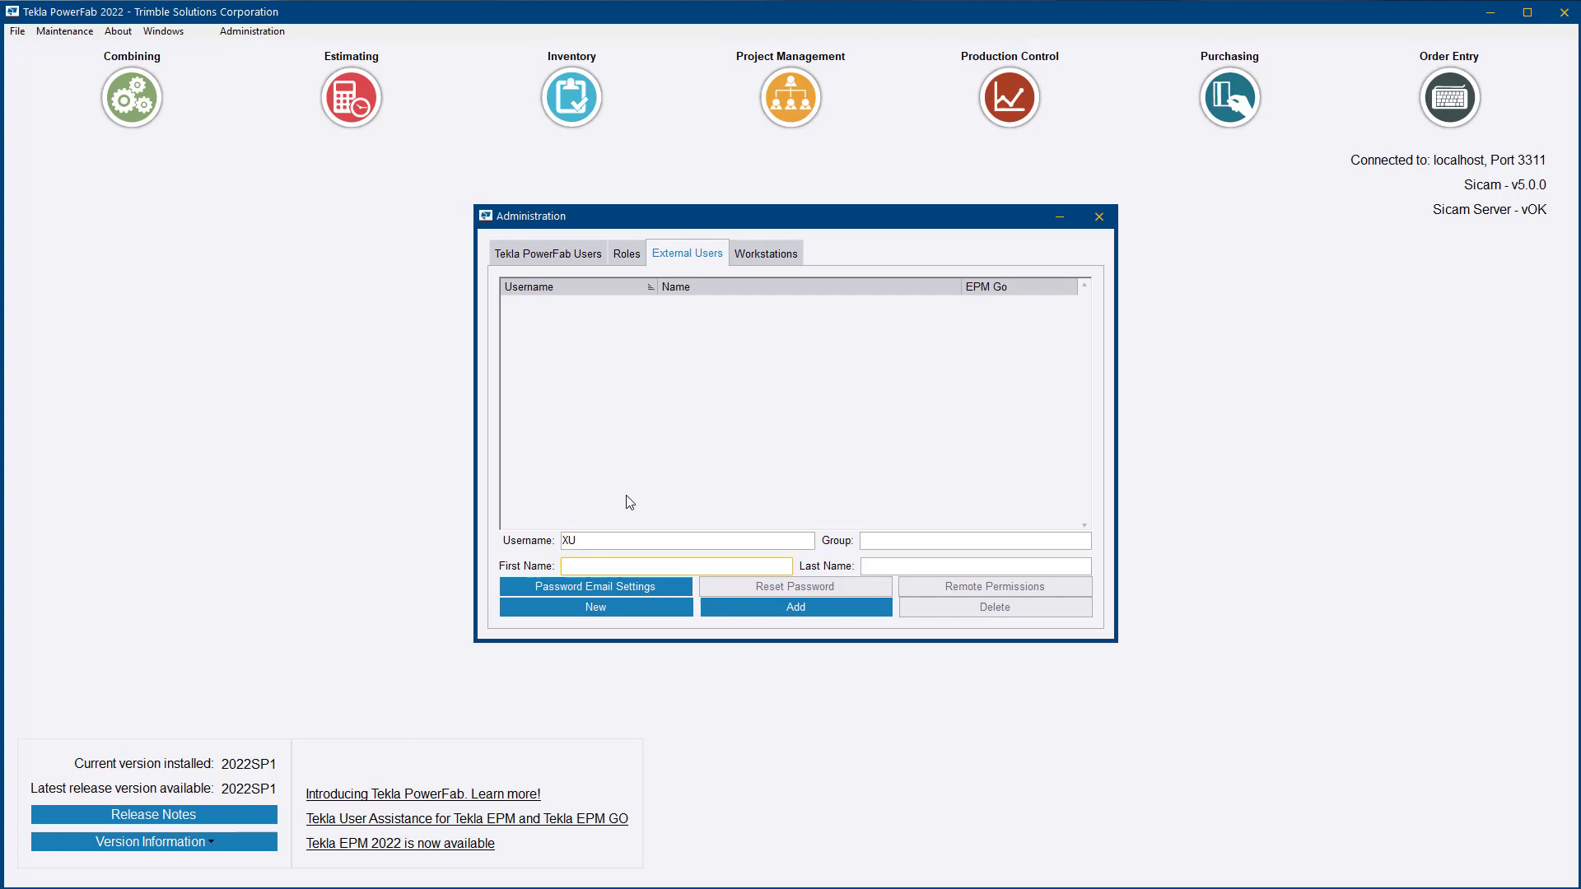
pyautogui.write('eXterna')
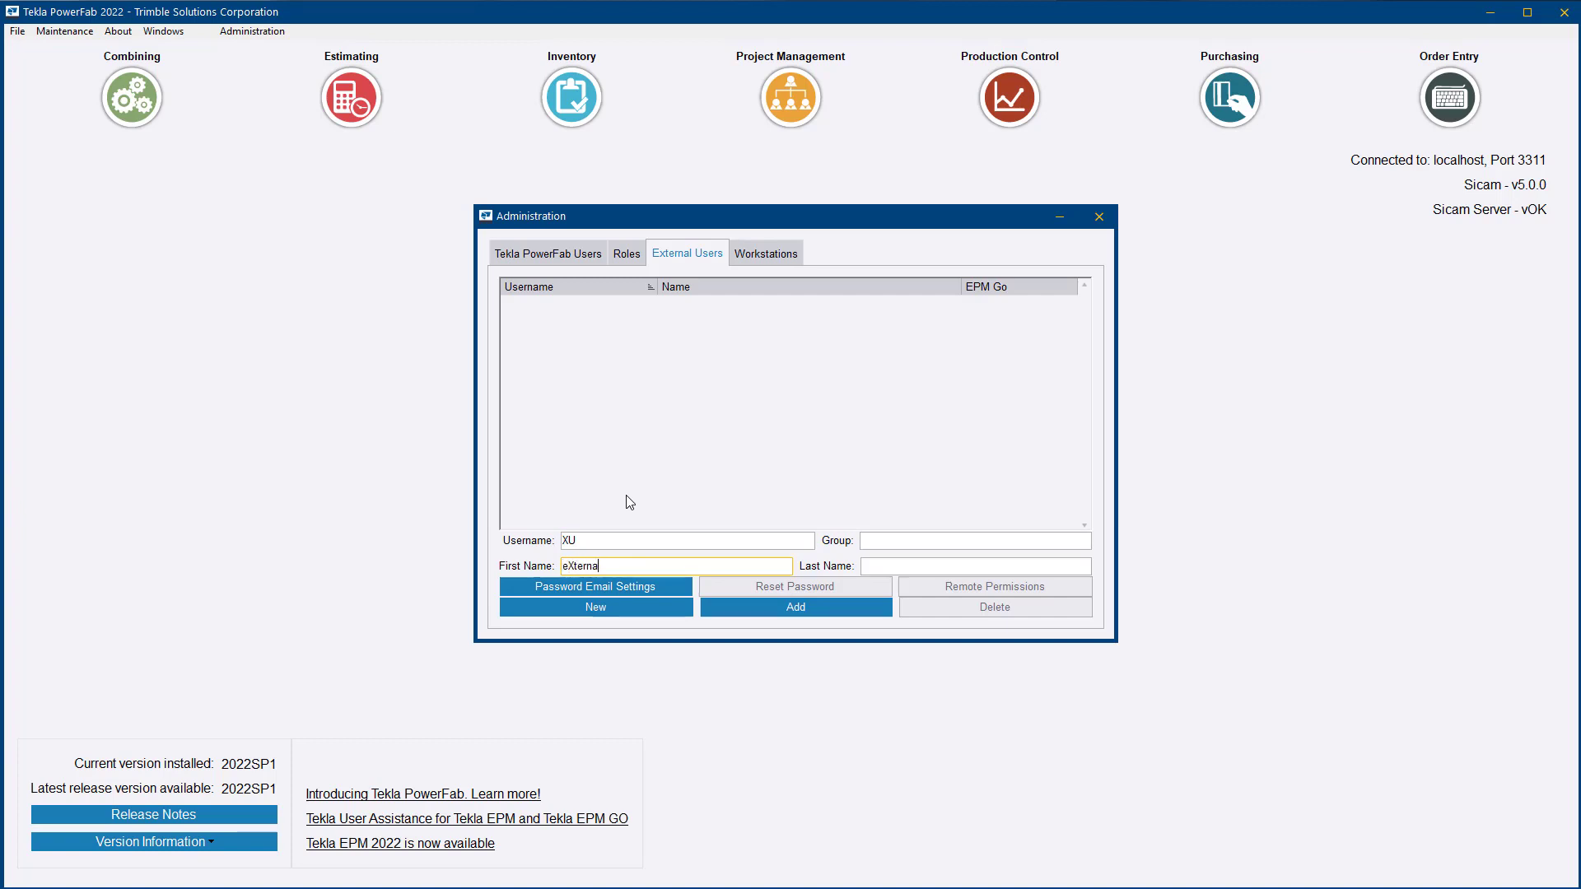
pyautogui.write('User')
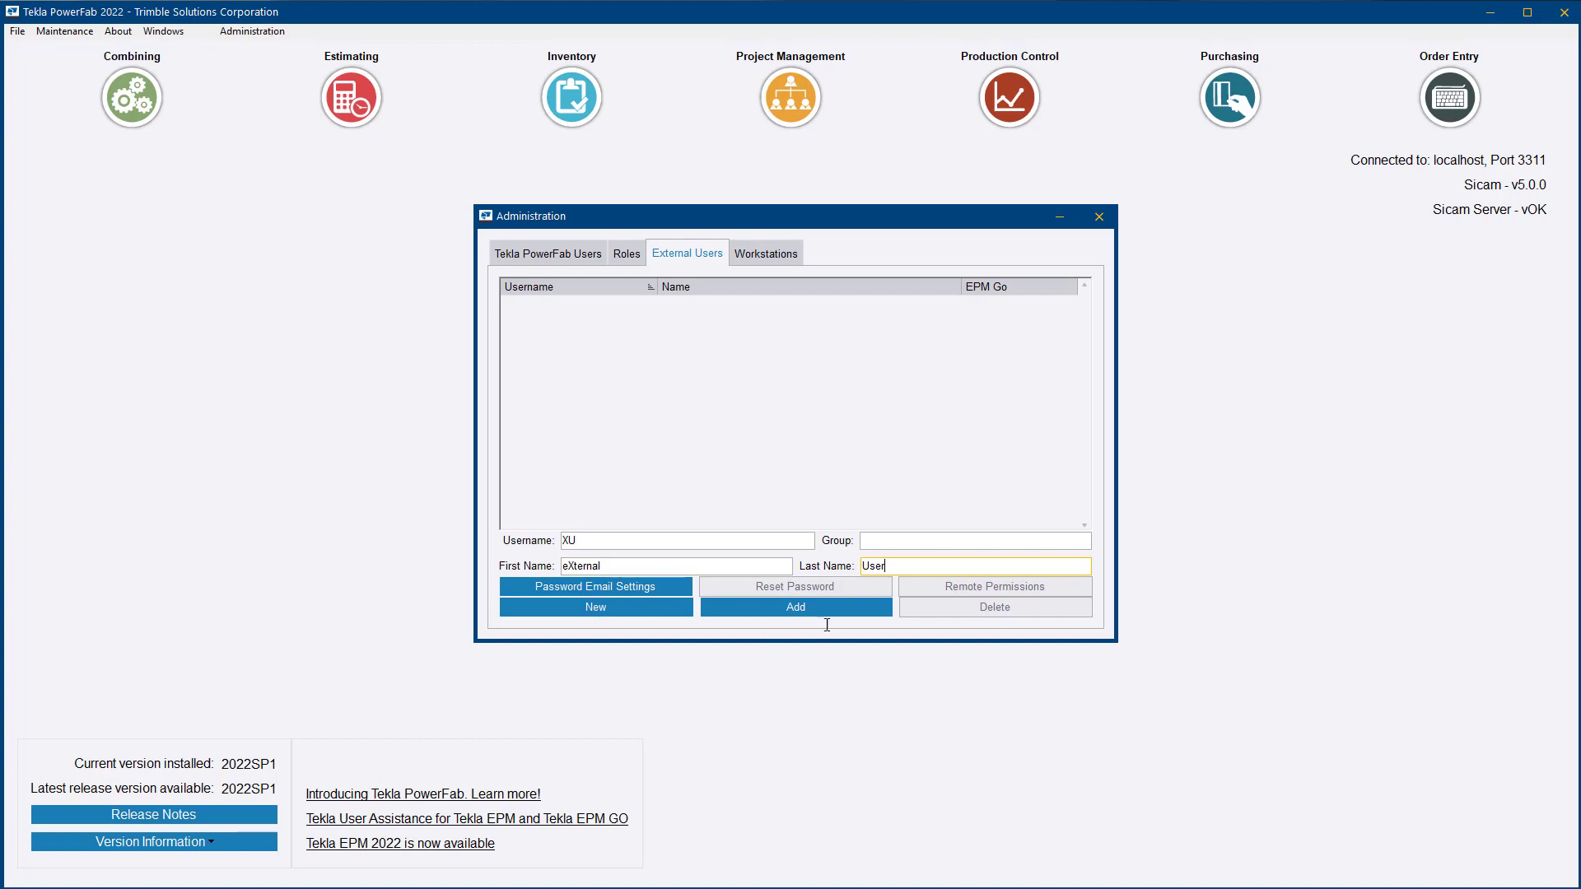
pyautogui.click(797, 606)
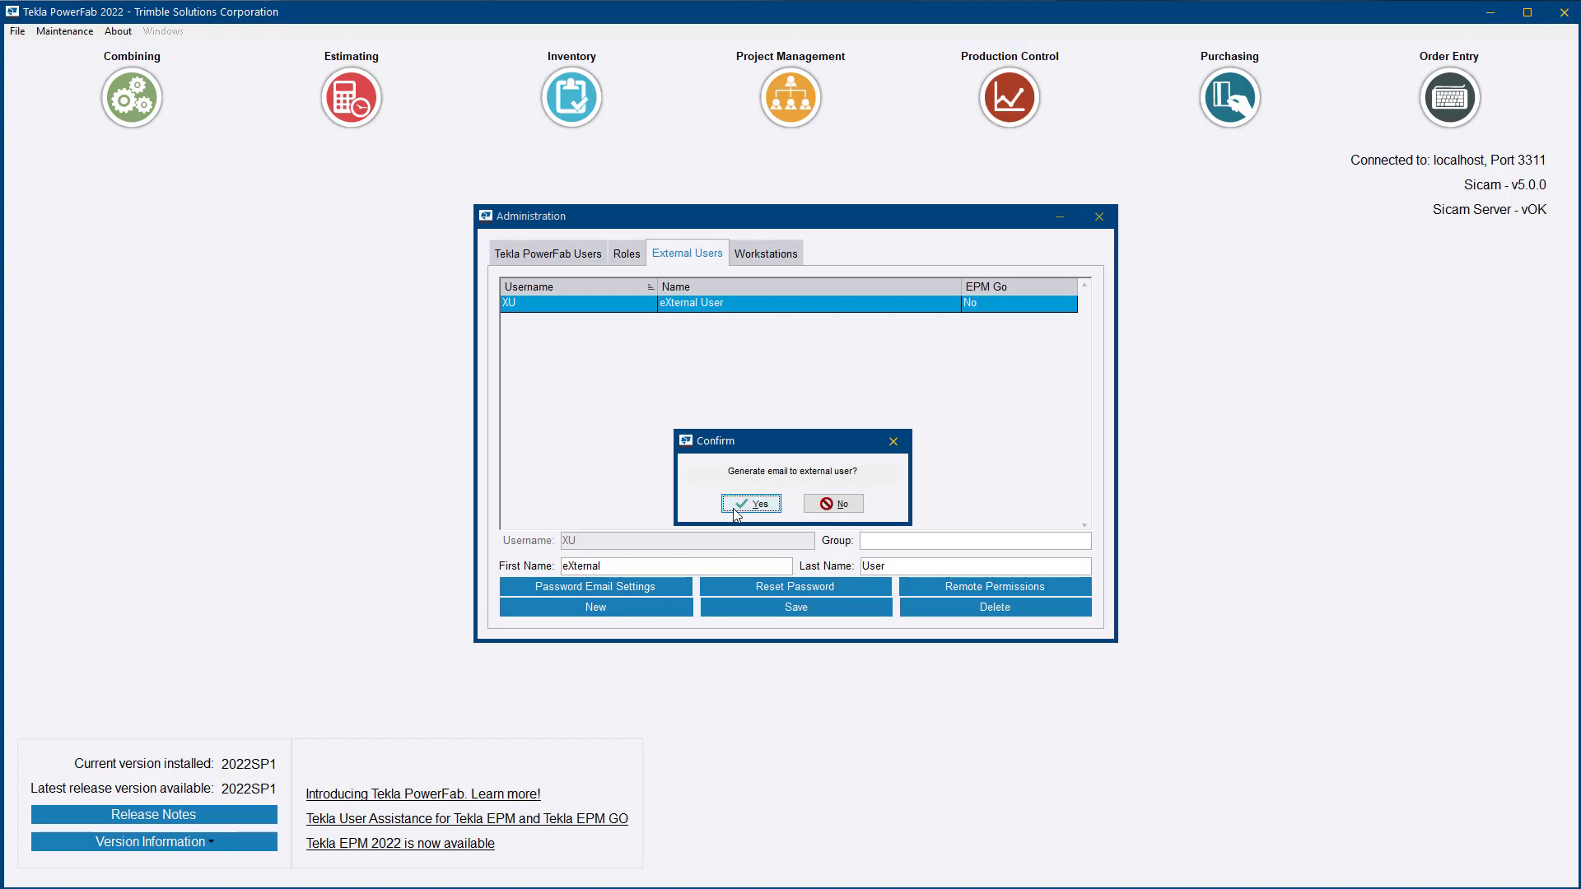
pyautogui.moveTo(844, 507)
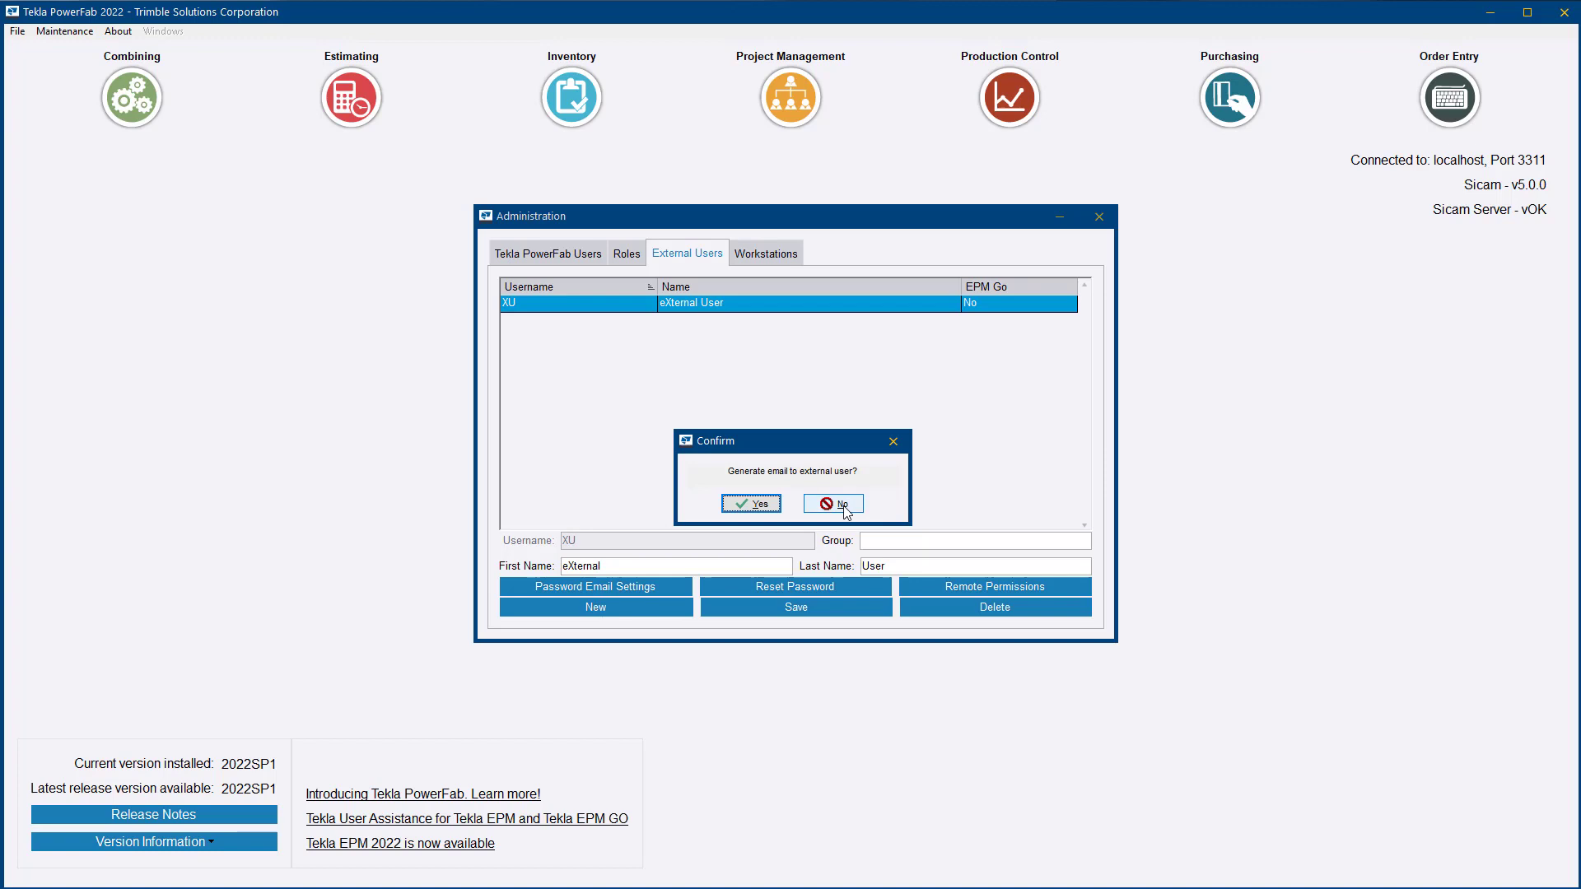
# Decline emailing XU, copy the generated password to the clipboard, and acknowledge the message
pyautogui.click(834, 504)
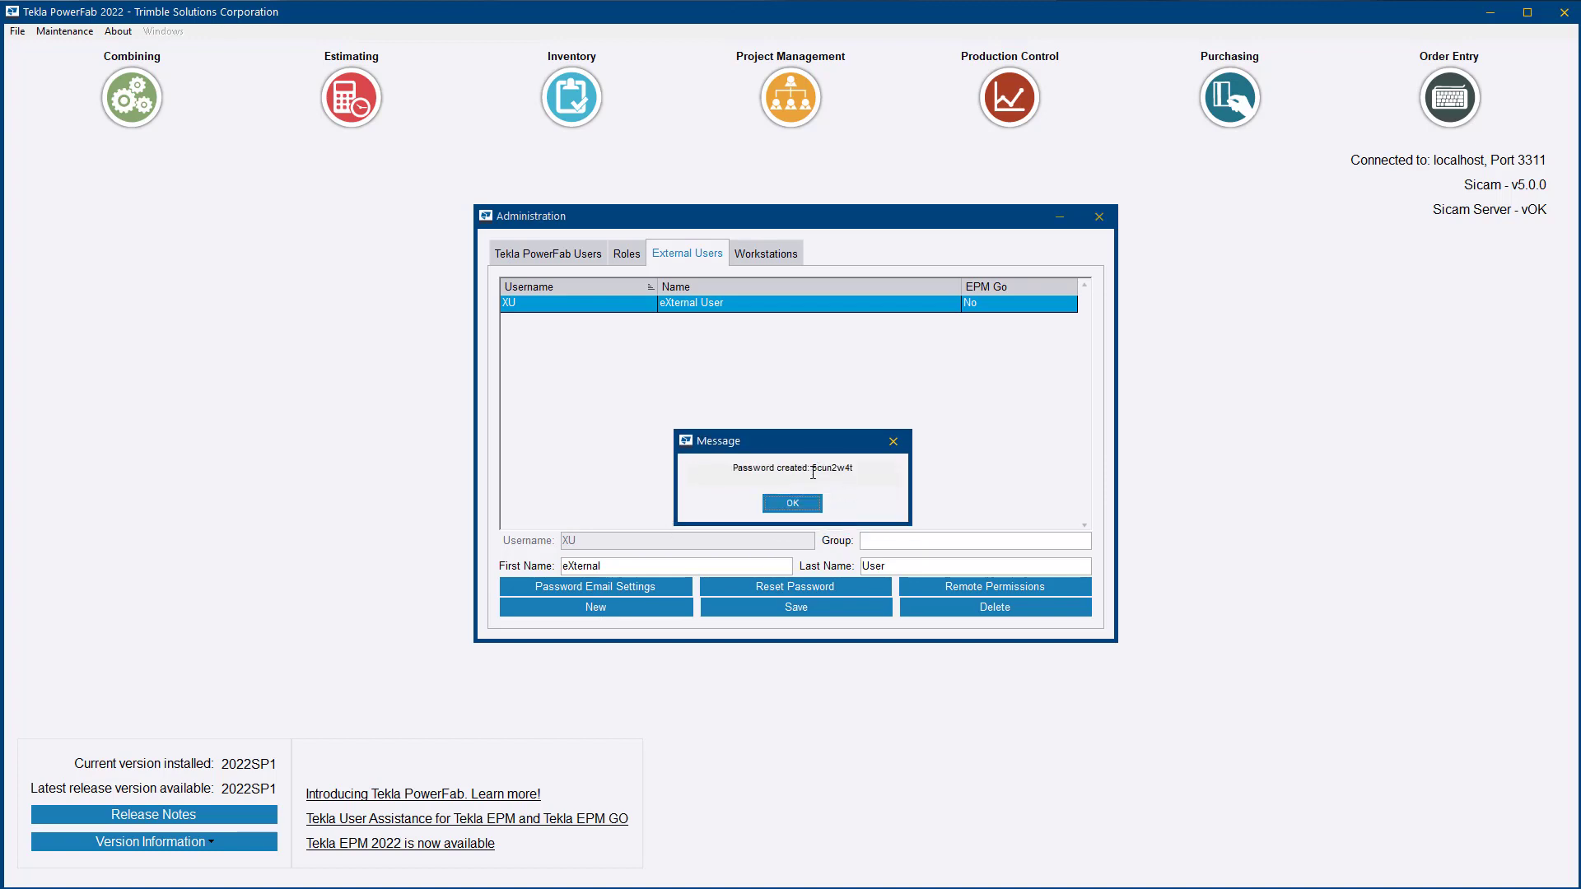
pyautogui.doubleClick(832, 468)
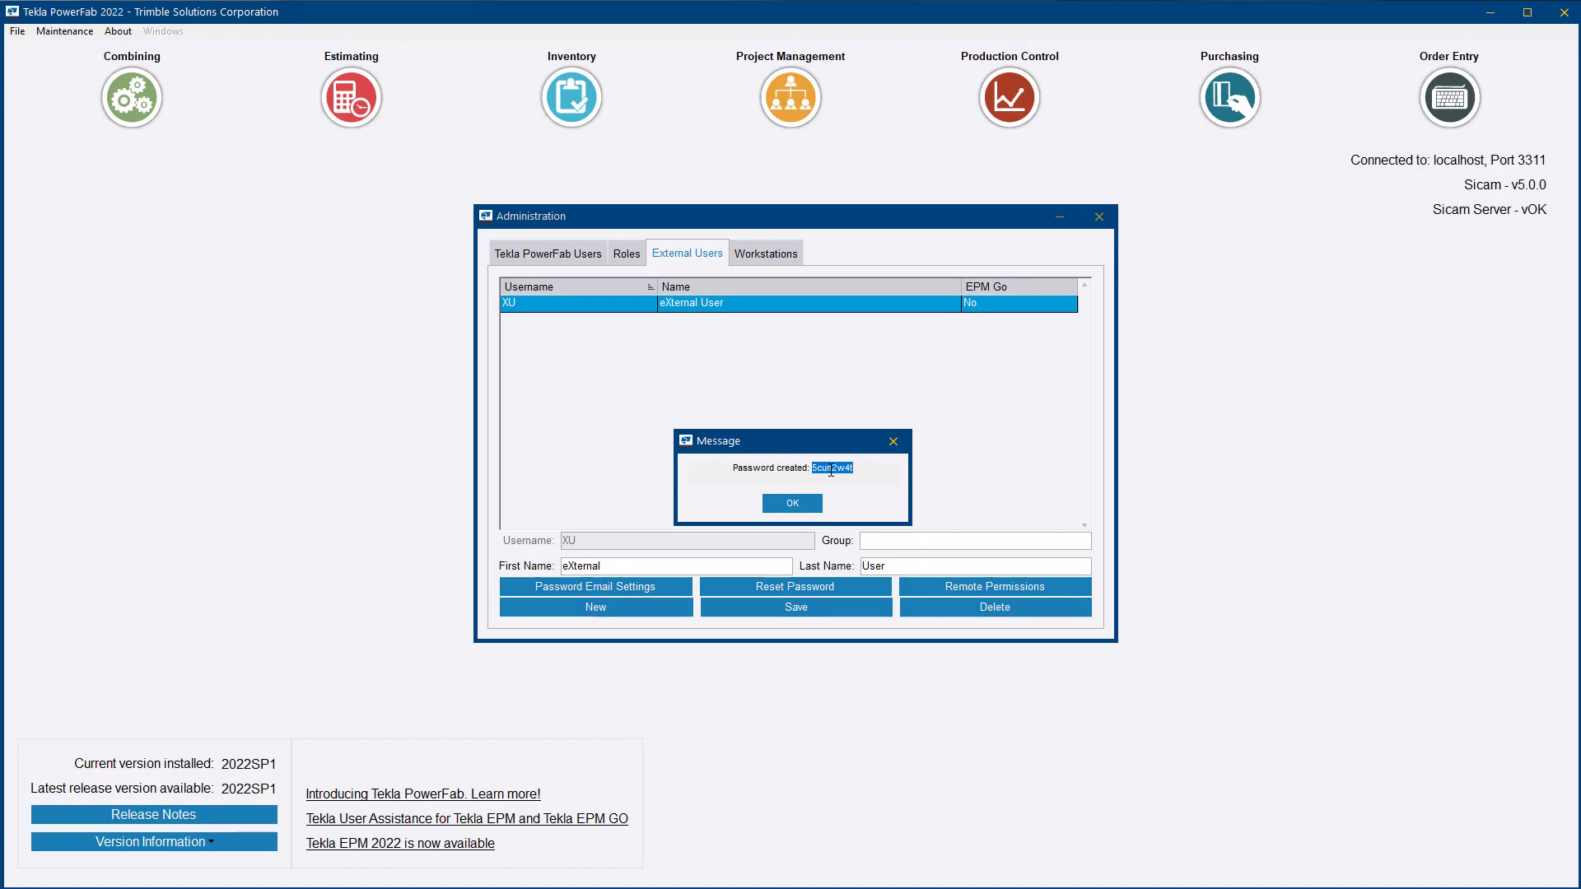
pyautogui.moveTo(850, 497)
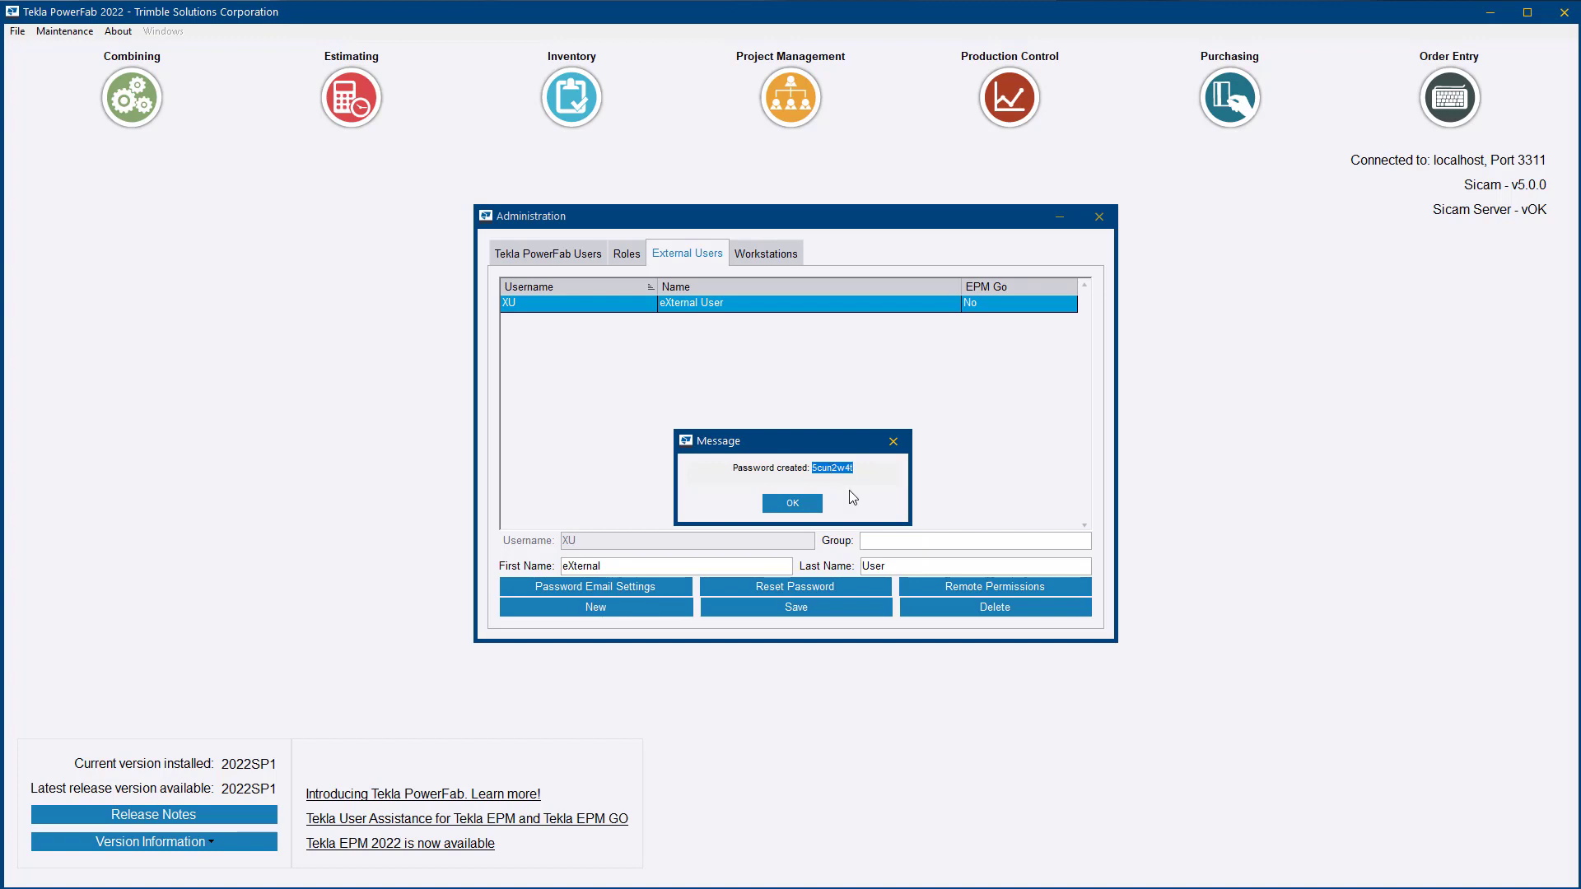
pyautogui.rightClick(832, 467)
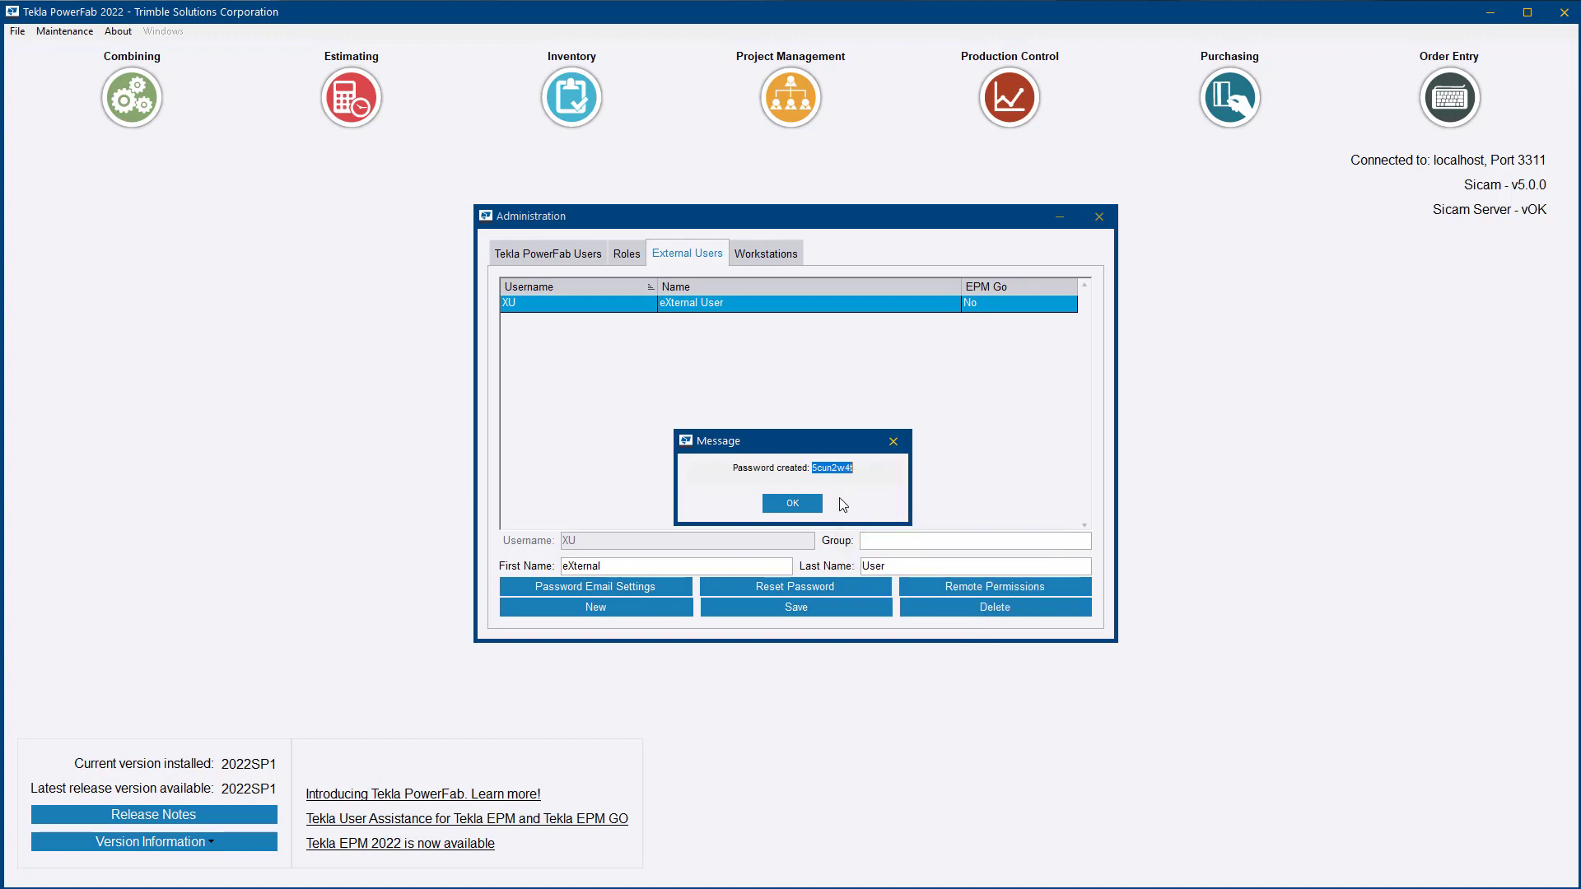
pyautogui.click(792, 504)
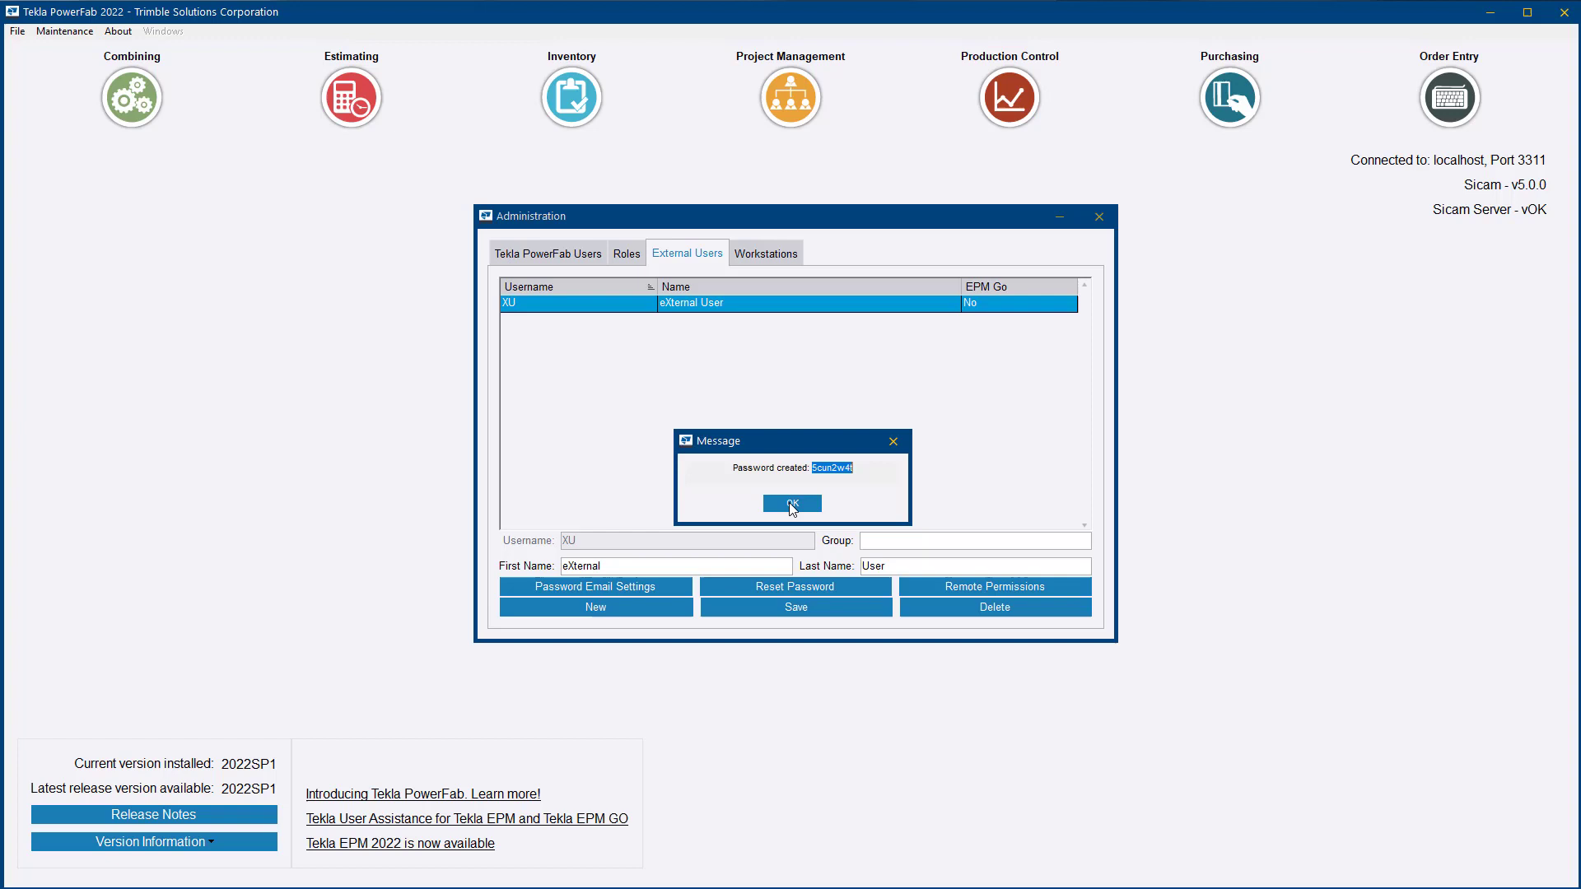
pyautogui.click(790, 504)
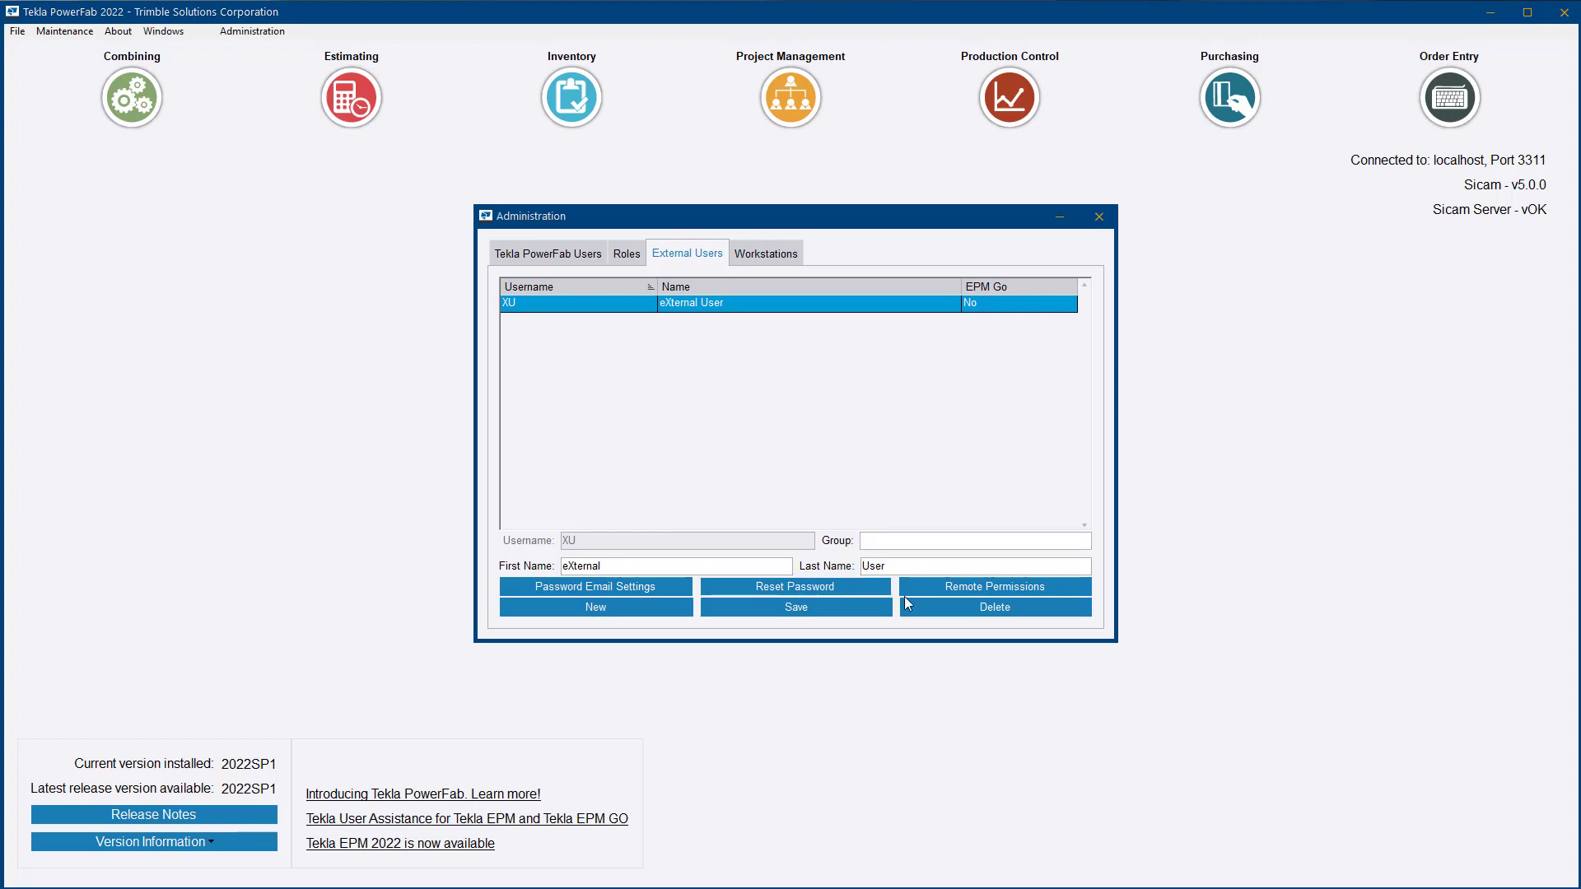
# Enable Allow Remote Login for XU and save the remote permissions without job access
pyautogui.click(994, 586)
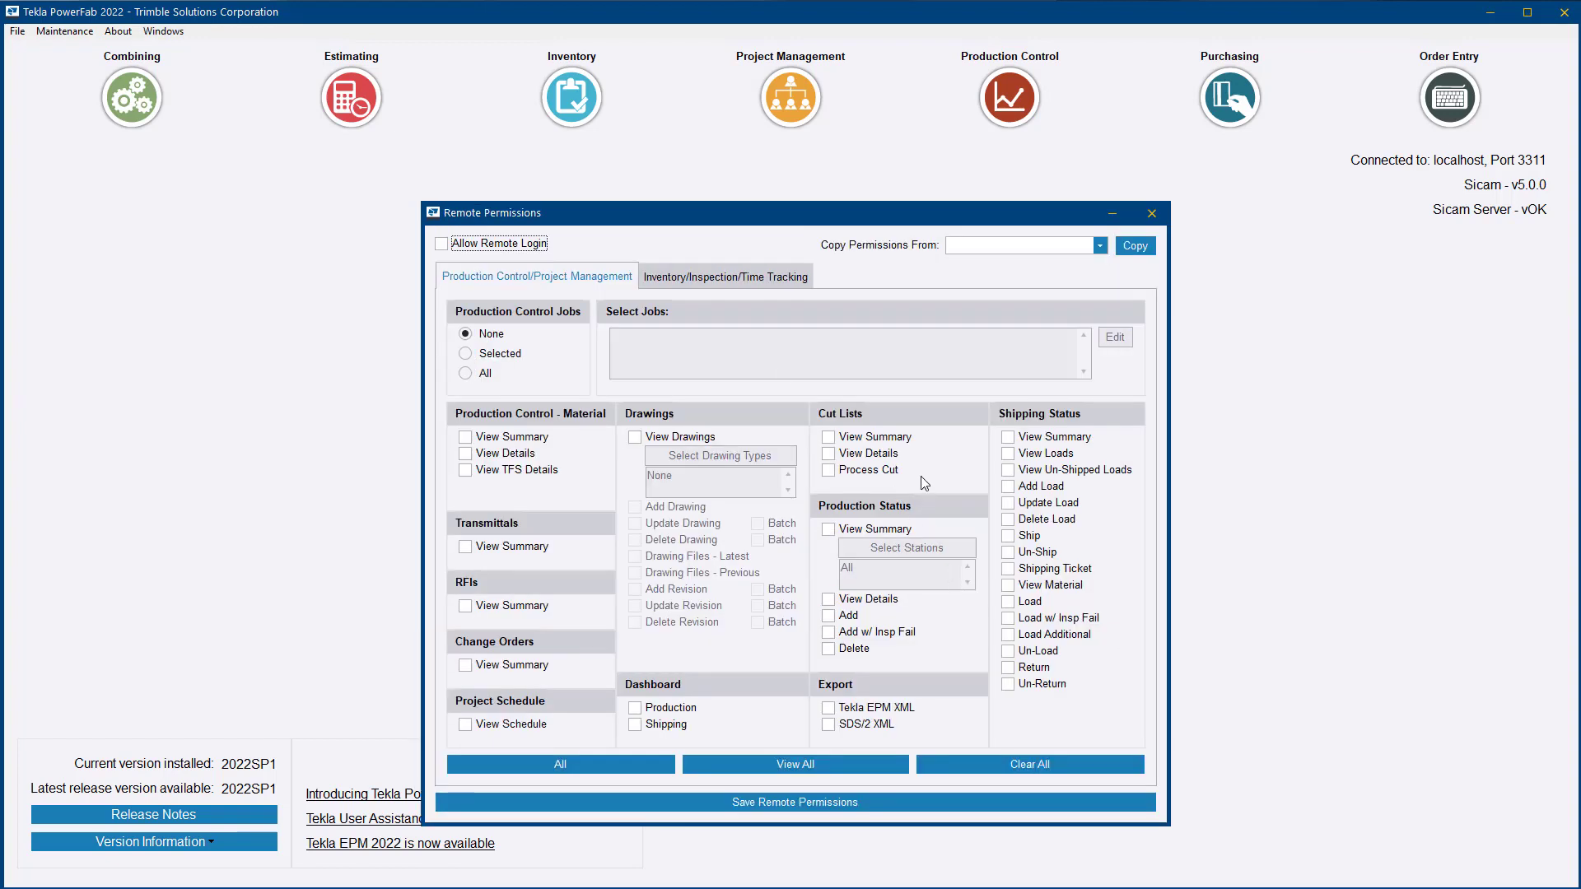
pyautogui.click(442, 244)
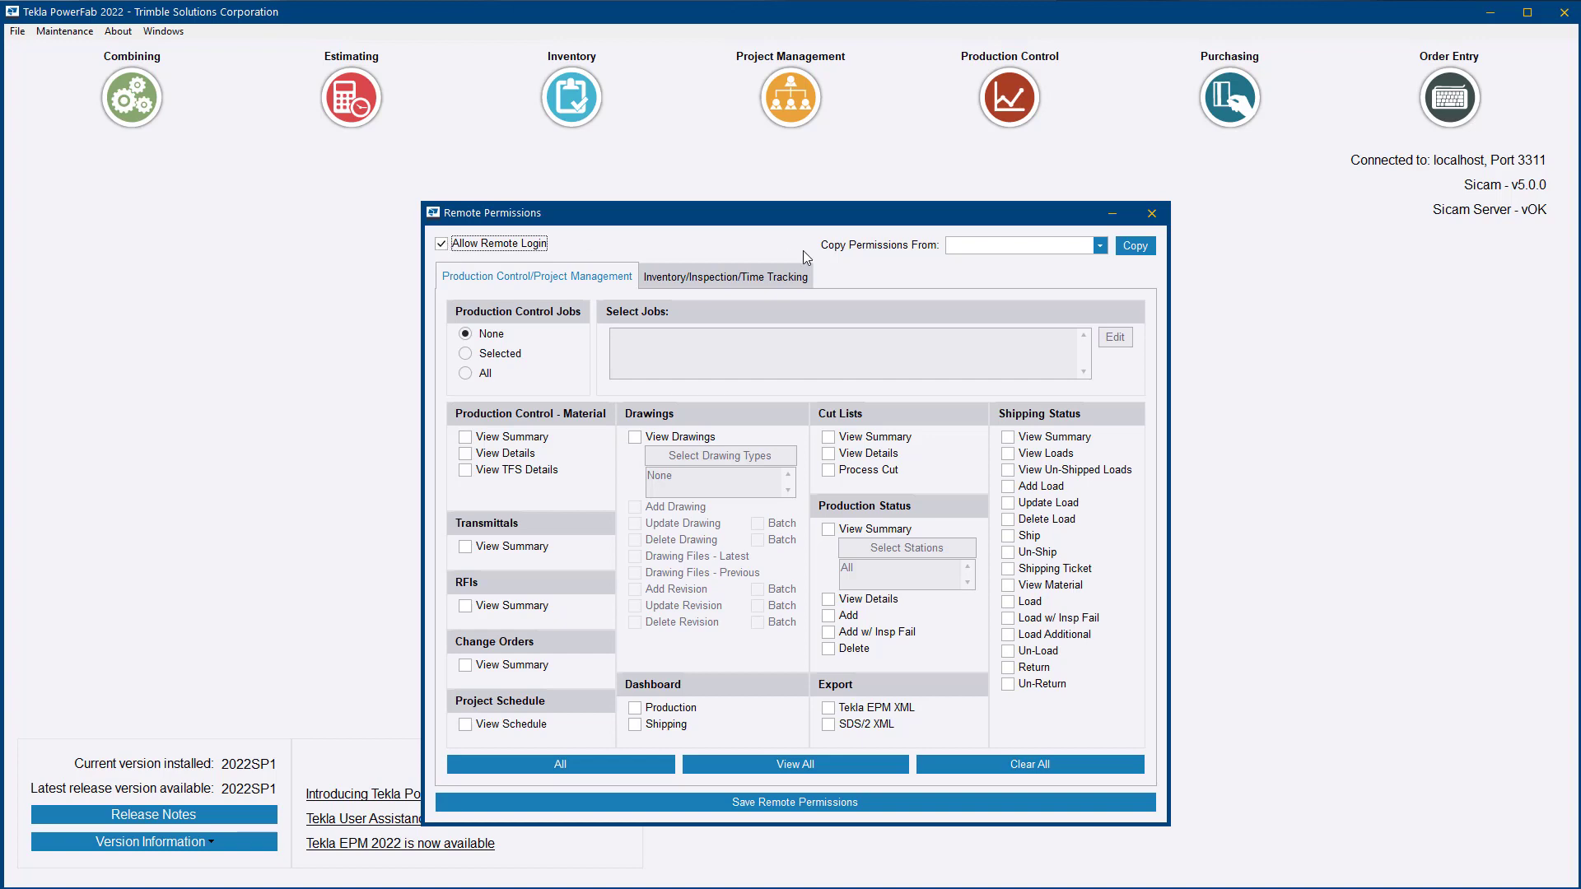
pyautogui.moveTo(728, 241)
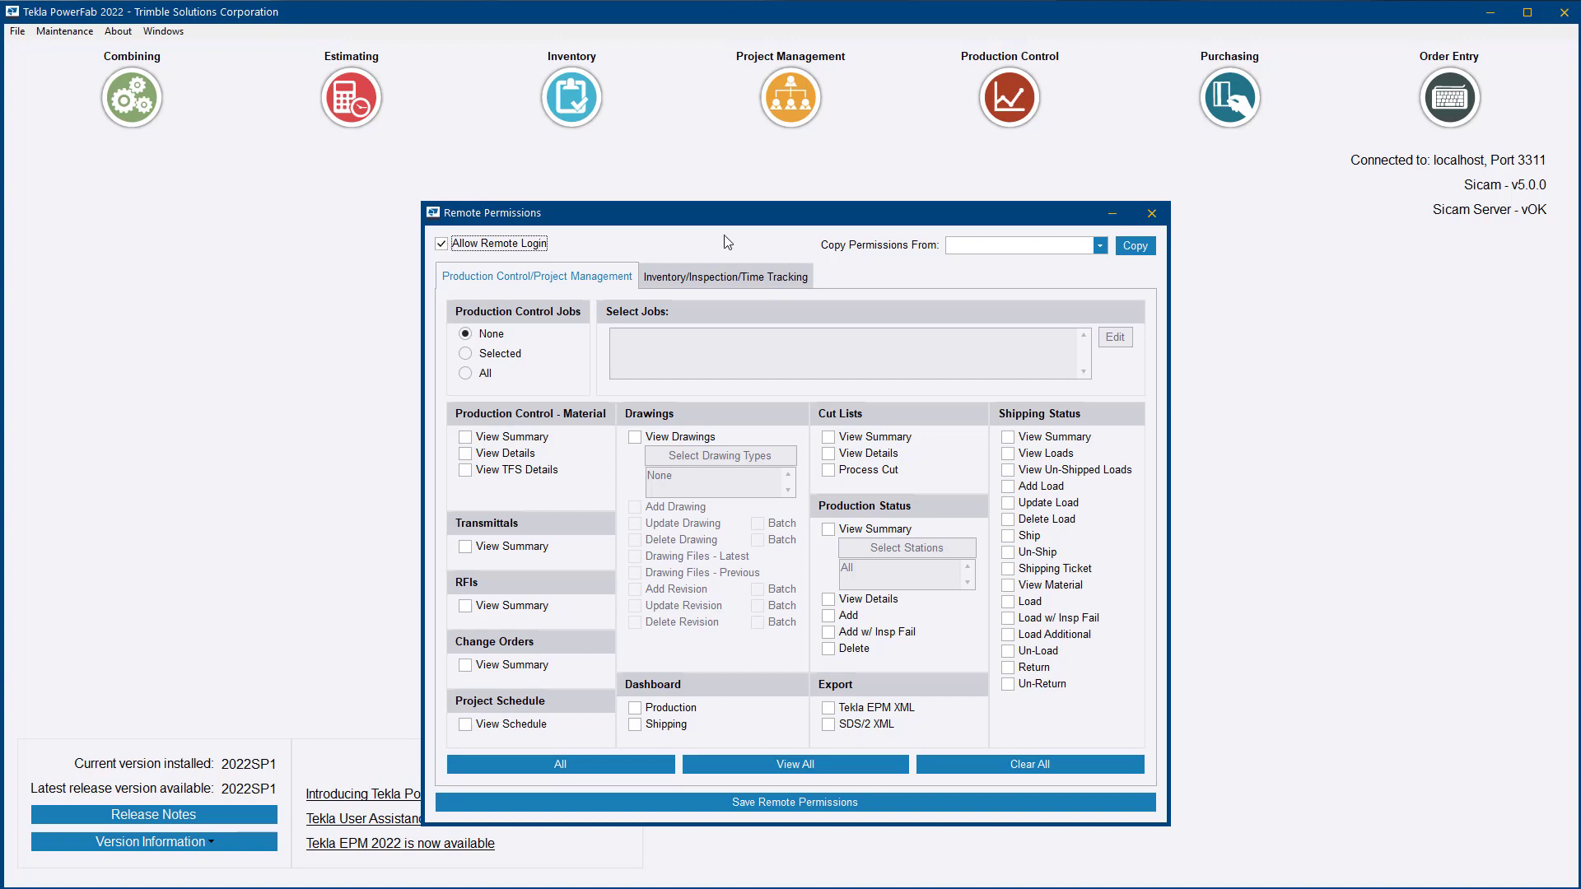
pyautogui.moveTo(726, 256)
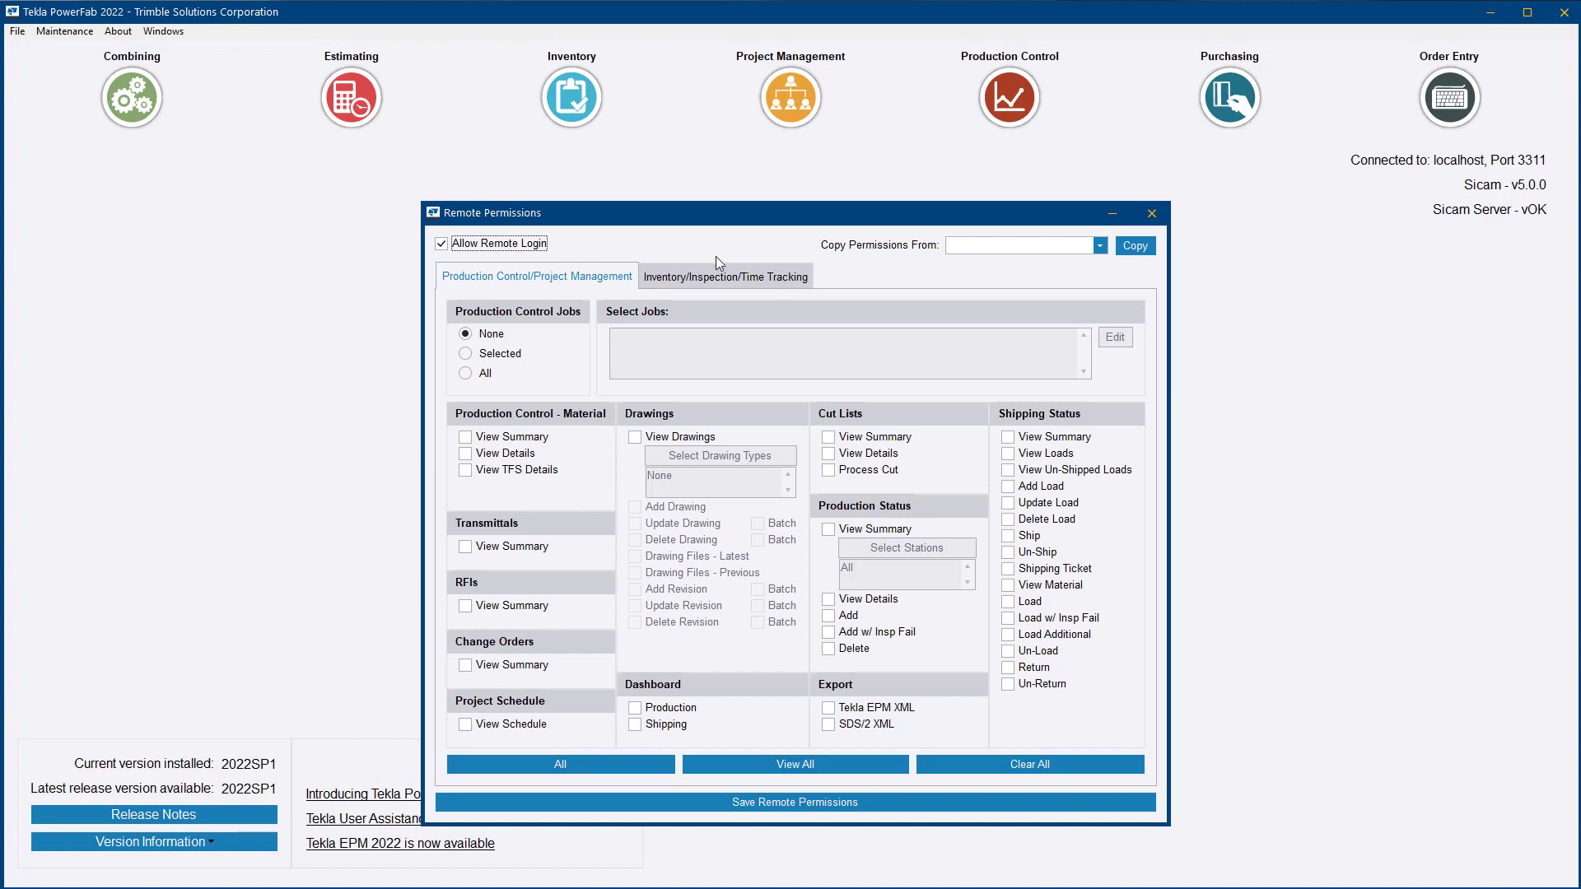
pyautogui.moveTo(829, 815)
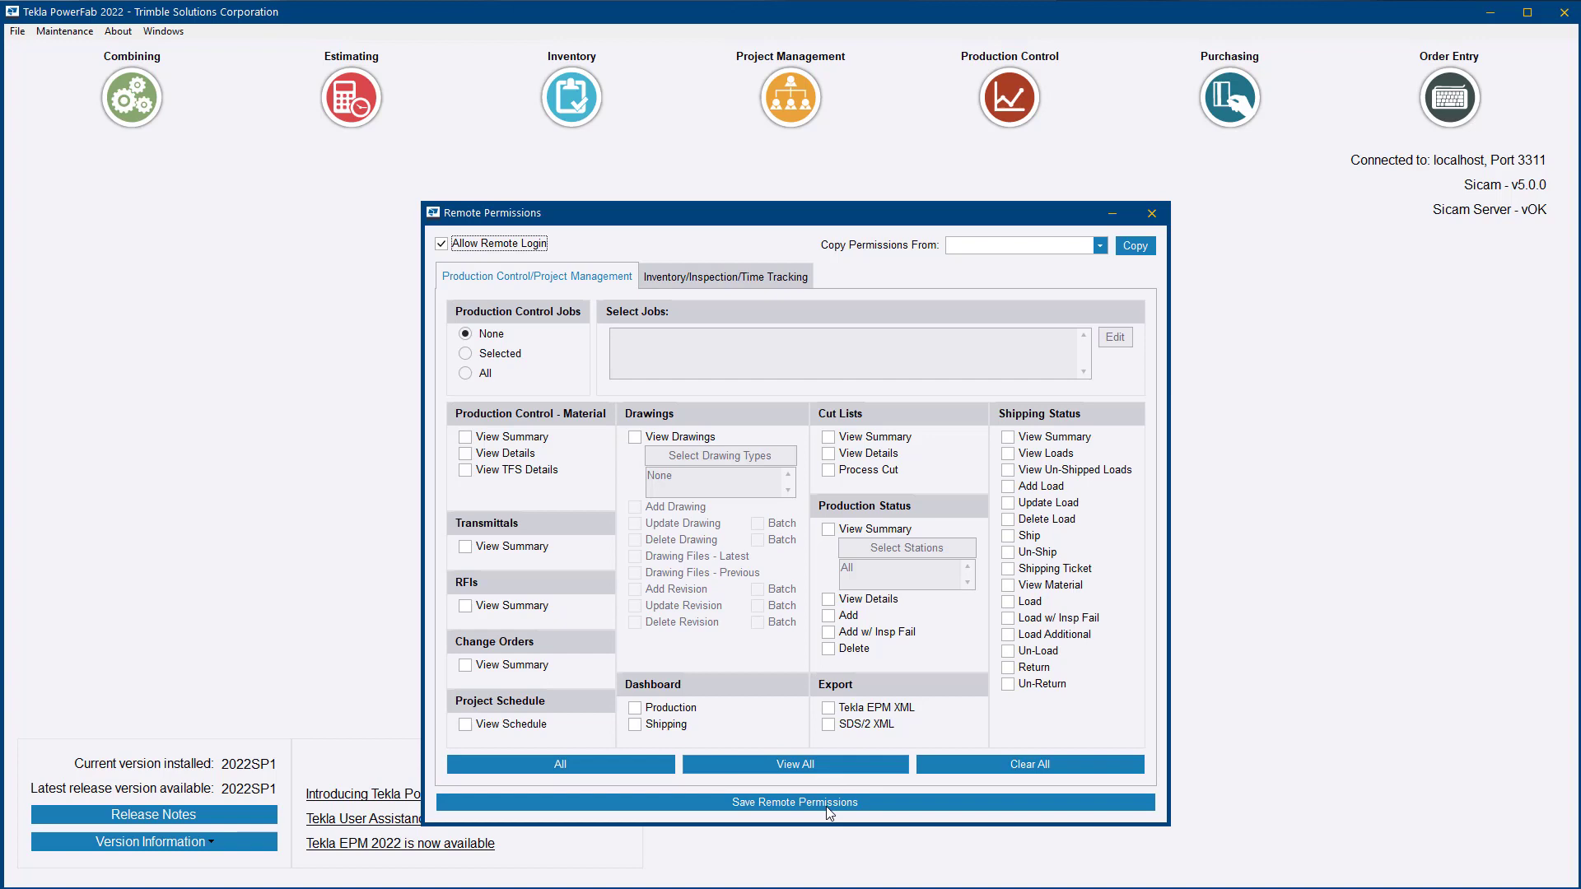
pyautogui.click(796, 802)
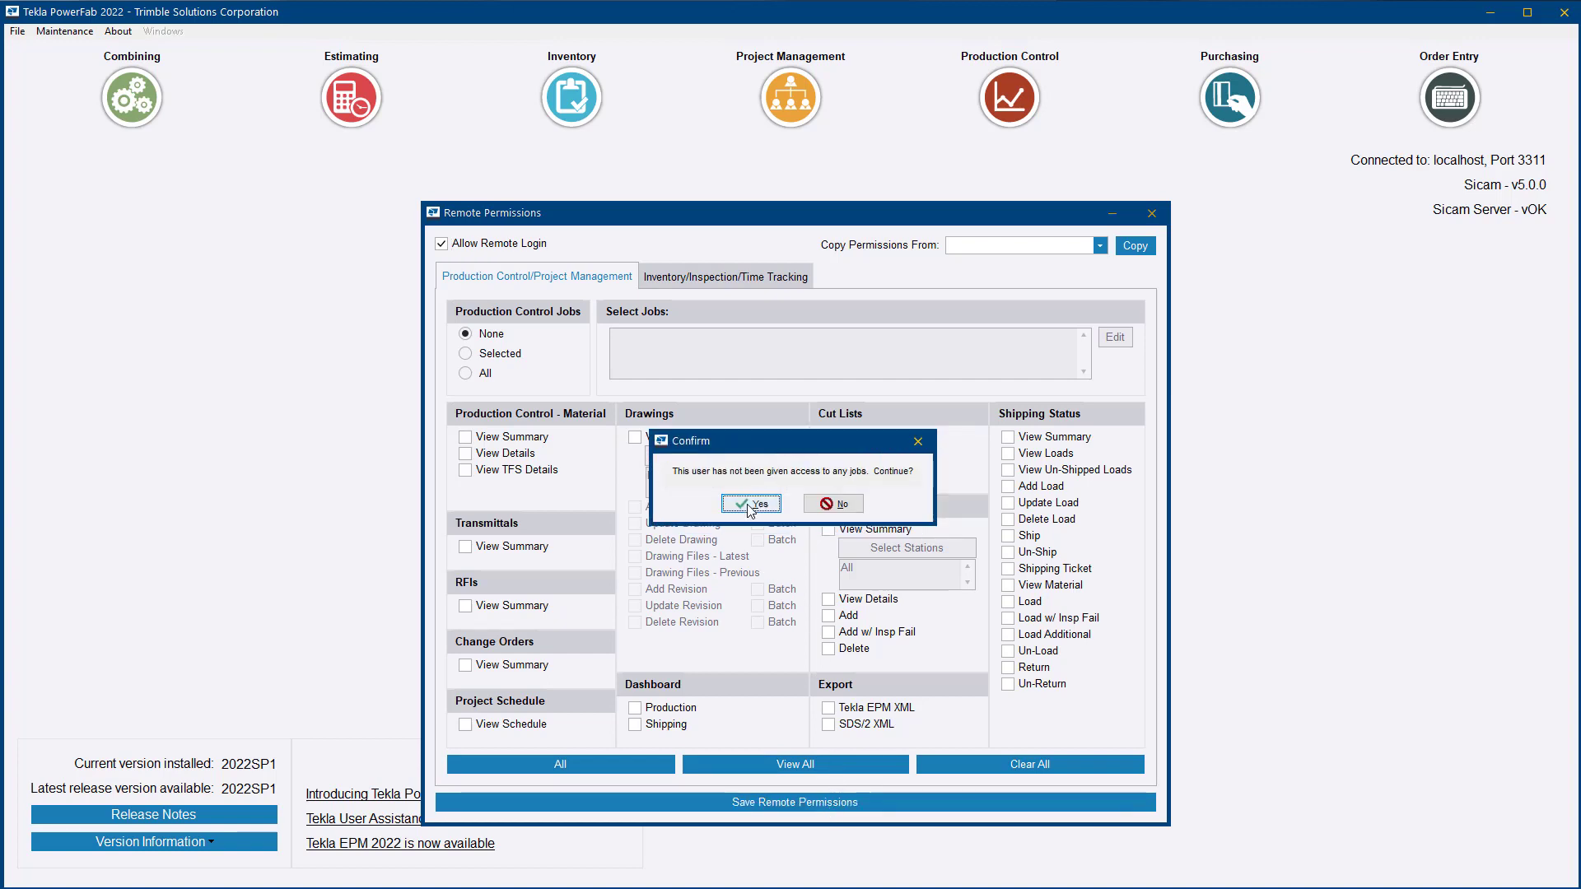
pyautogui.click(753, 504)
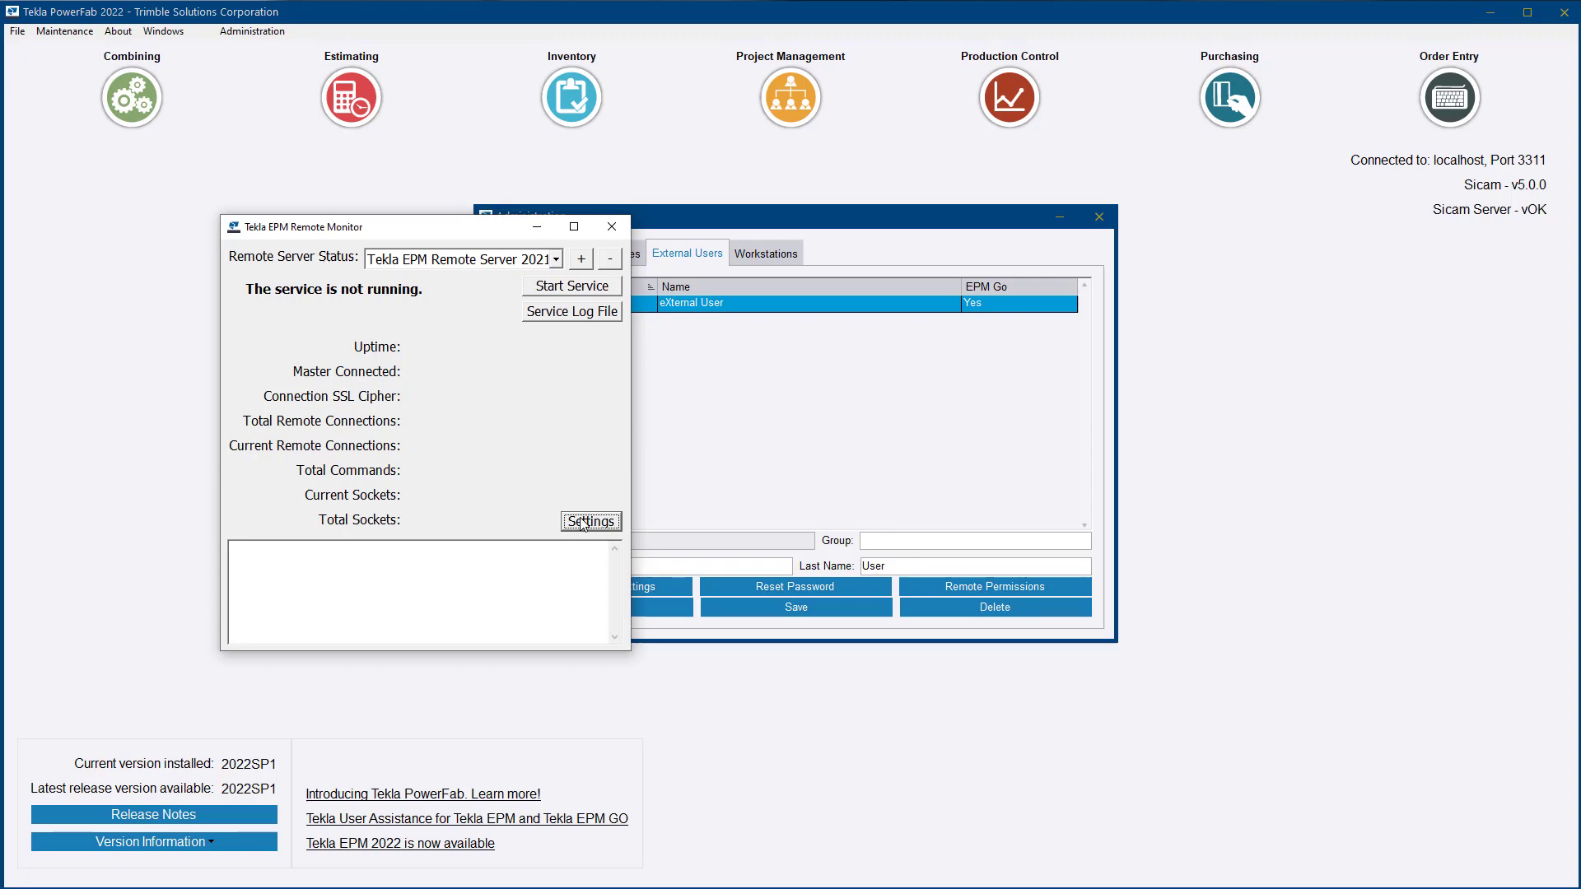
# Review the remote server settings: database IP 127.0.0.1 and socket port 9154
pyautogui.click(591, 520)
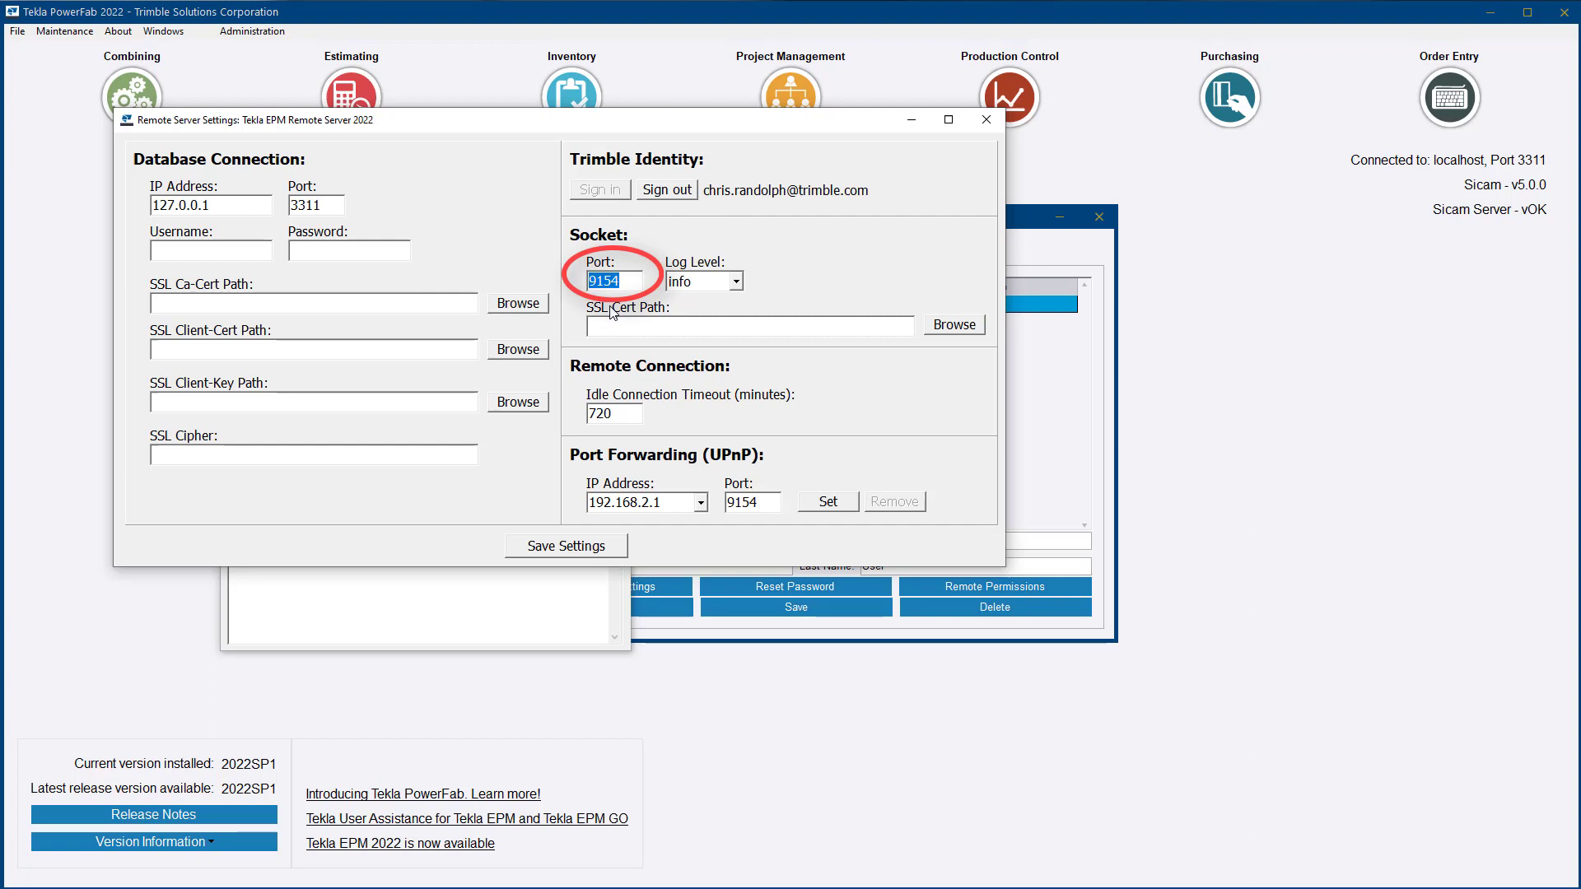
pyautogui.moveTo(501, 528)
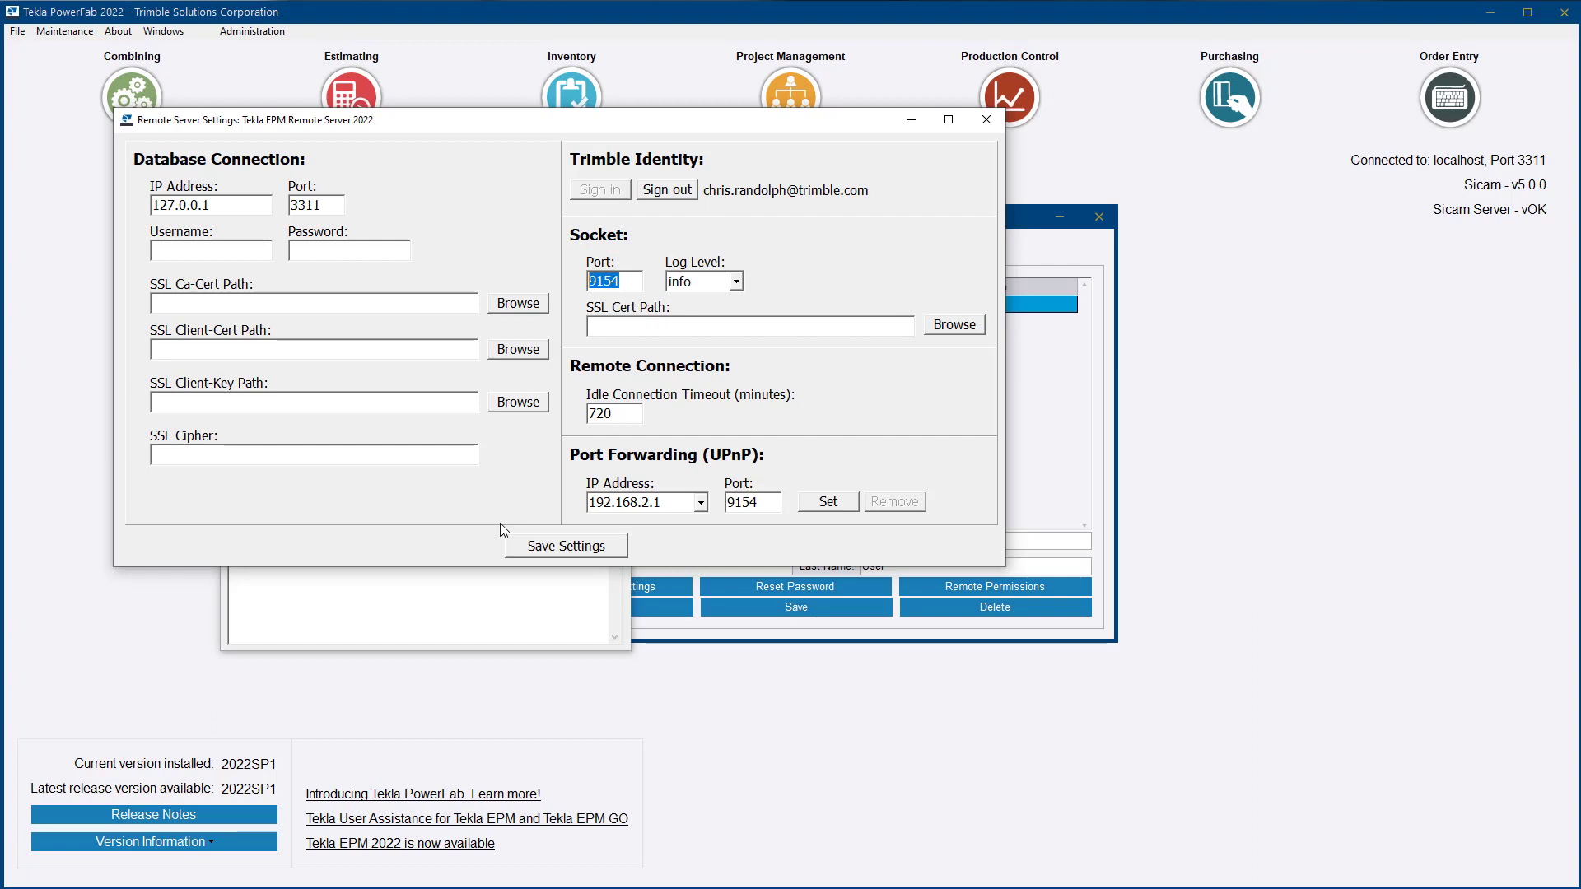
pyautogui.moveTo(504, 534)
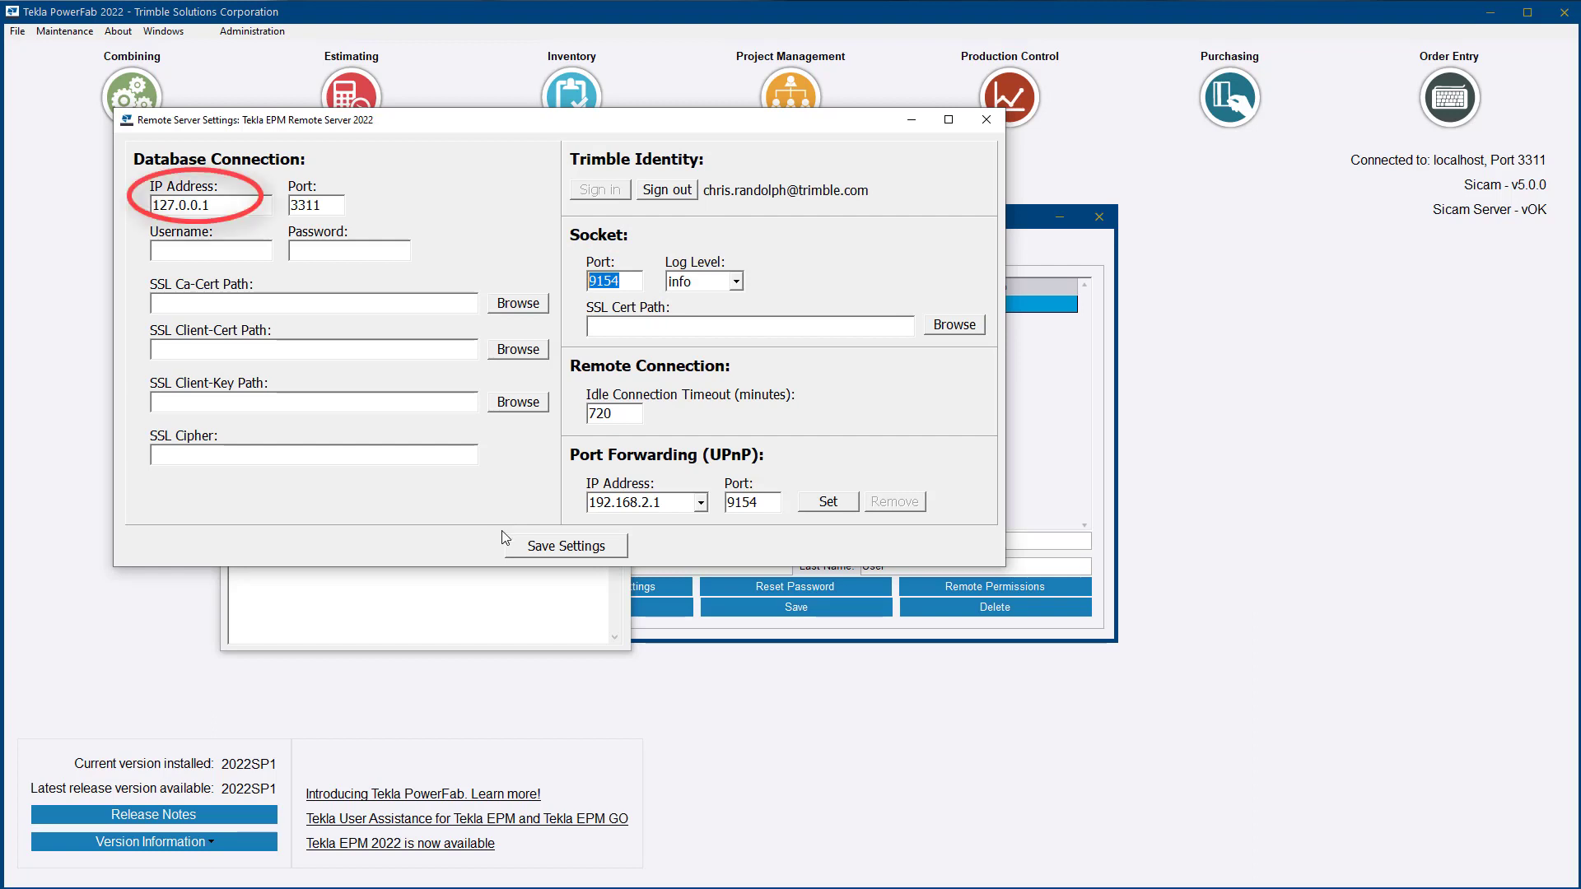
pyautogui.moveTo(511, 547)
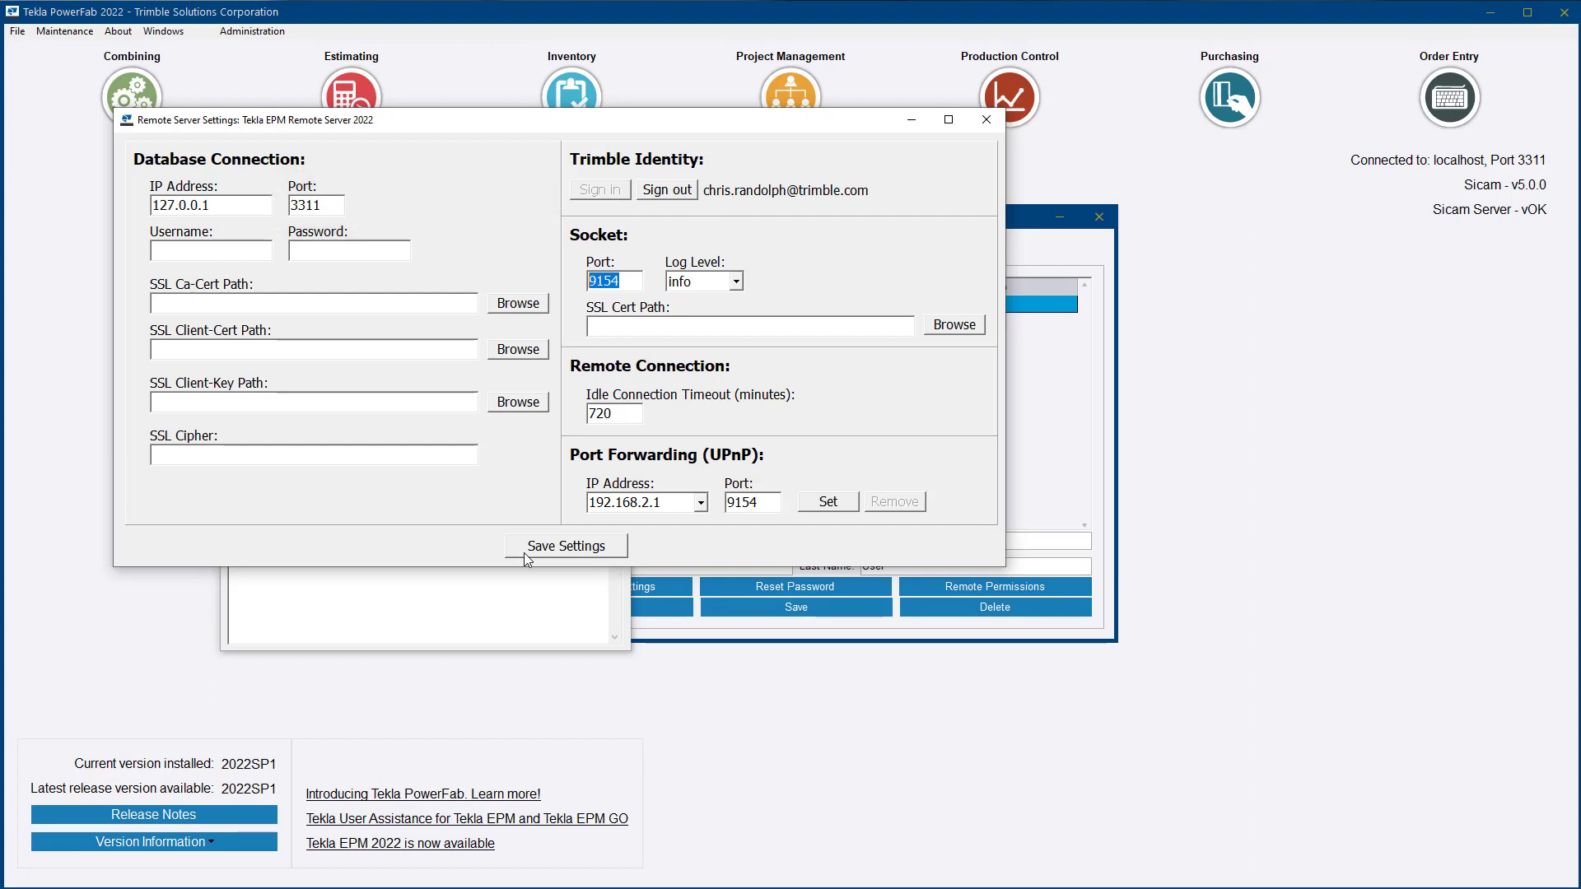
pyautogui.moveTo(534, 561)
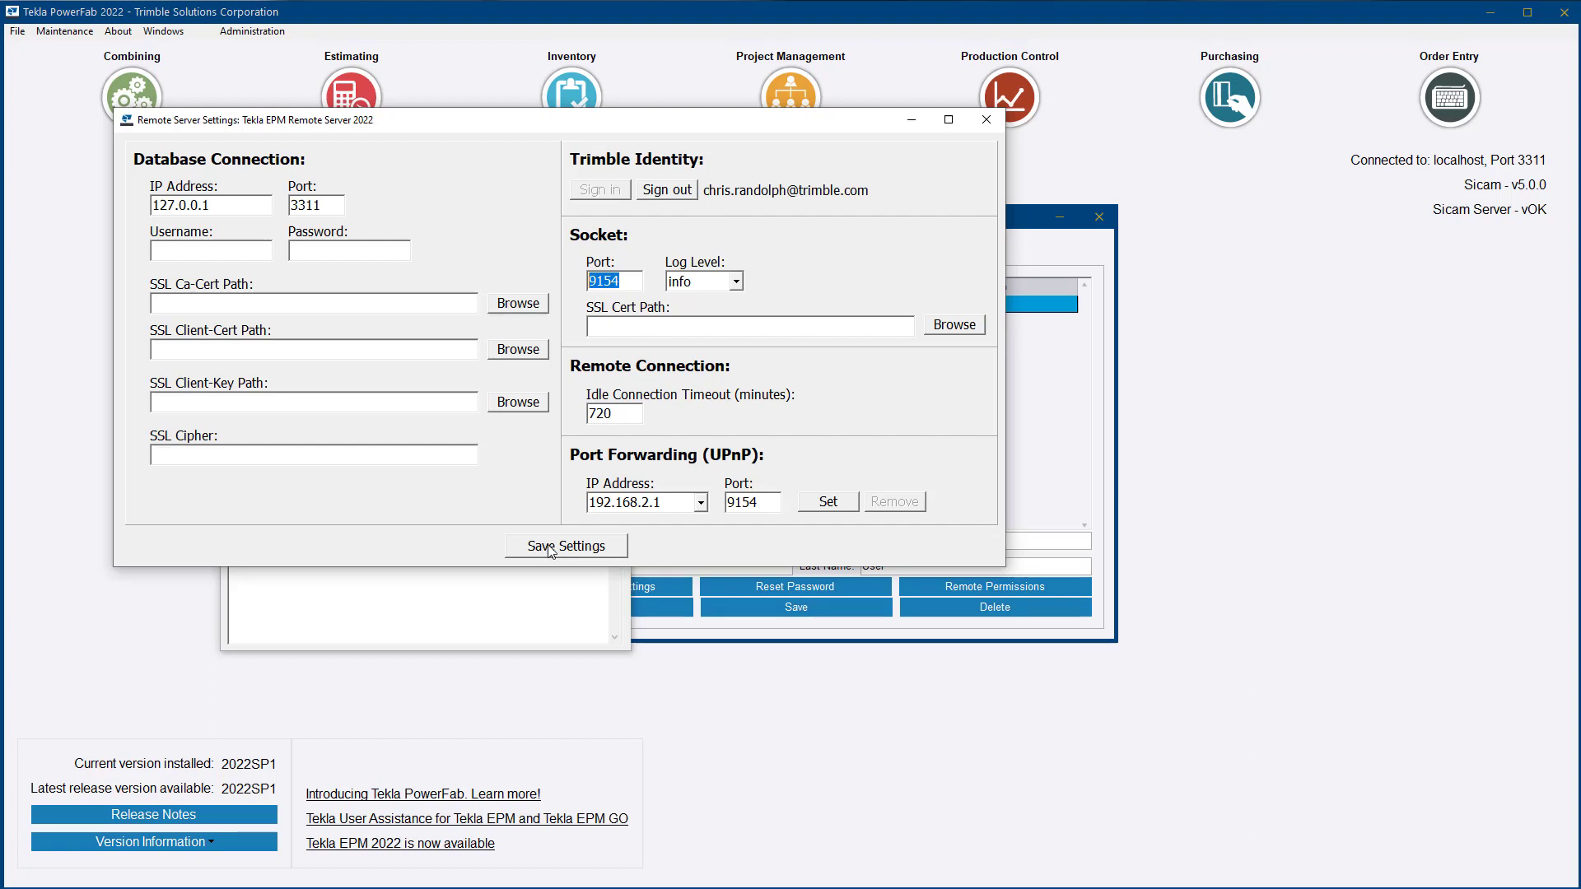
# Save the remote server settings and start the service on port 9154
pyautogui.click(566, 545)
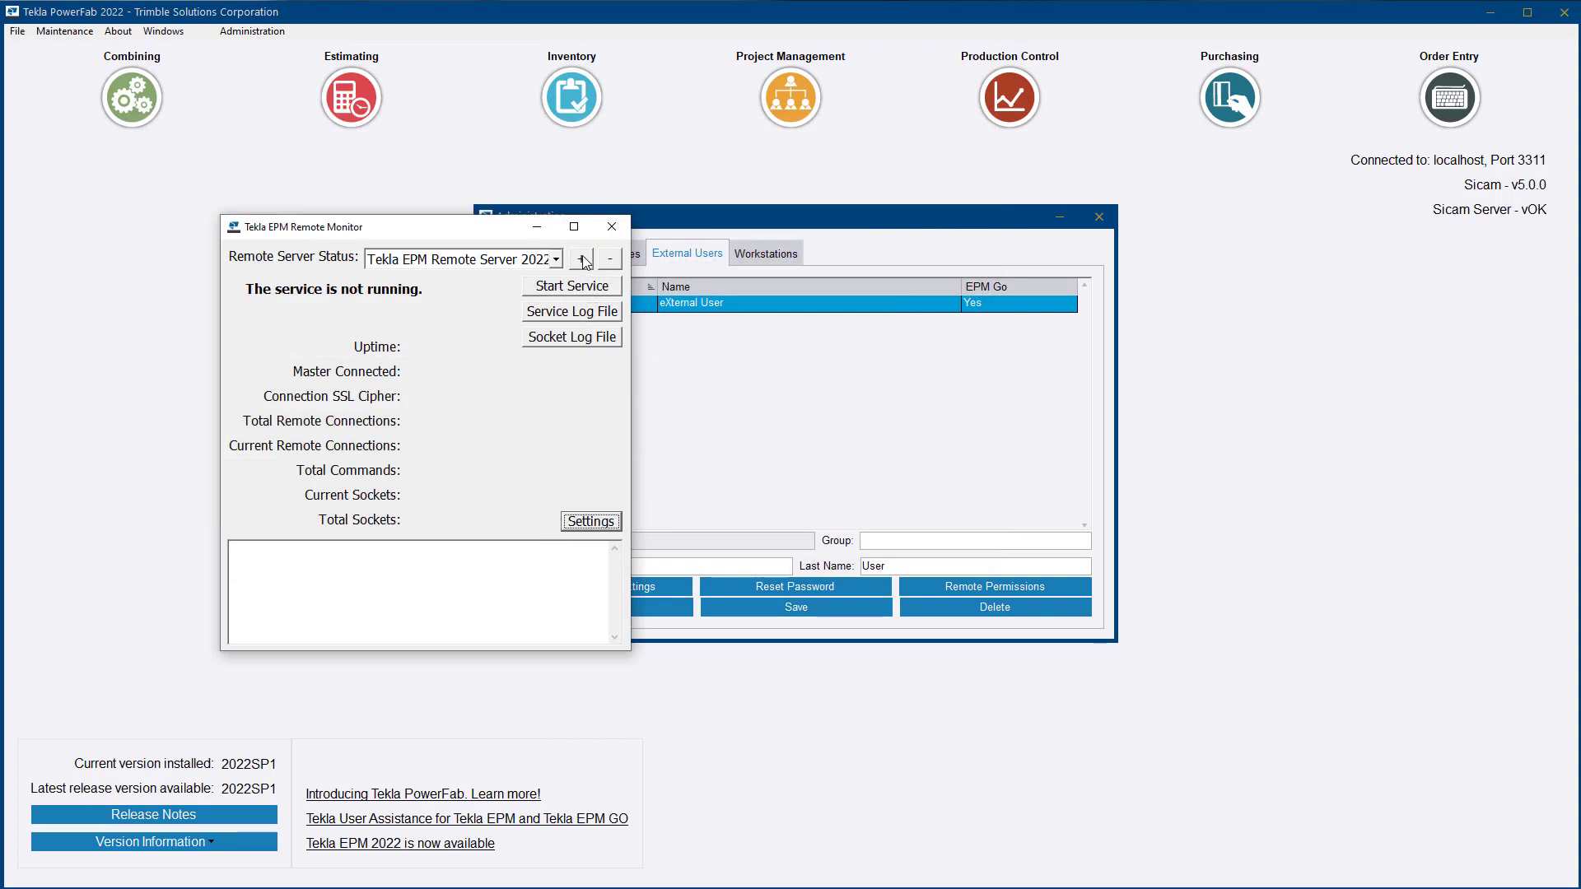
pyautogui.click(570, 286)
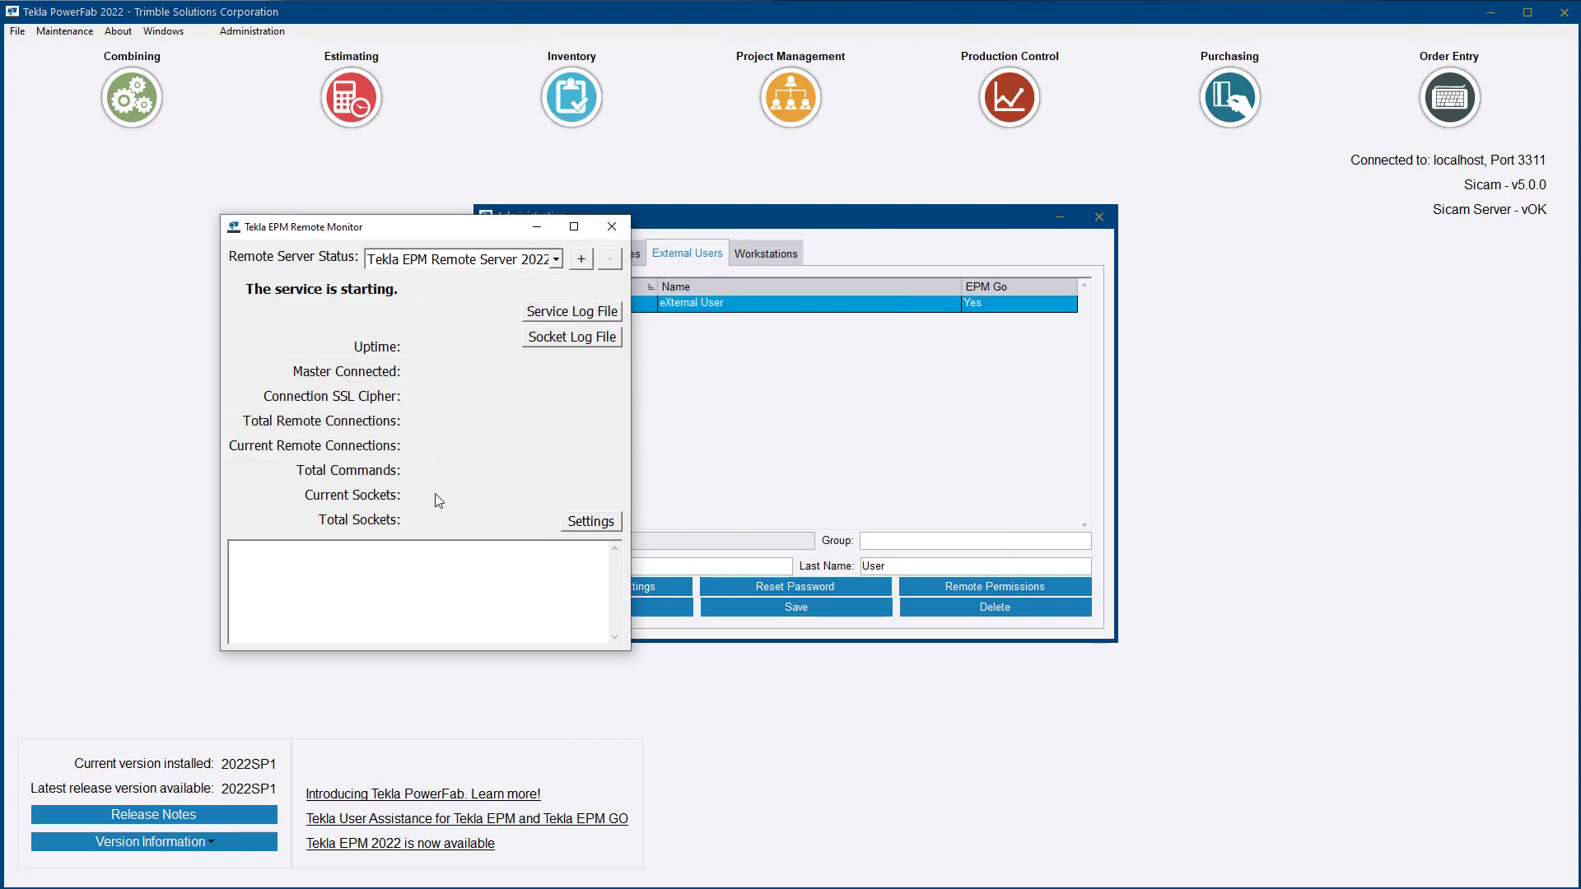
pyautogui.moveTo(512, 451)
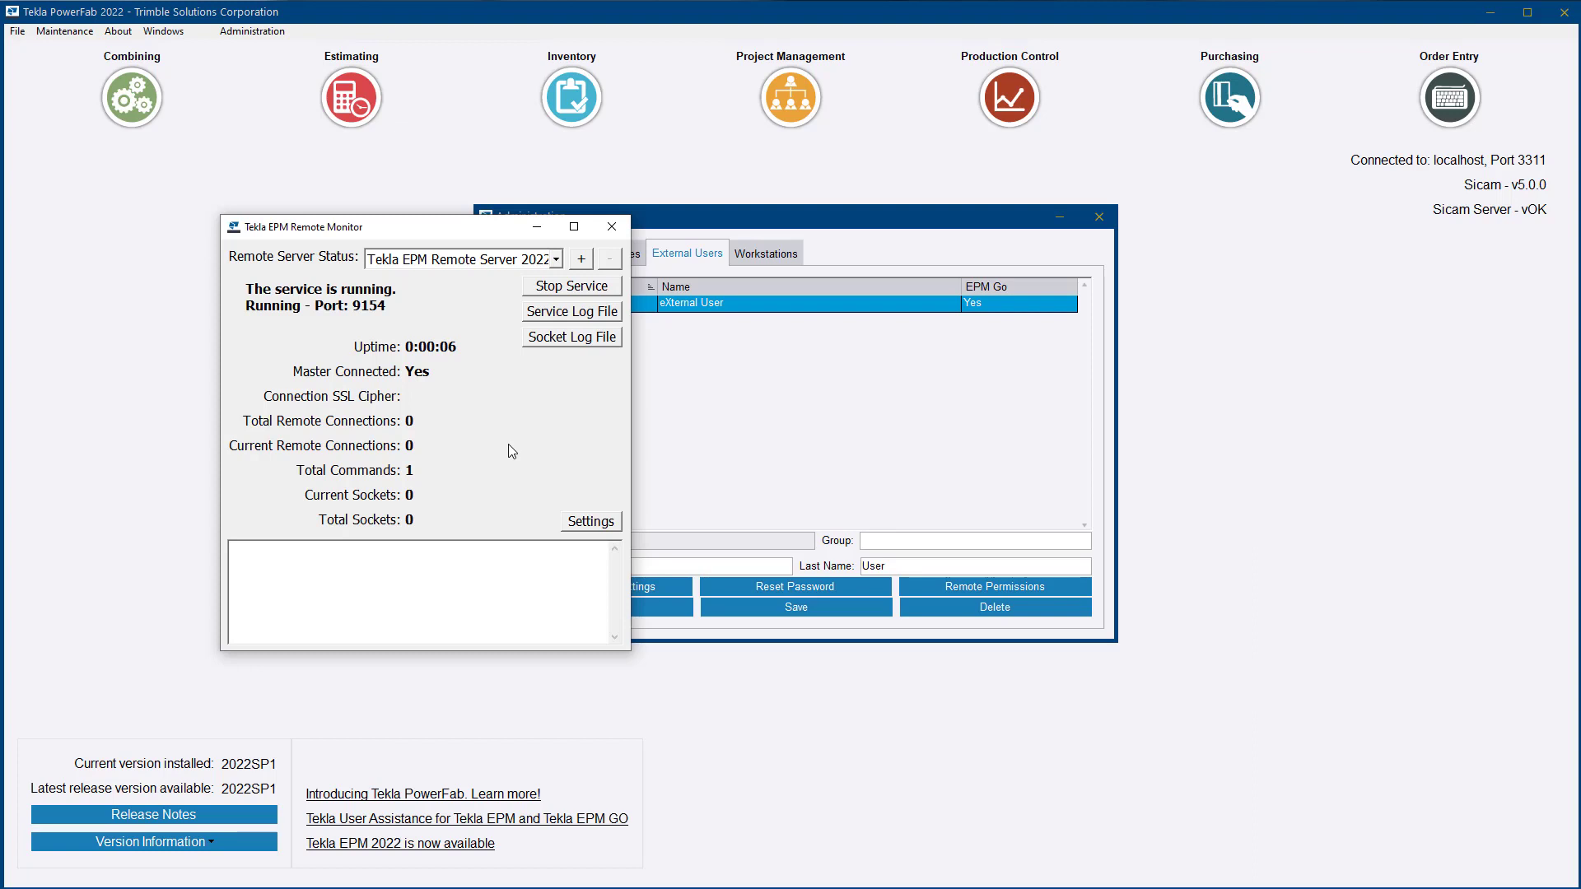
pyautogui.moveTo(495, 445)
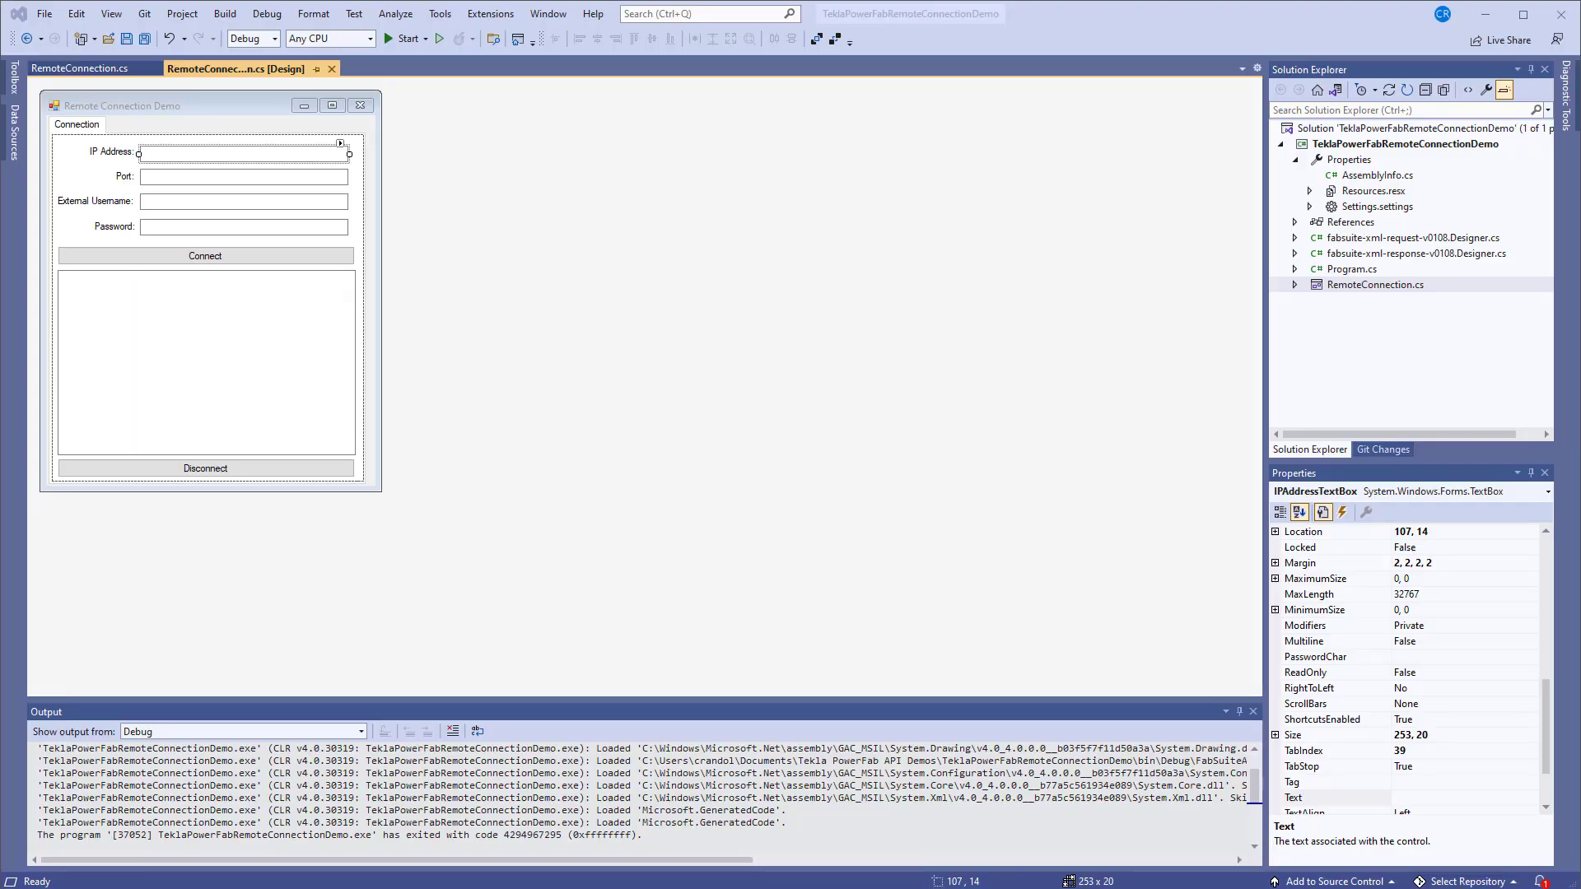
pyautogui.moveTo(510, 407)
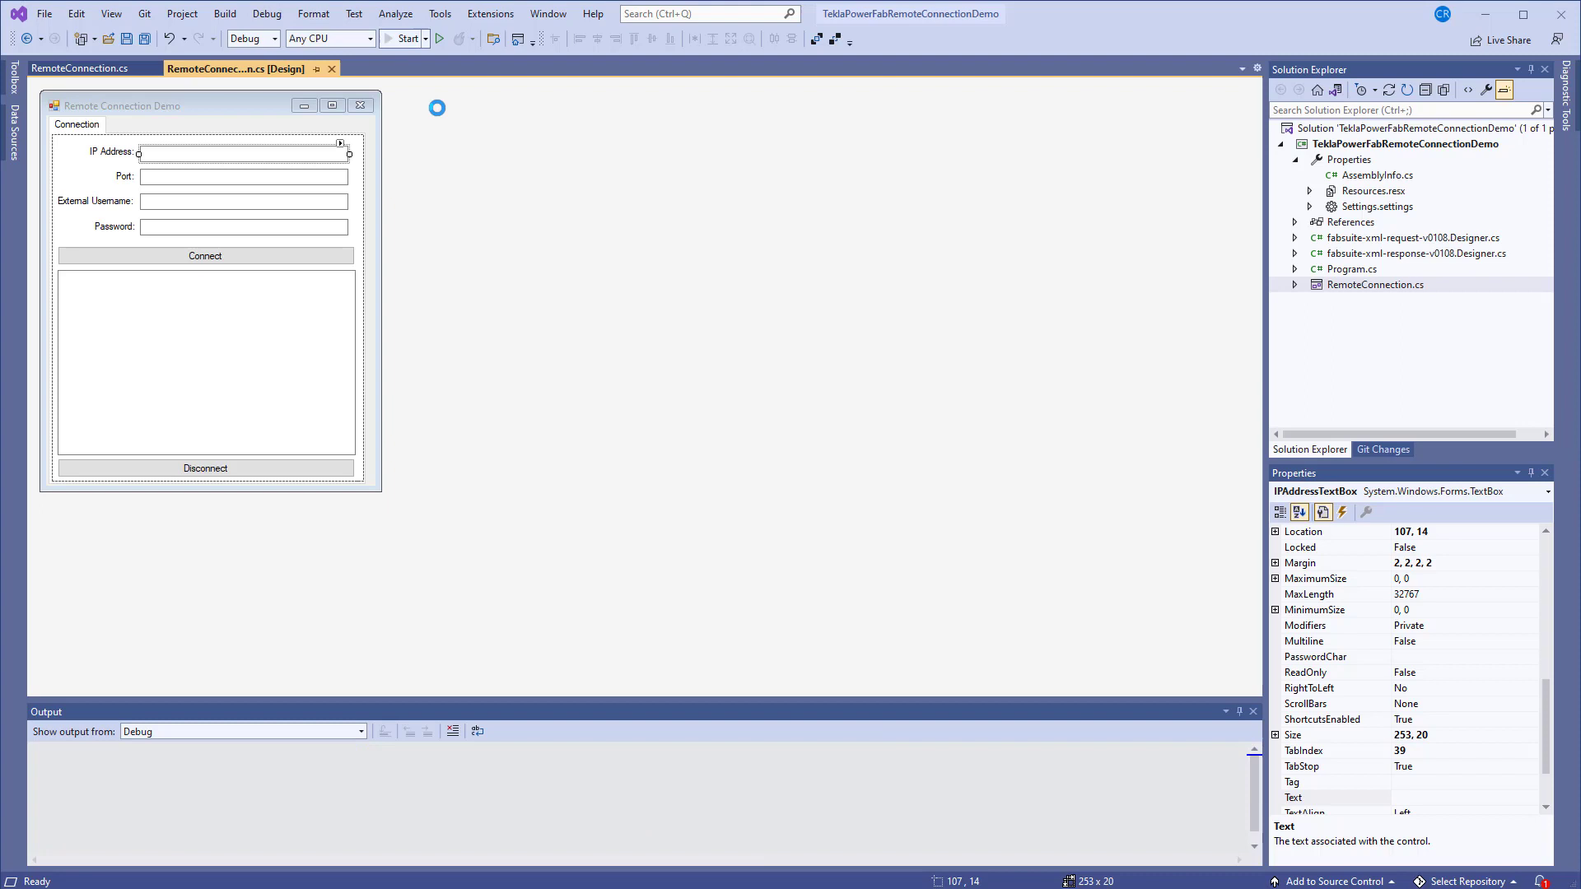
# Fill the demo app's connection fields: IP 127.0.0.1, port 9154, external username XU
pyautogui.click(400, 38)
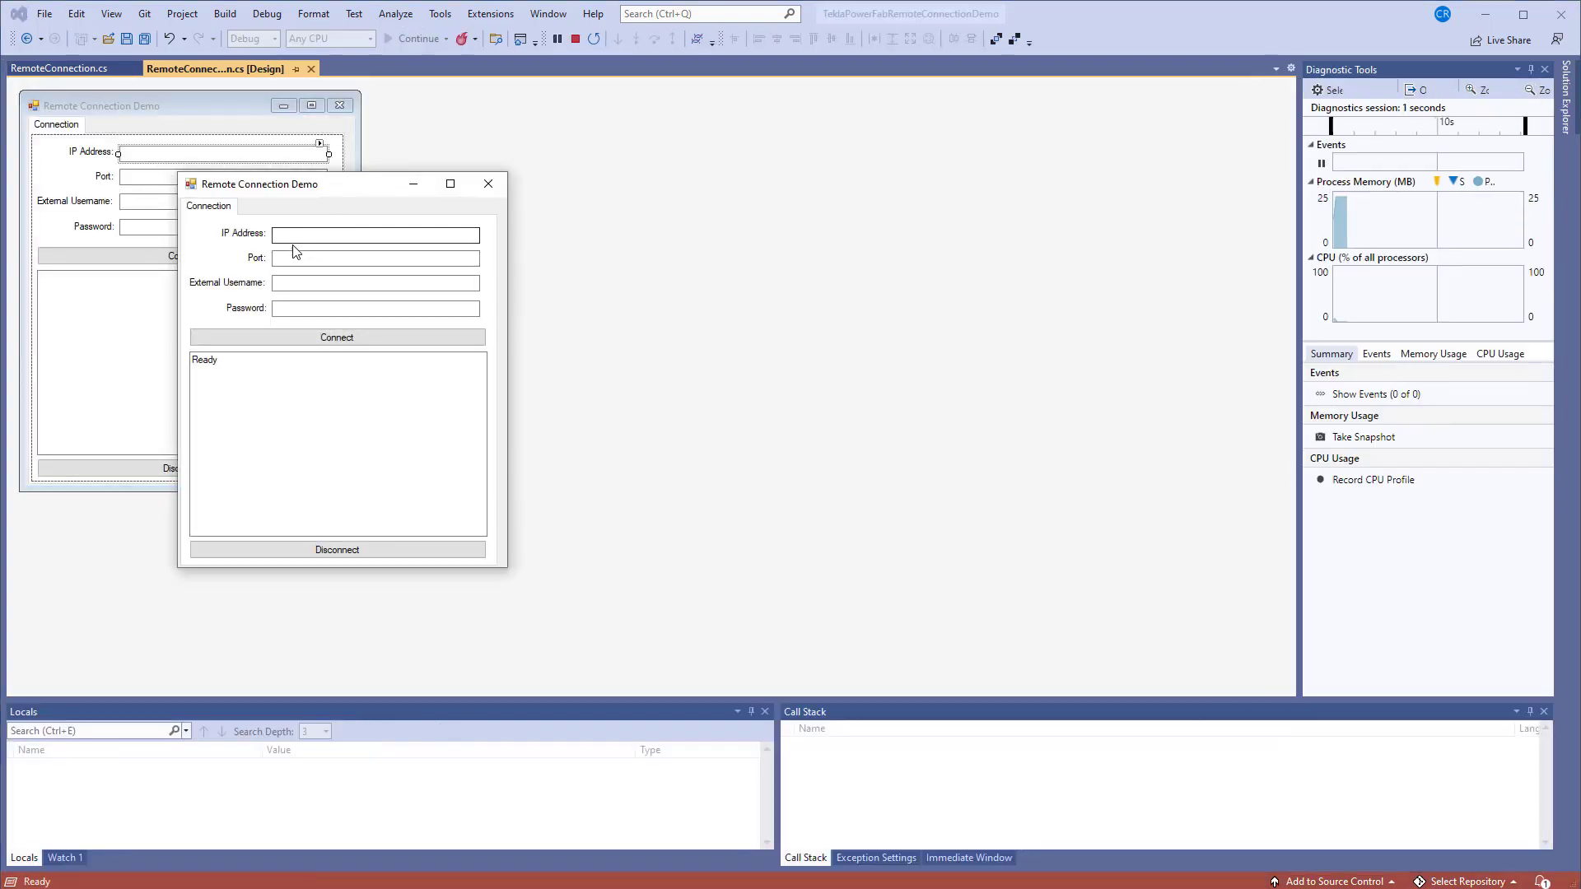
pyautogui.write('127.0.1')
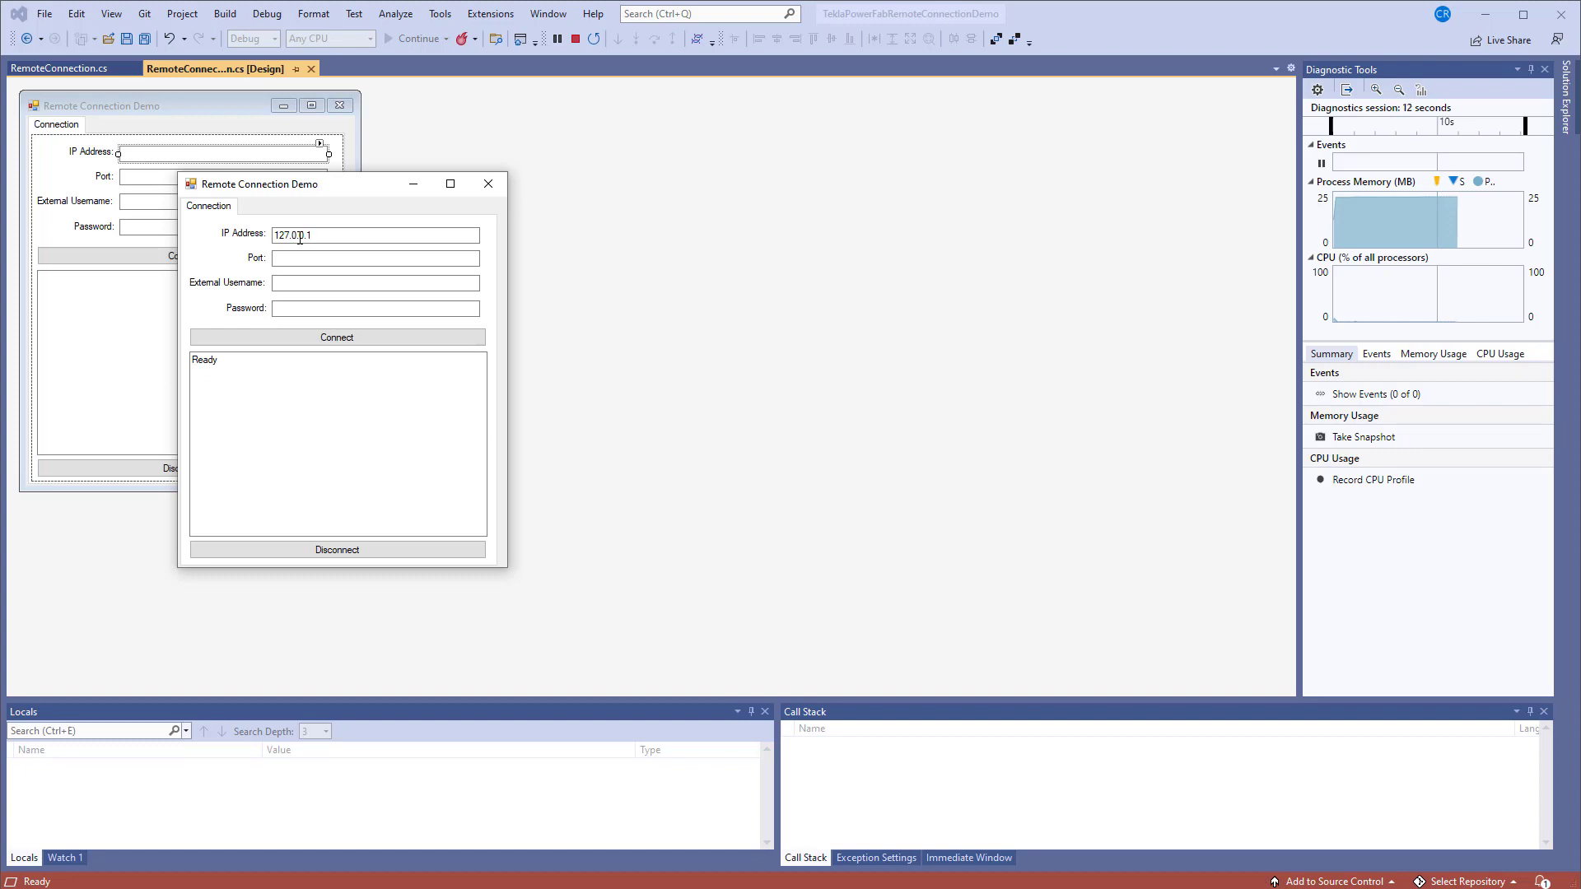
pyautogui.click(375, 257)
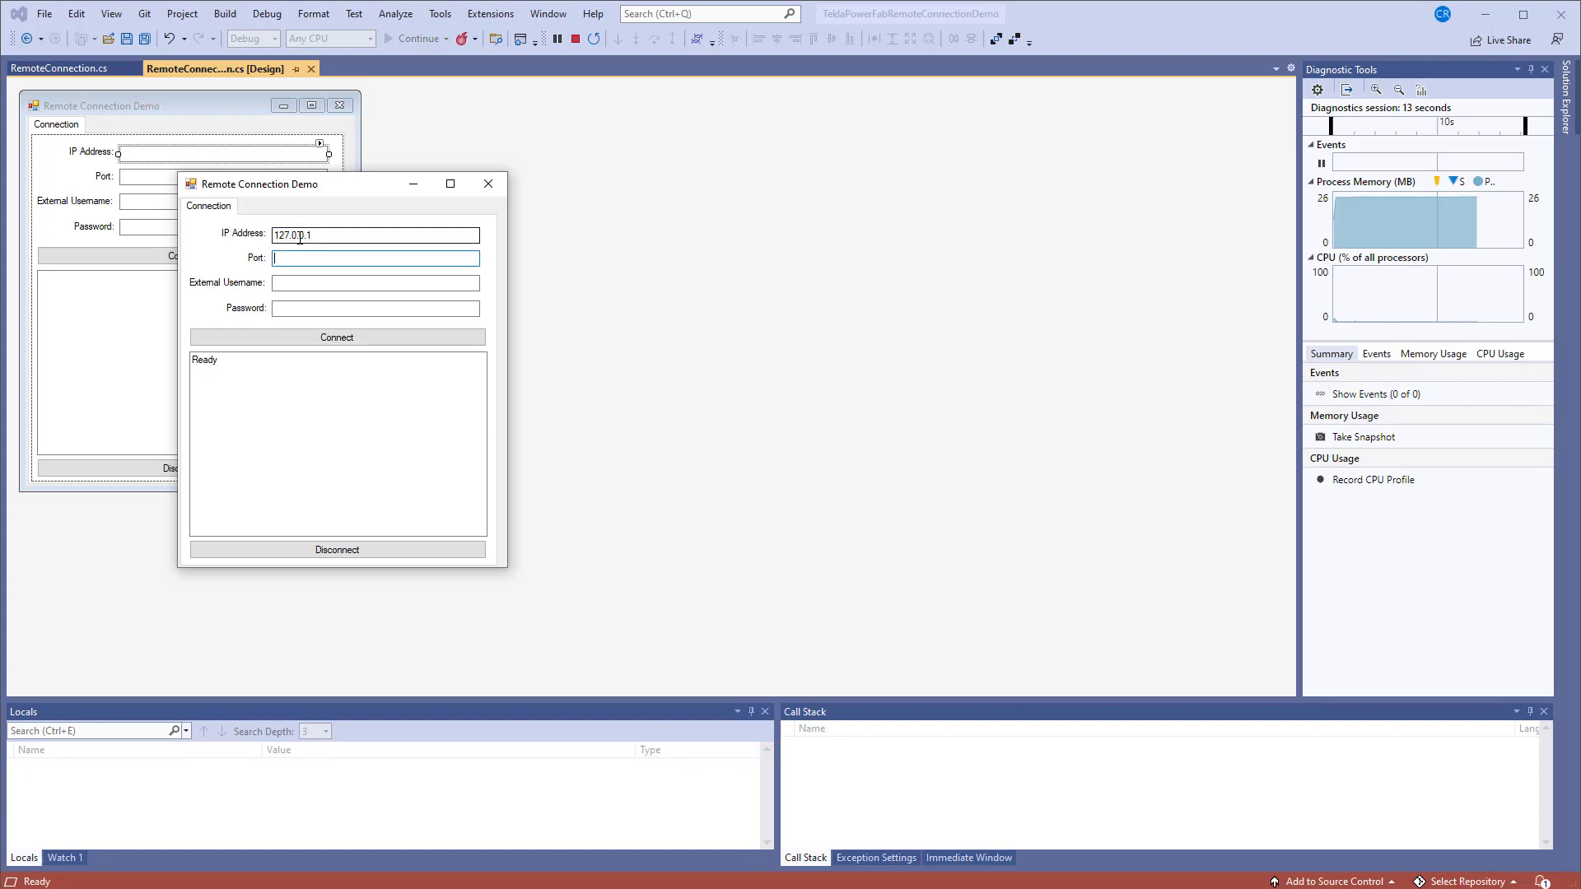
pyautogui.write('9154')
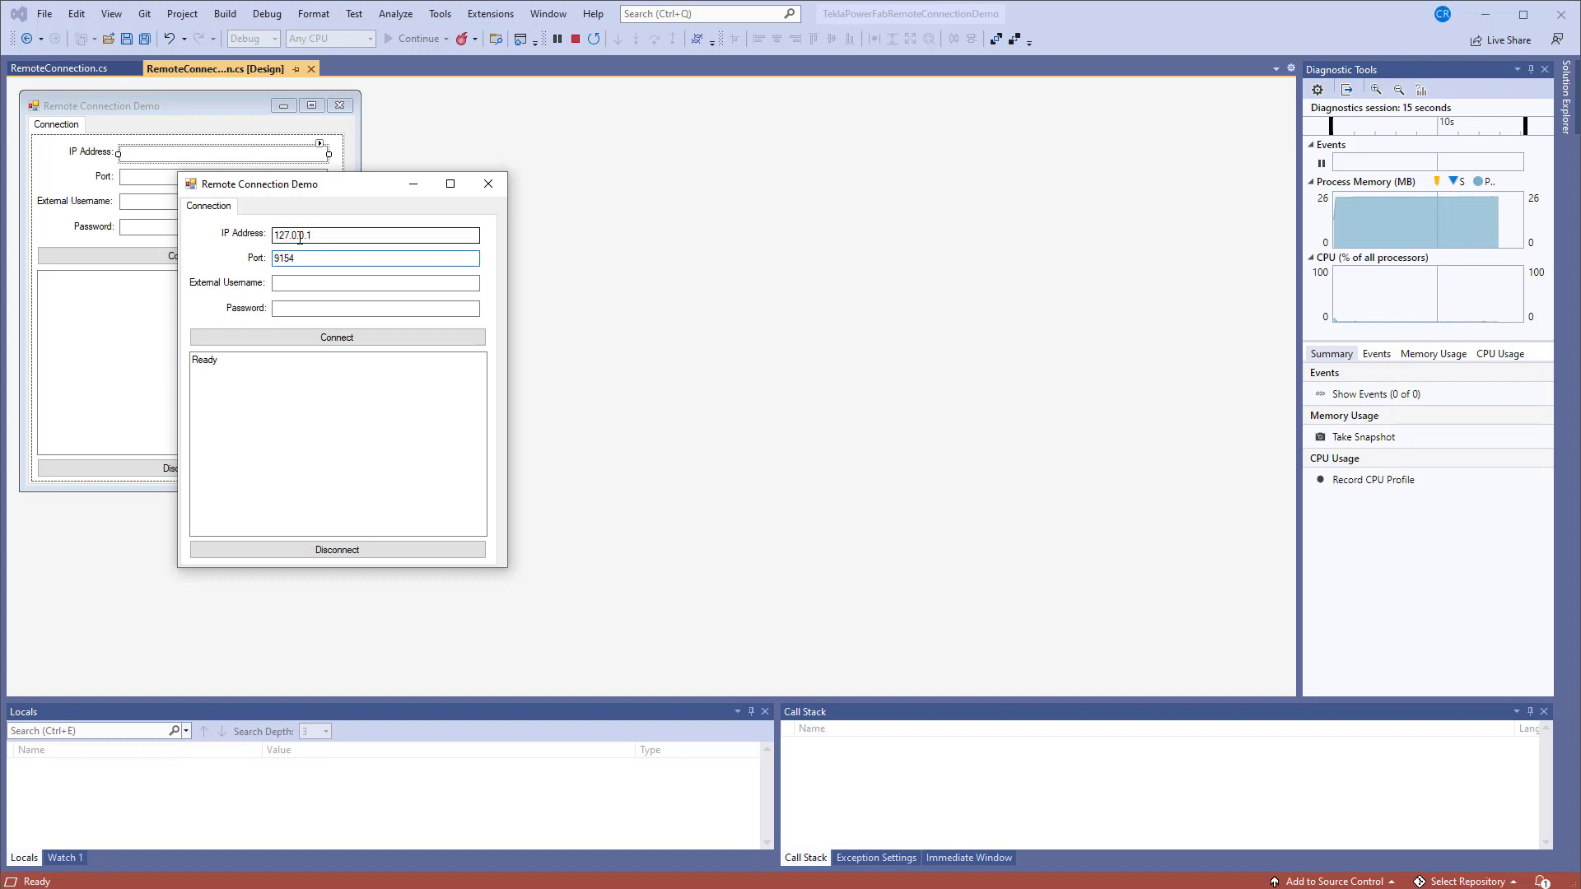
pyautogui.click(374, 284)
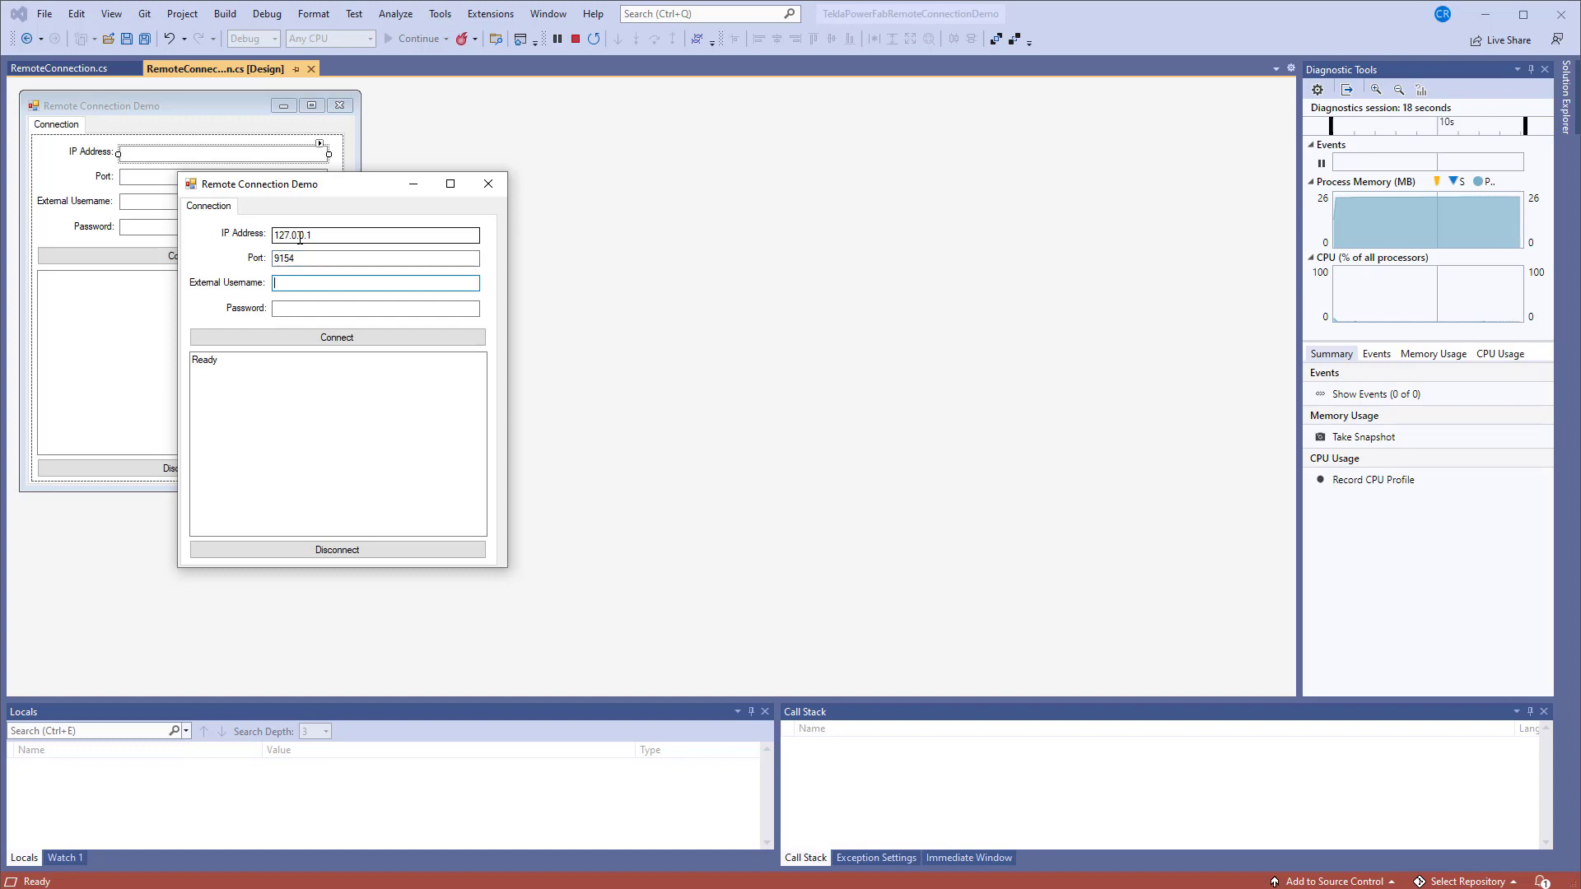
pyautogui.write('XU')
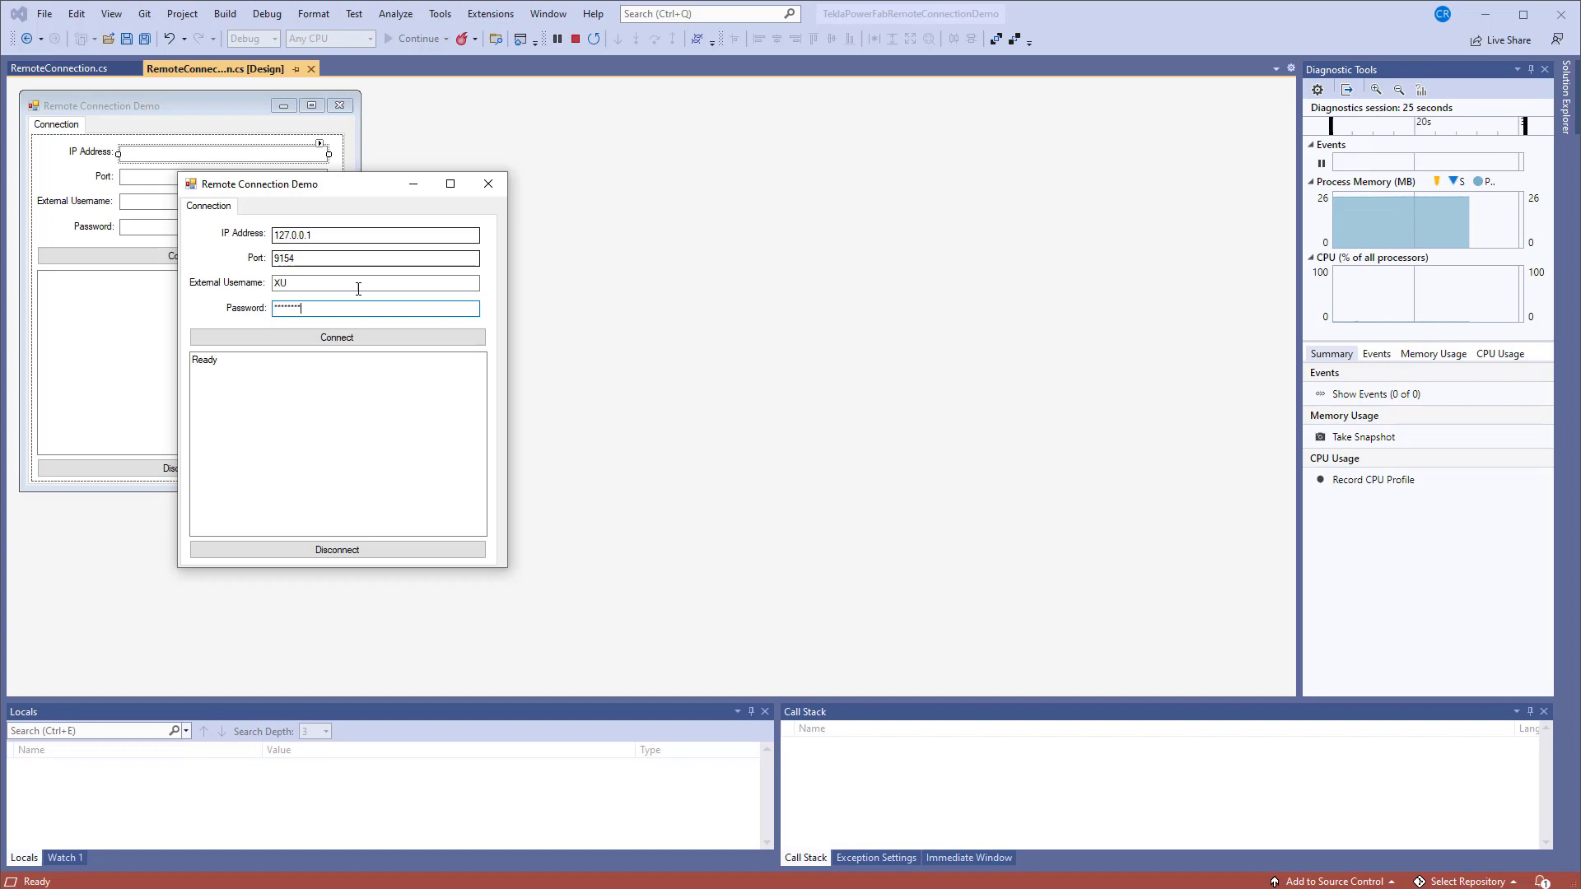
# Connect to the remote server as XU, then disconnect and reconnect
pyautogui.click(336, 337)
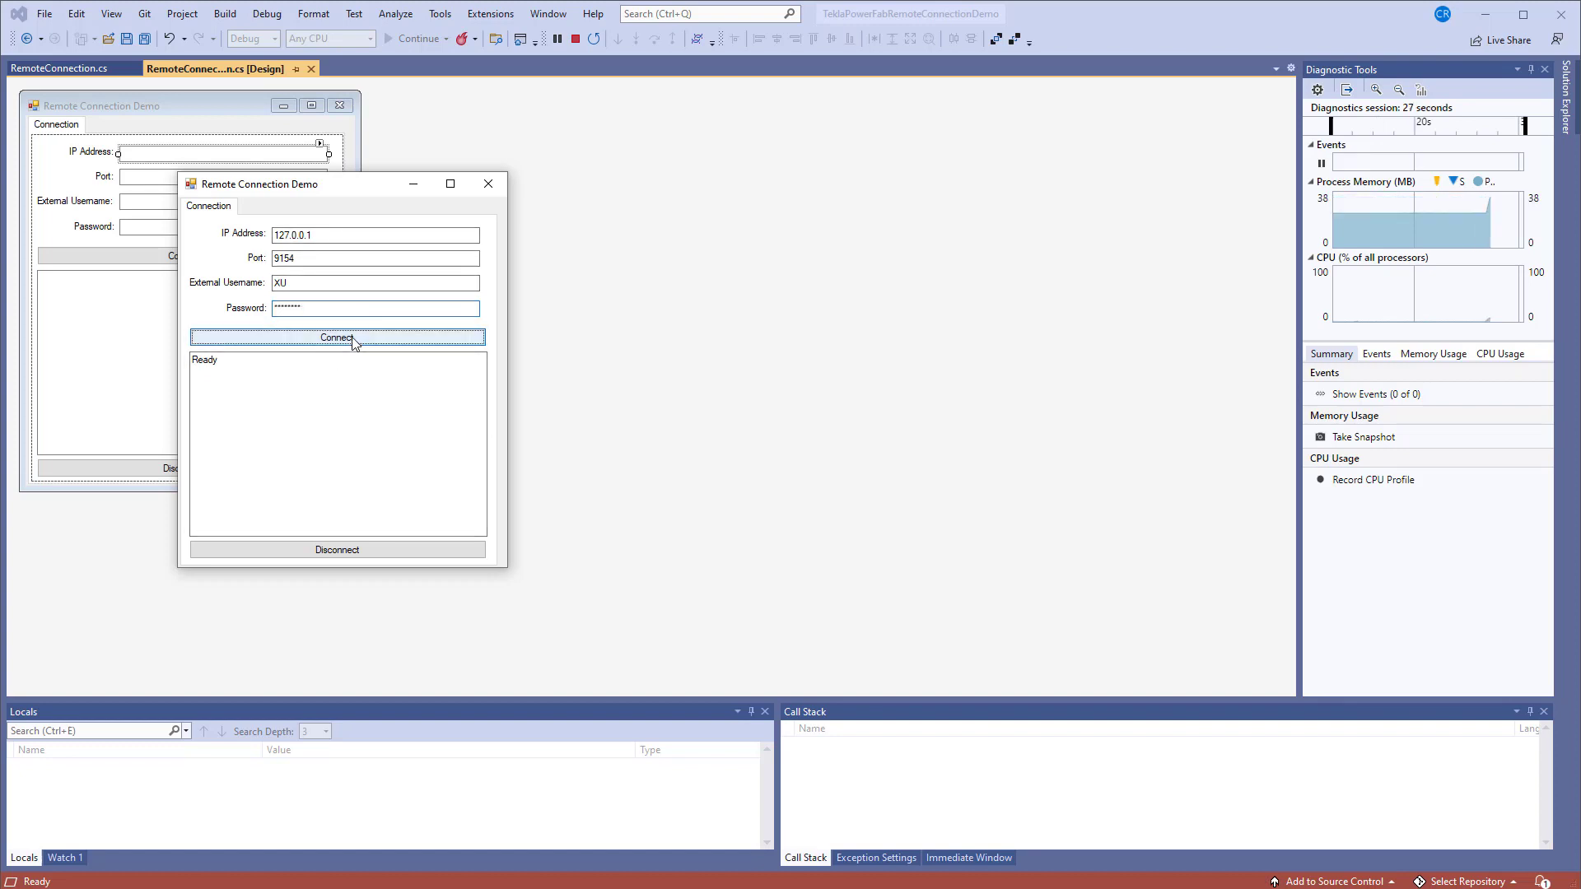
pyautogui.click(336, 338)
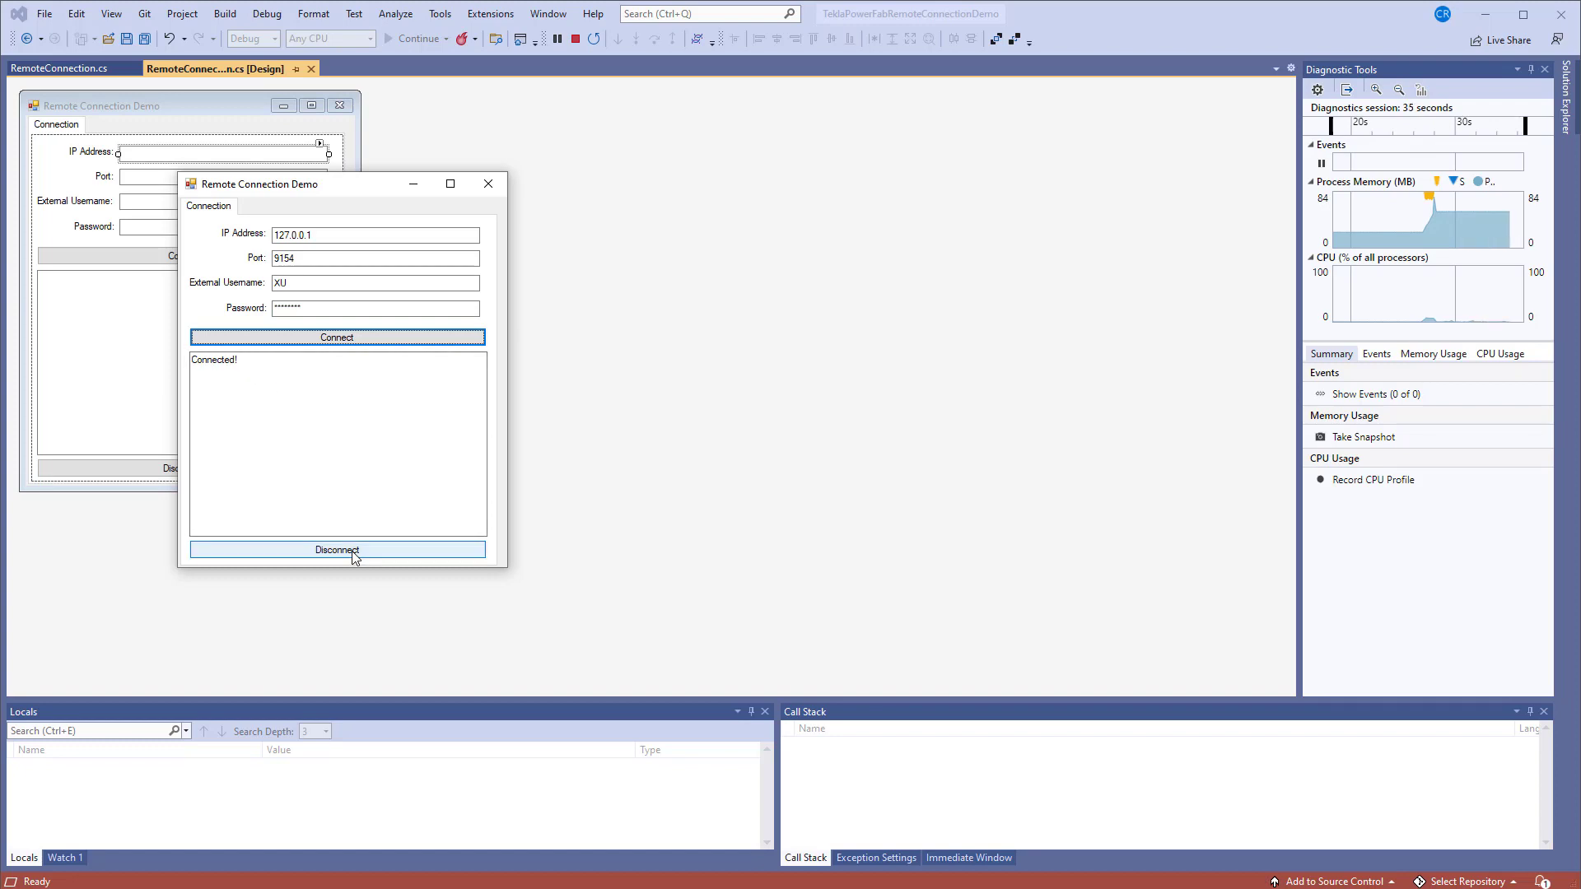
pyautogui.click(336, 551)
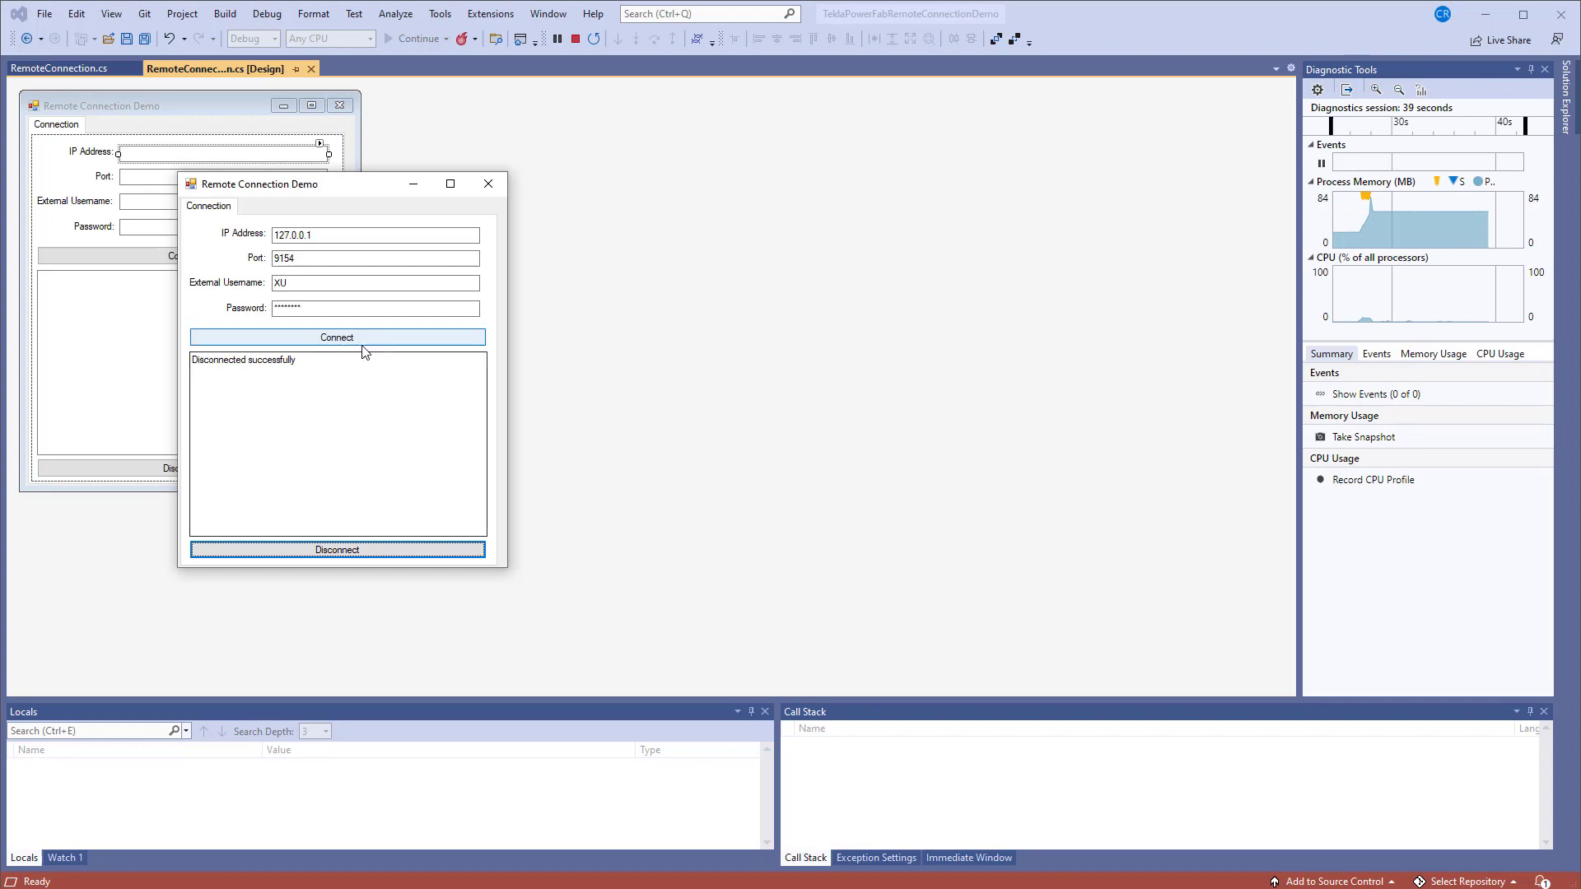
pyautogui.click(336, 336)
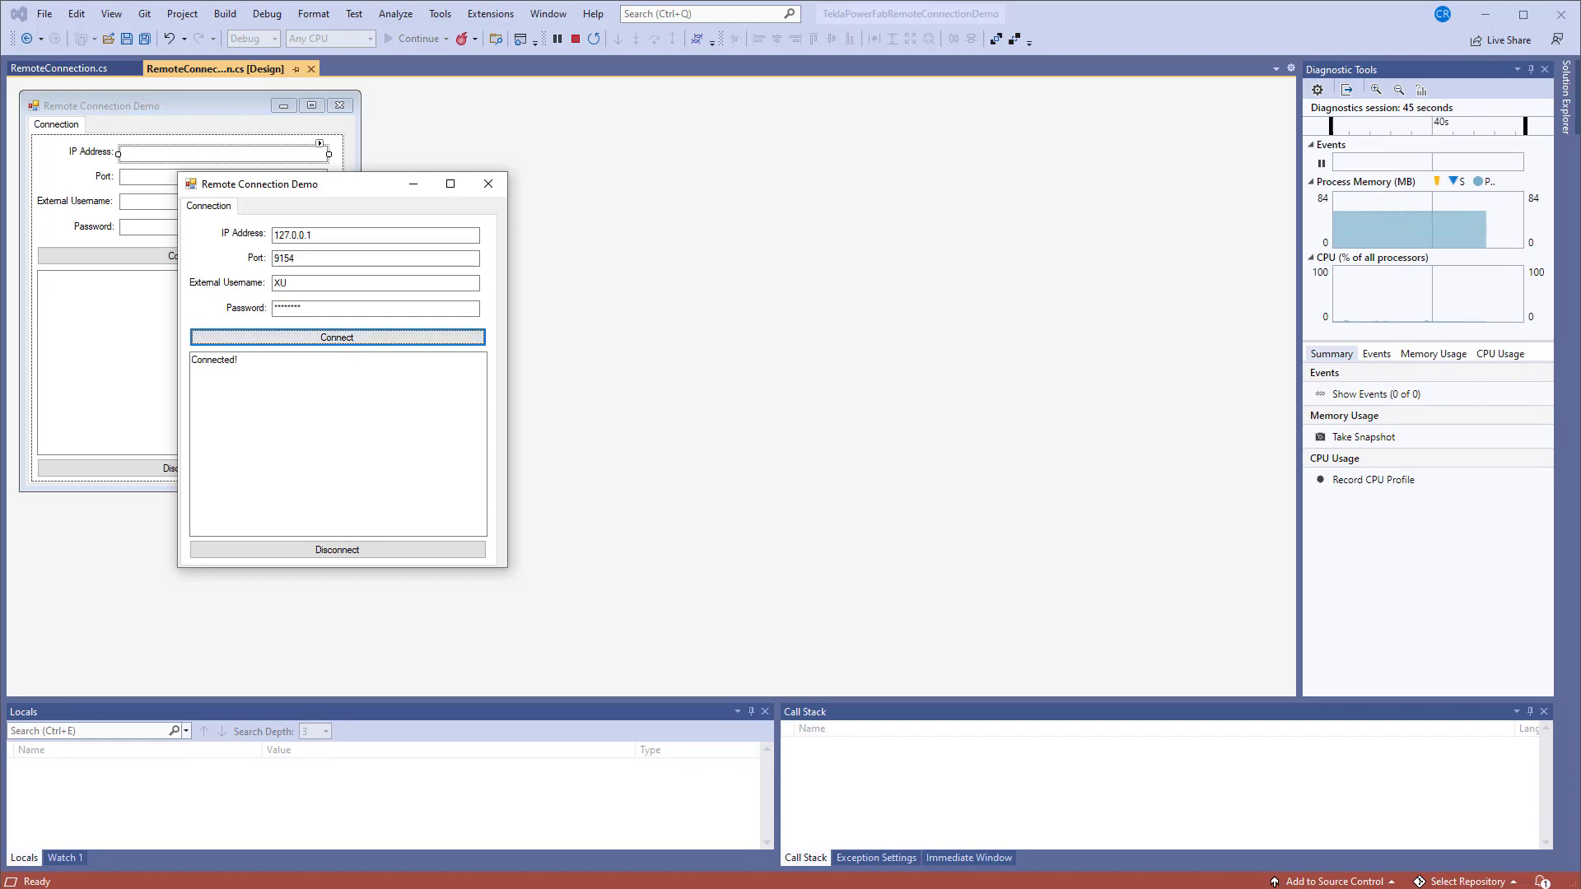
# Close the running demo and view the form's code from the Connect button in the designer
pyautogui.click(585, 40)
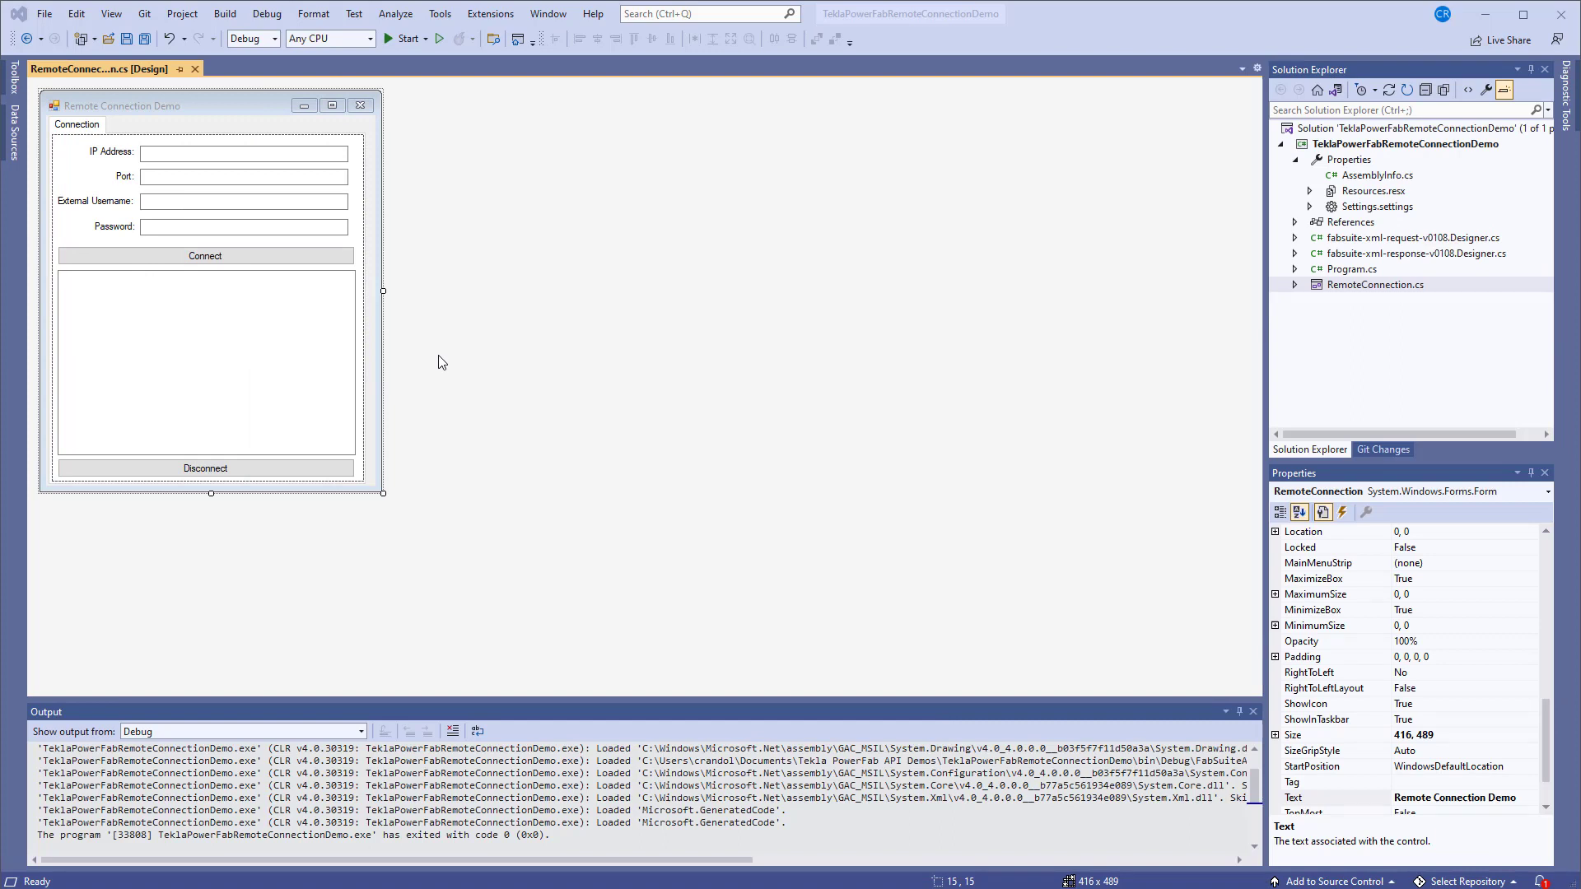
pyautogui.click(206, 255)
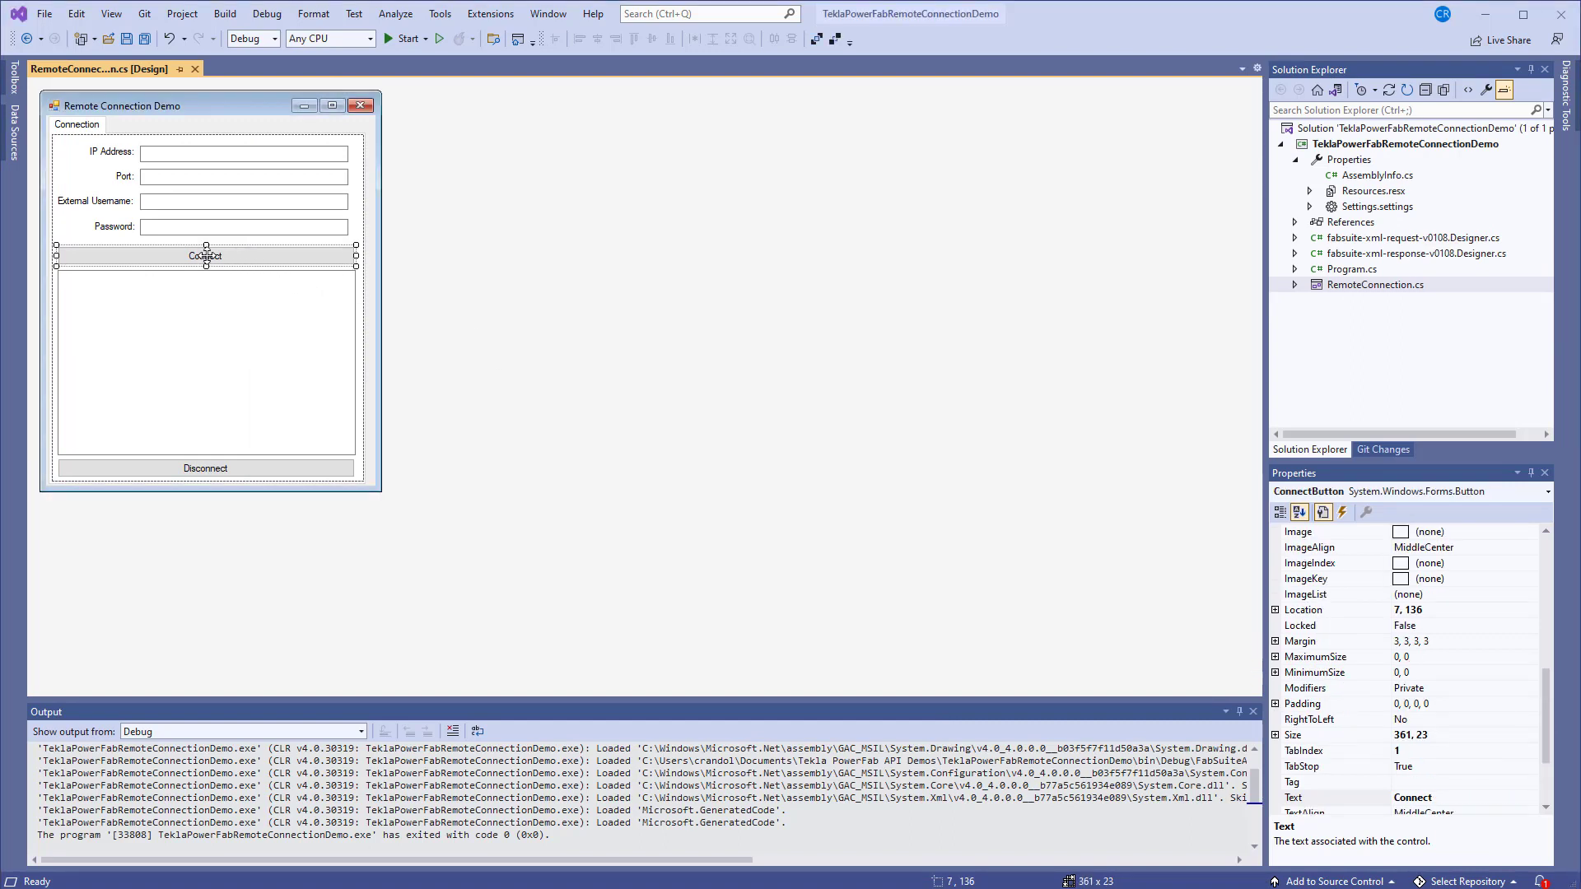
pyautogui.rightClick(206, 256)
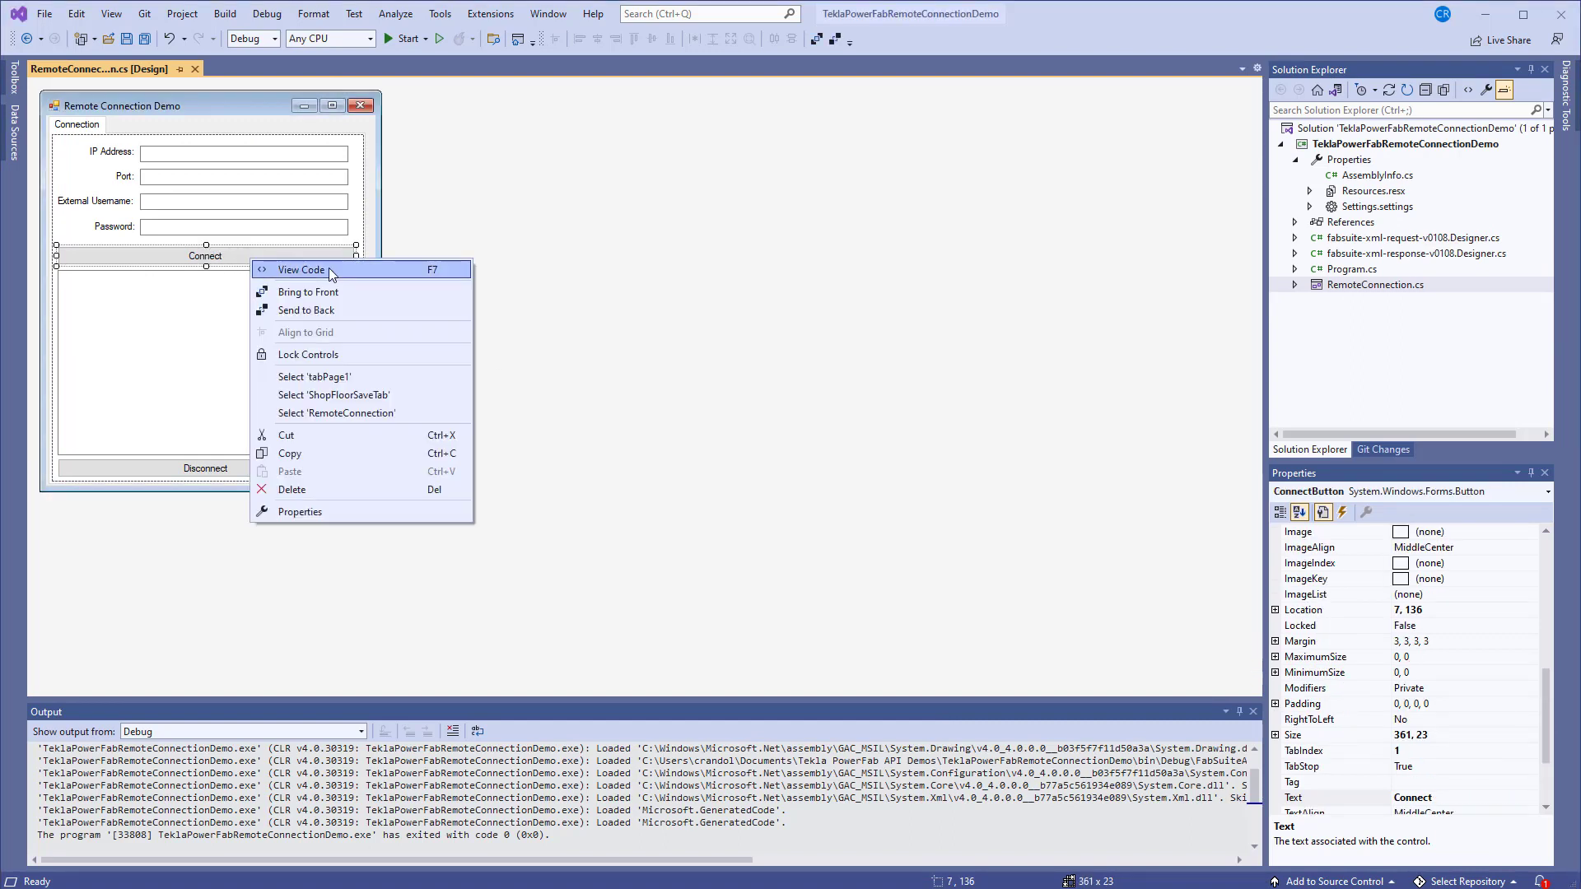
pyautogui.click(300, 270)
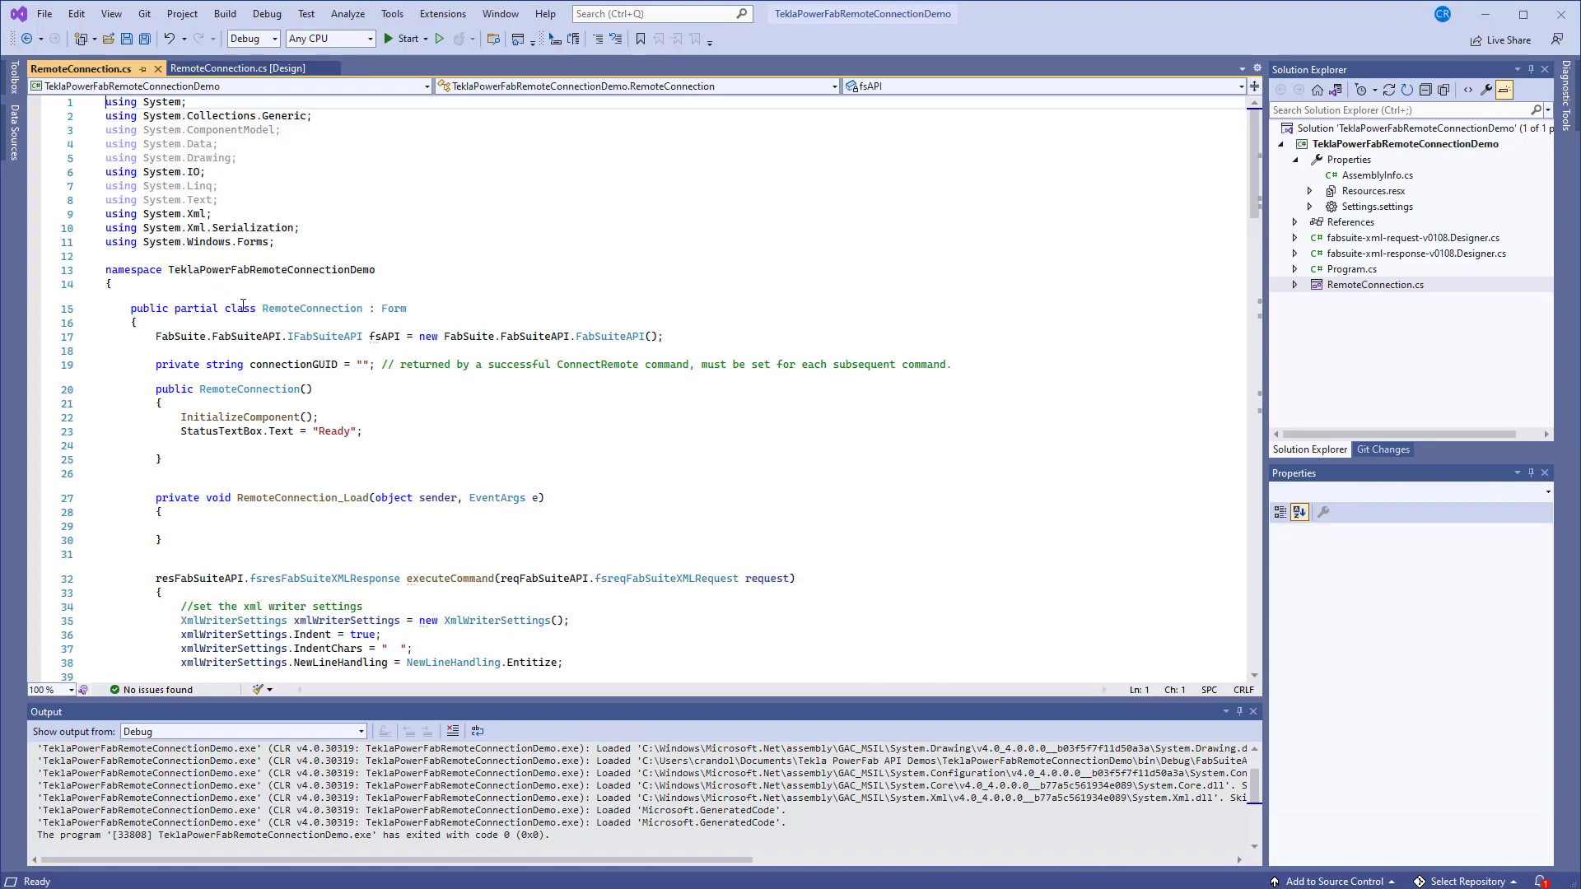
# Locate and highlight the ConnectButton_Click handler and review its ConnectRemote request code
pyautogui.scroll(-3)
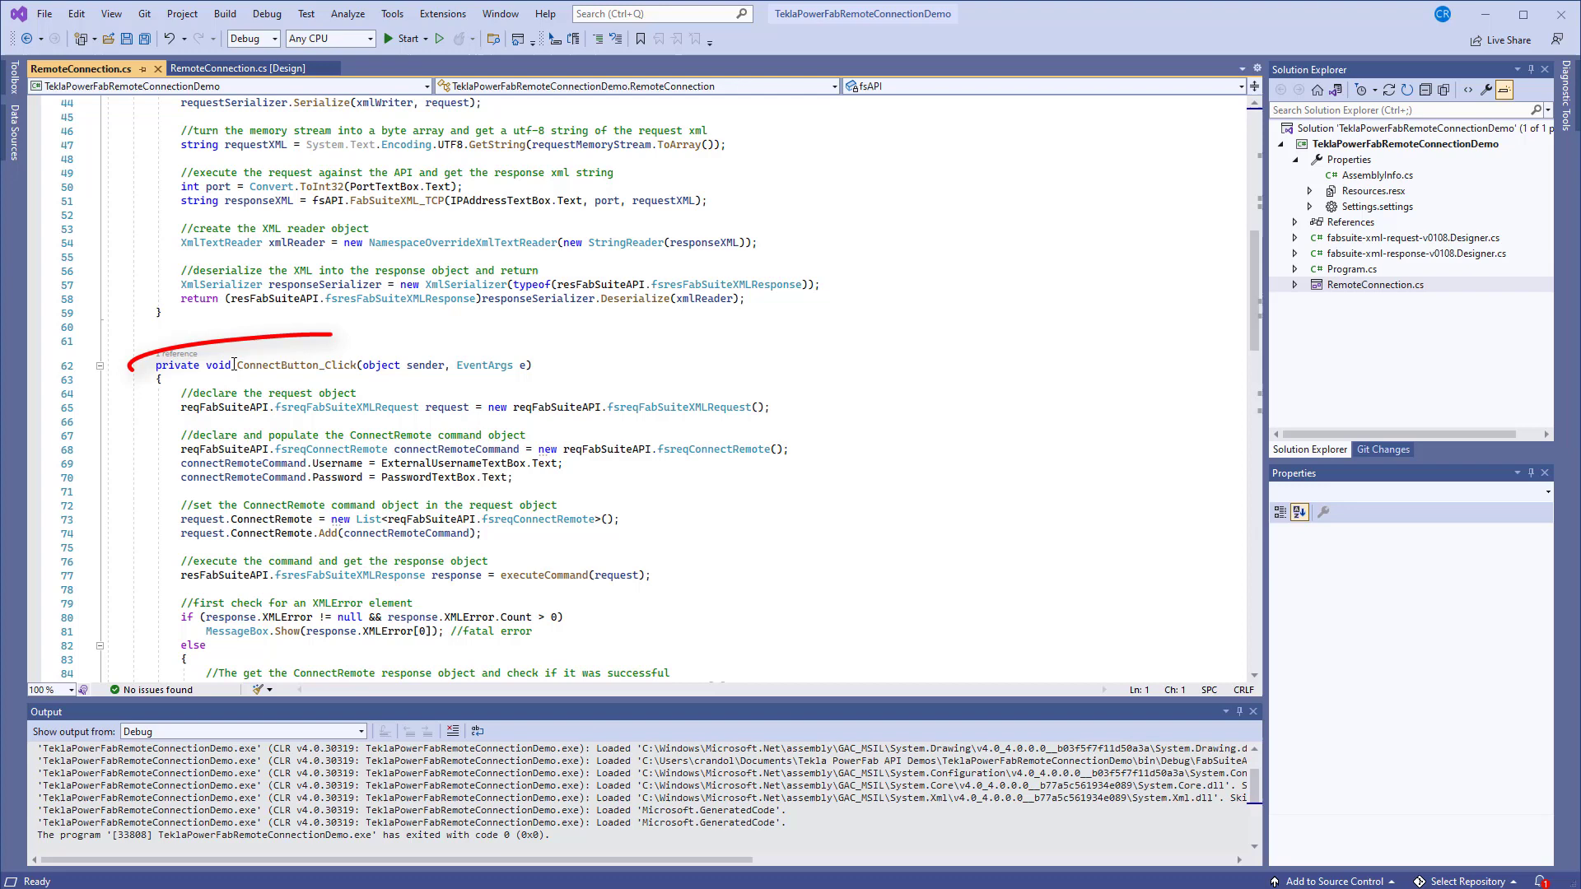
pyautogui.doubleClick(295, 366)
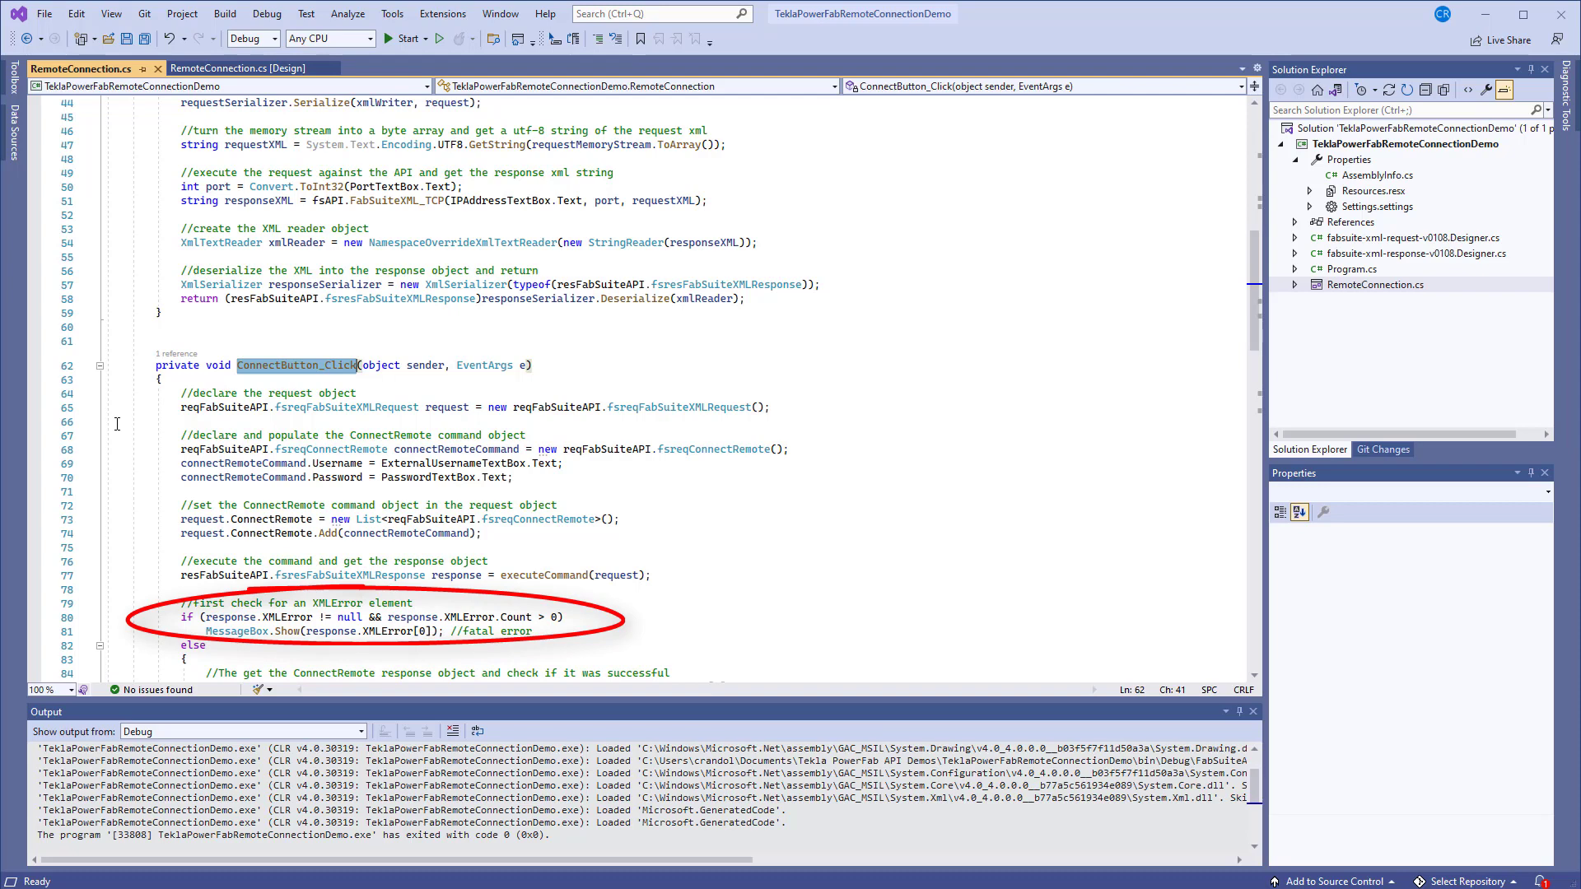
pyautogui.scroll(-3)
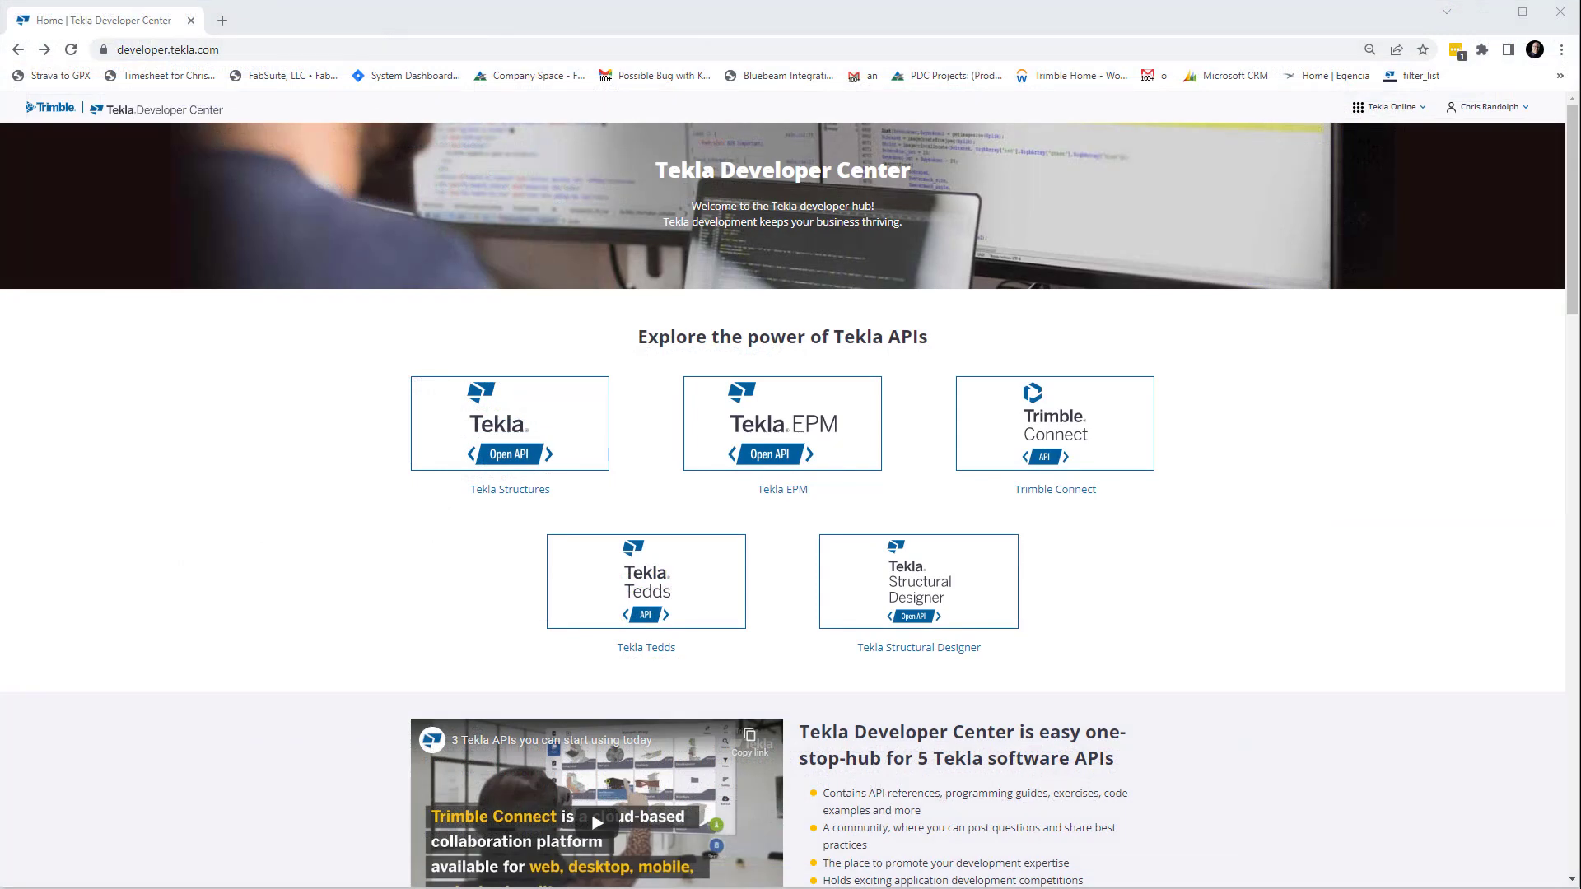
pyautogui.moveTo(702, 550)
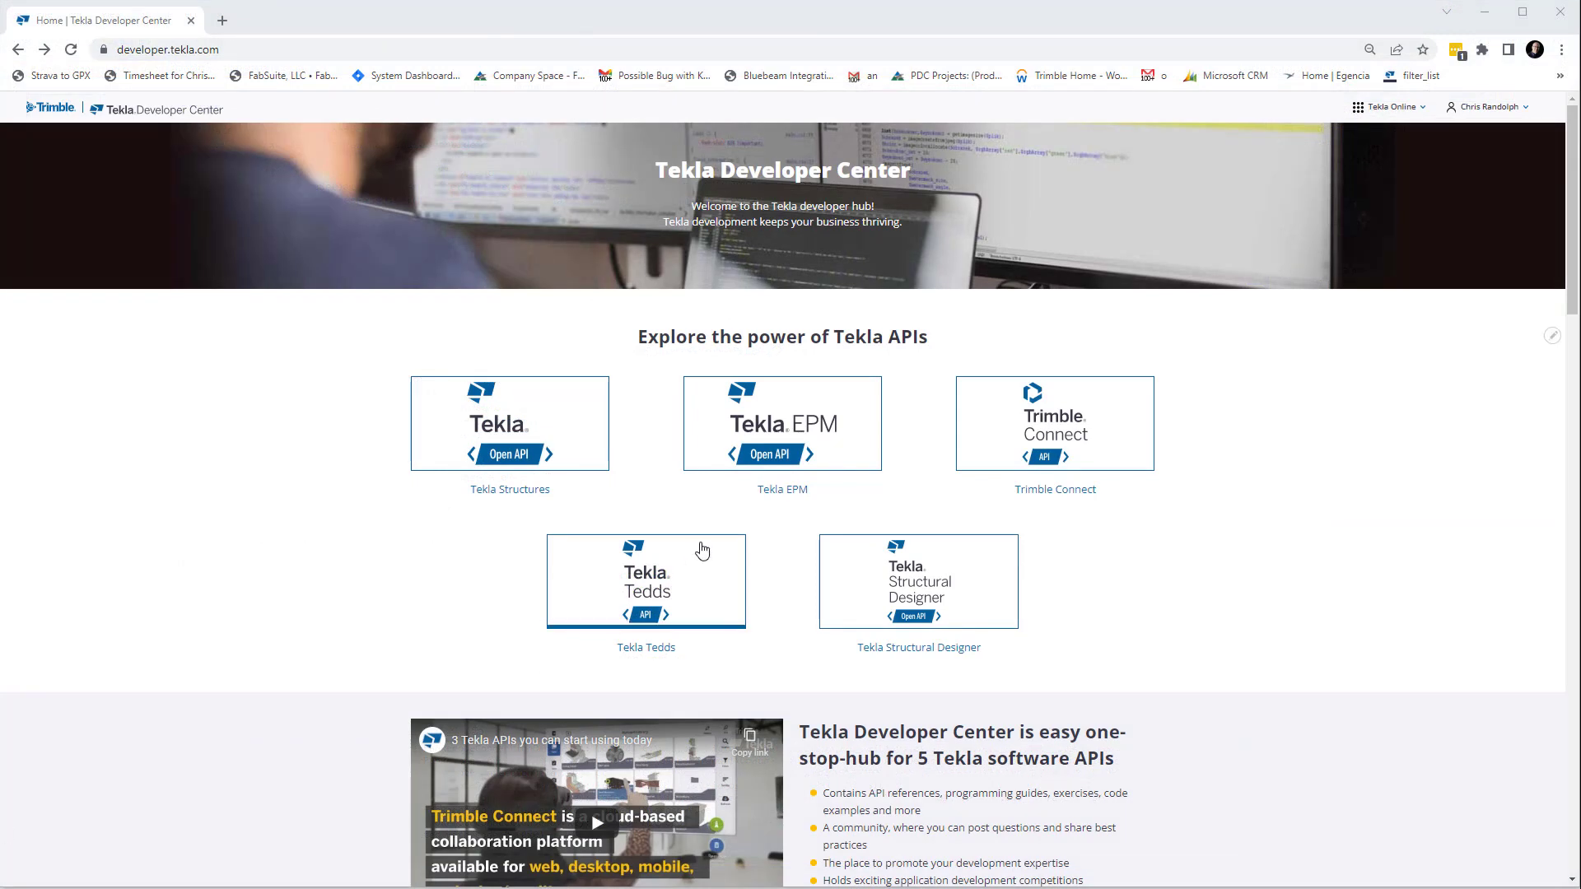
# Navigate from the Tekla EPM card to its API Reference and then the Documentation page
pyautogui.click(782, 423)
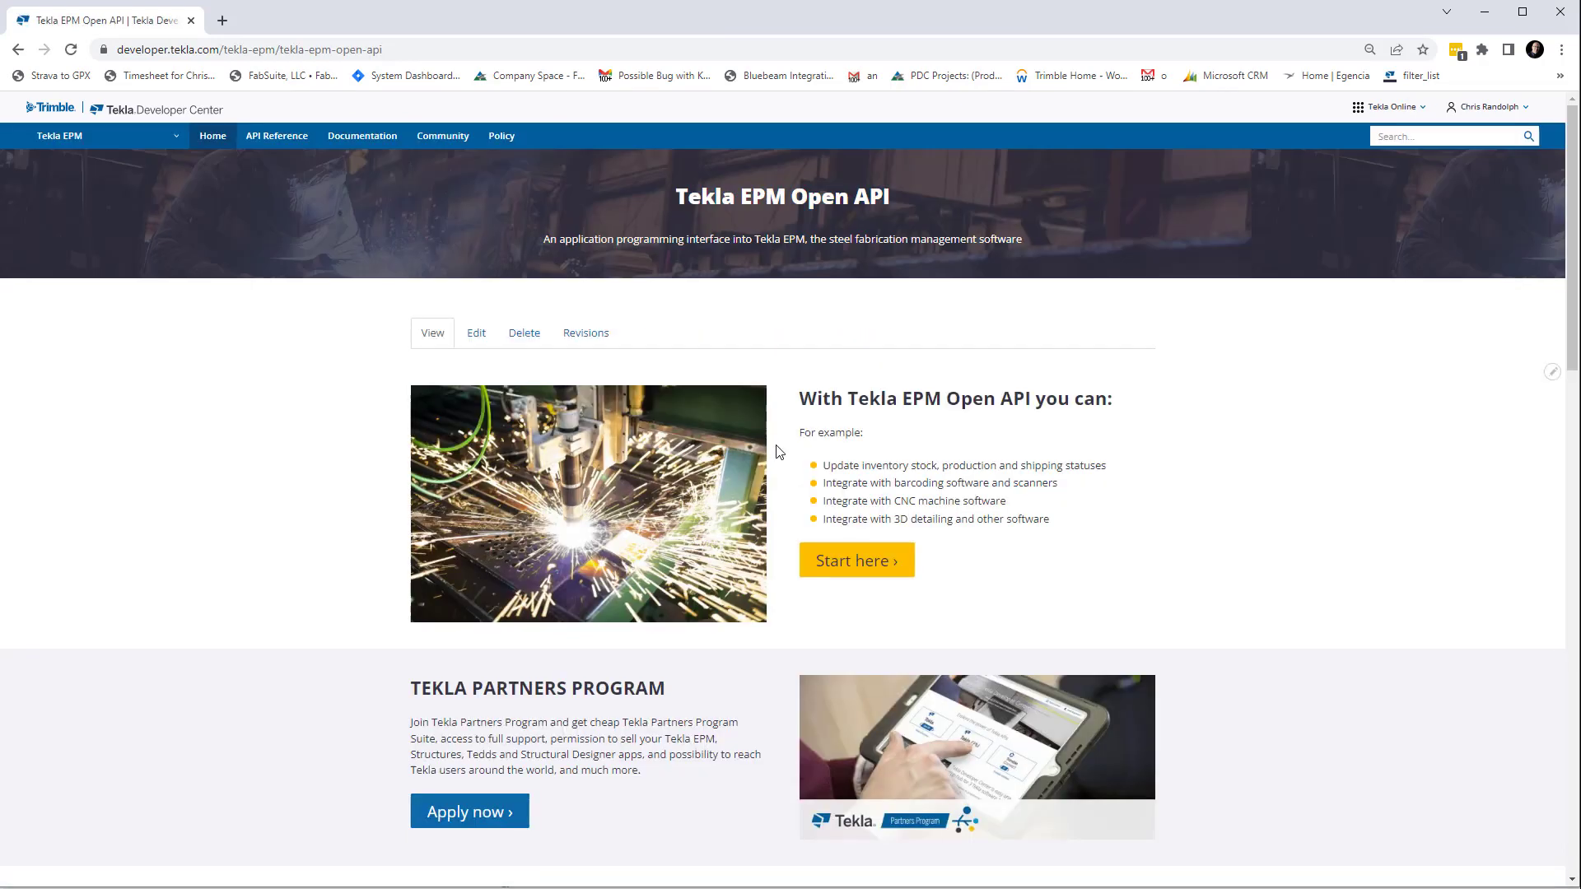
pyautogui.moveTo(751, 436)
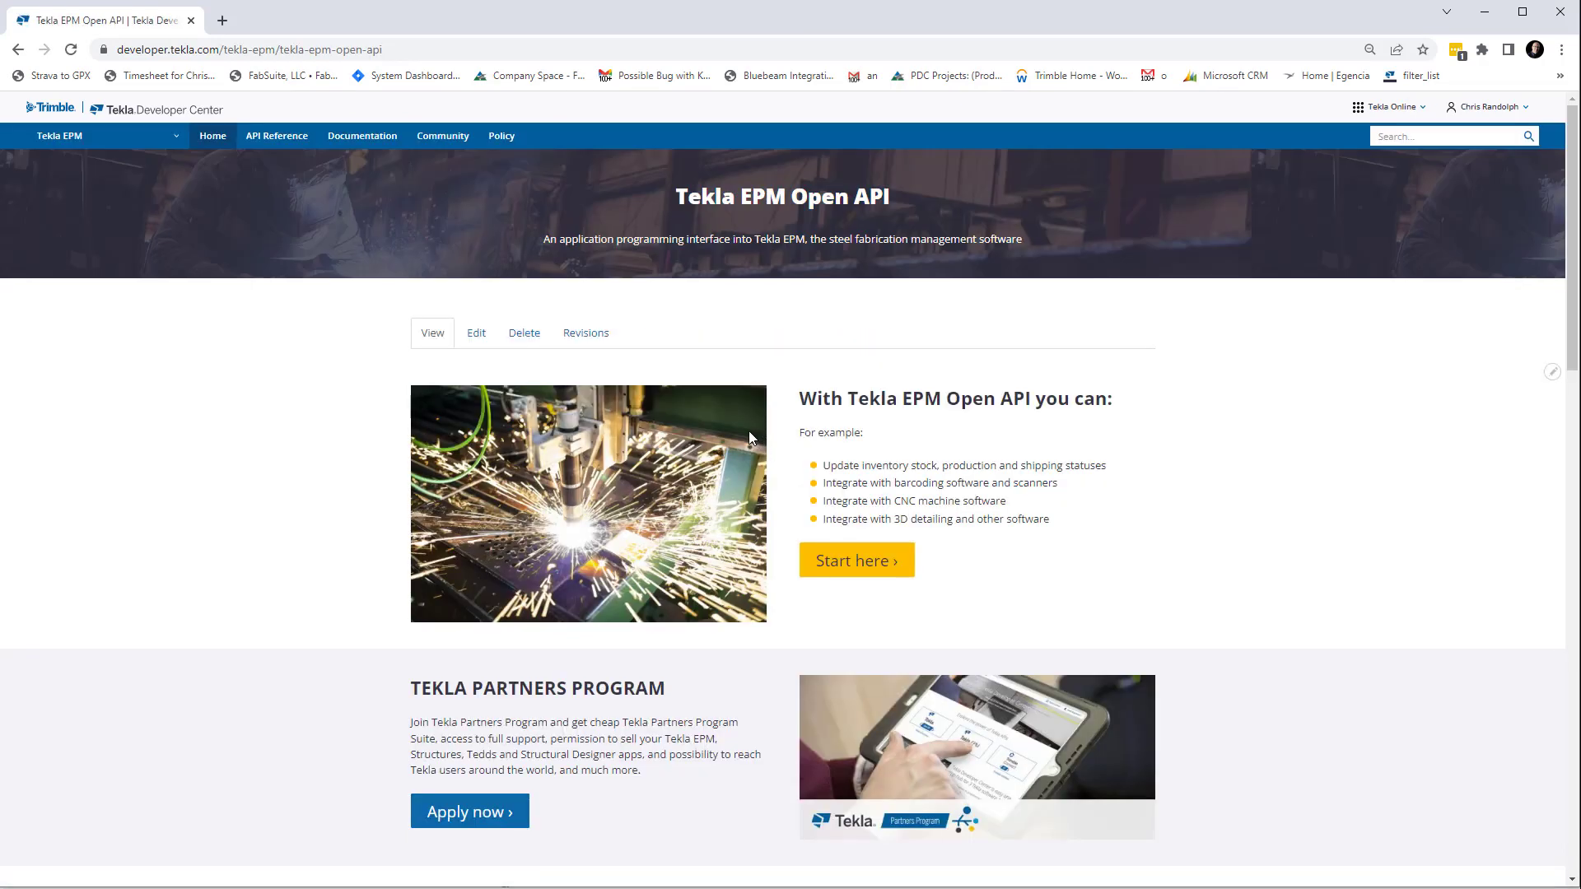
pyautogui.click(277, 135)
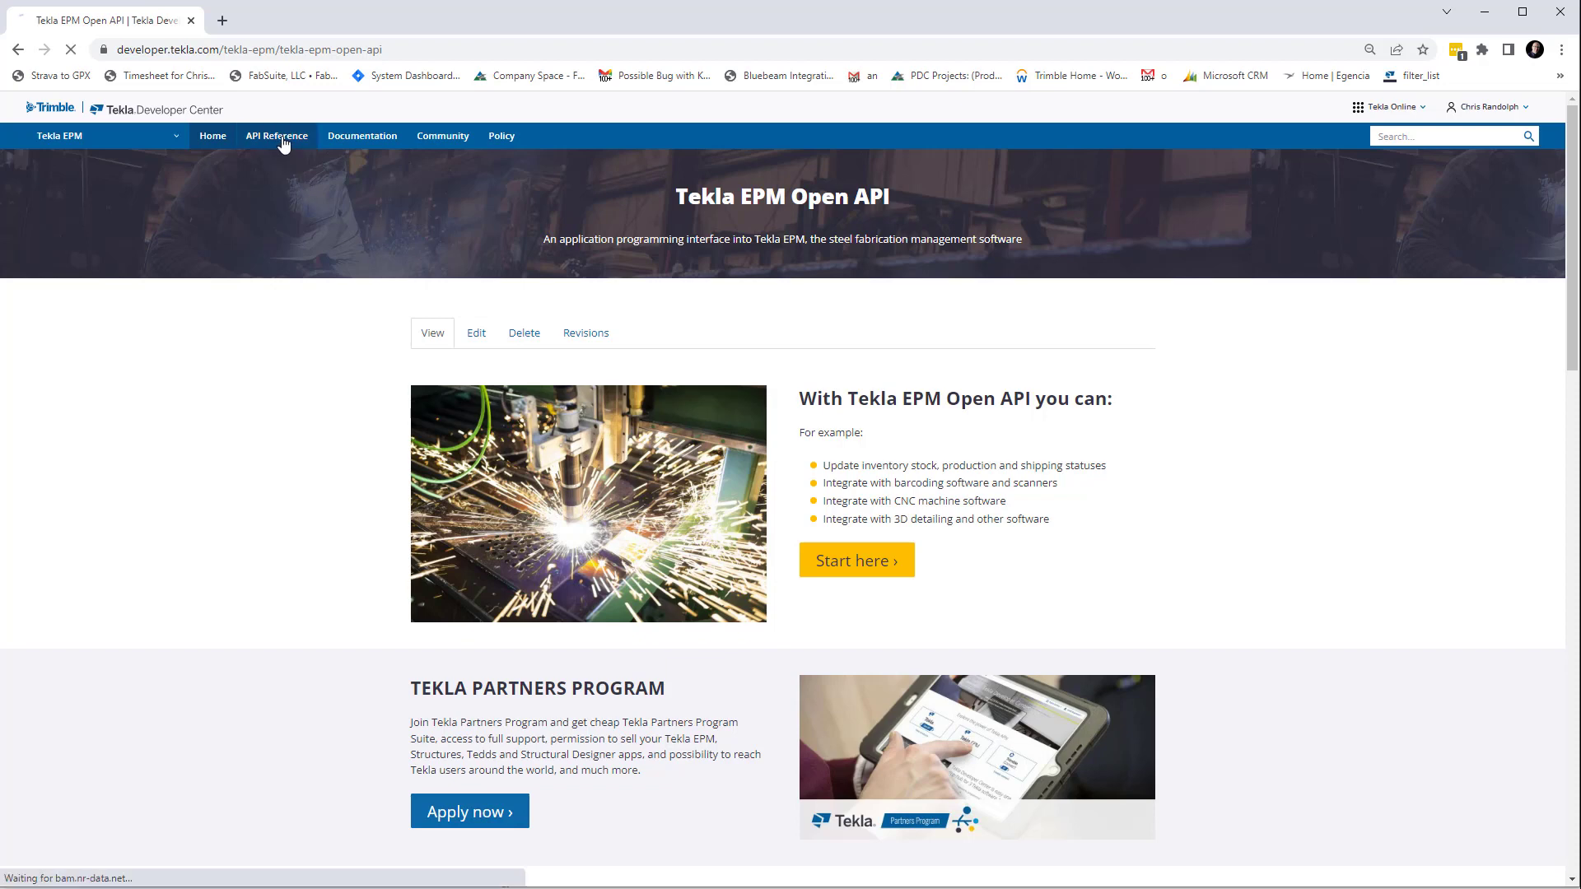
pyautogui.click(277, 135)
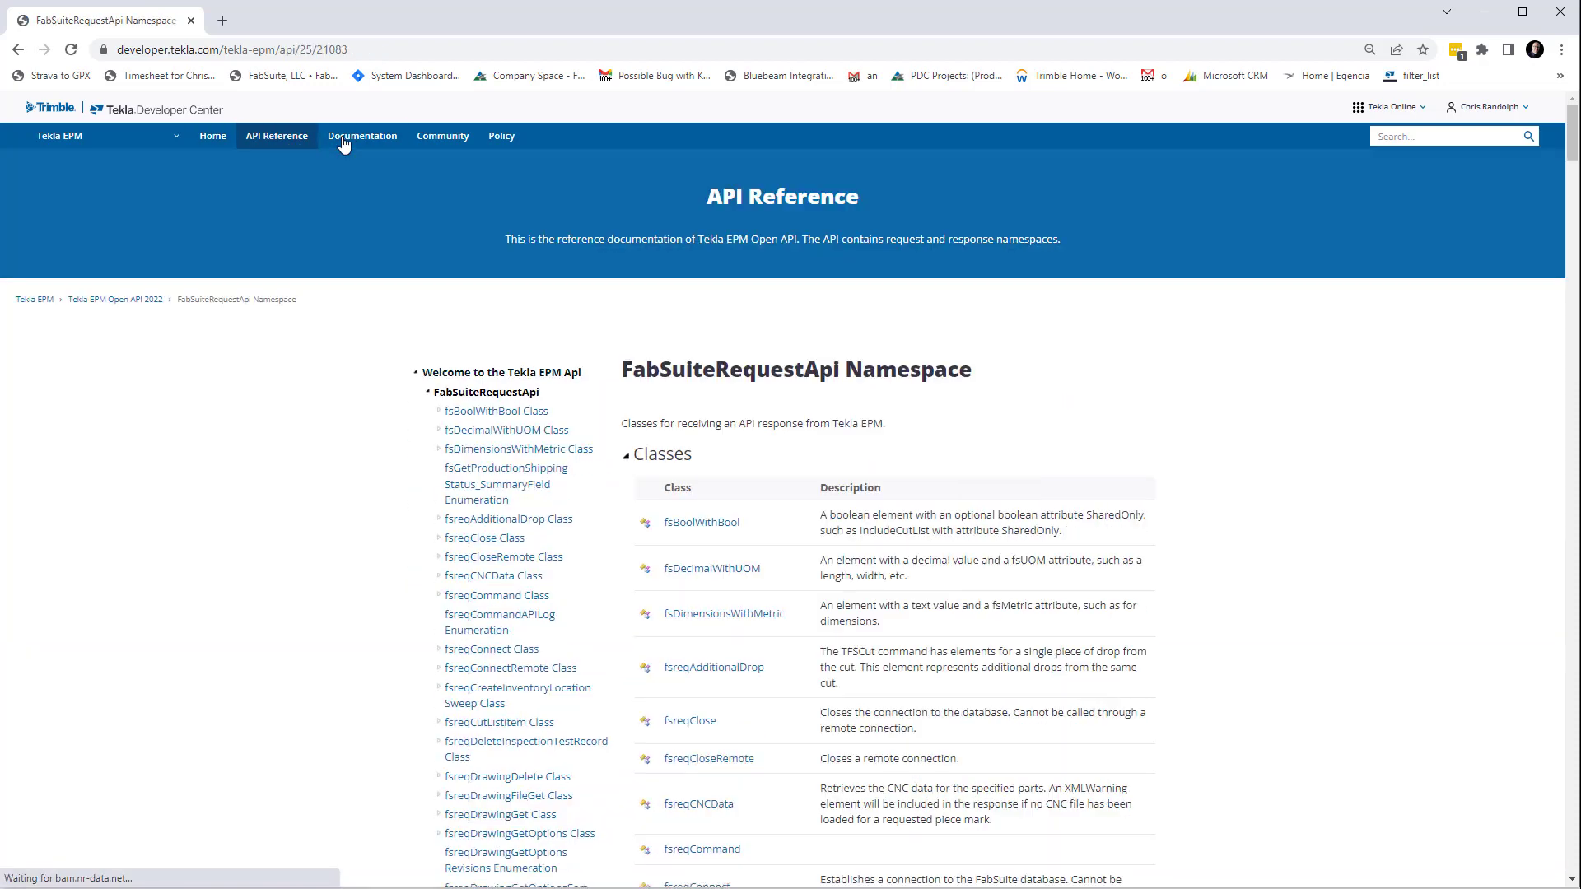
pyautogui.click(363, 135)
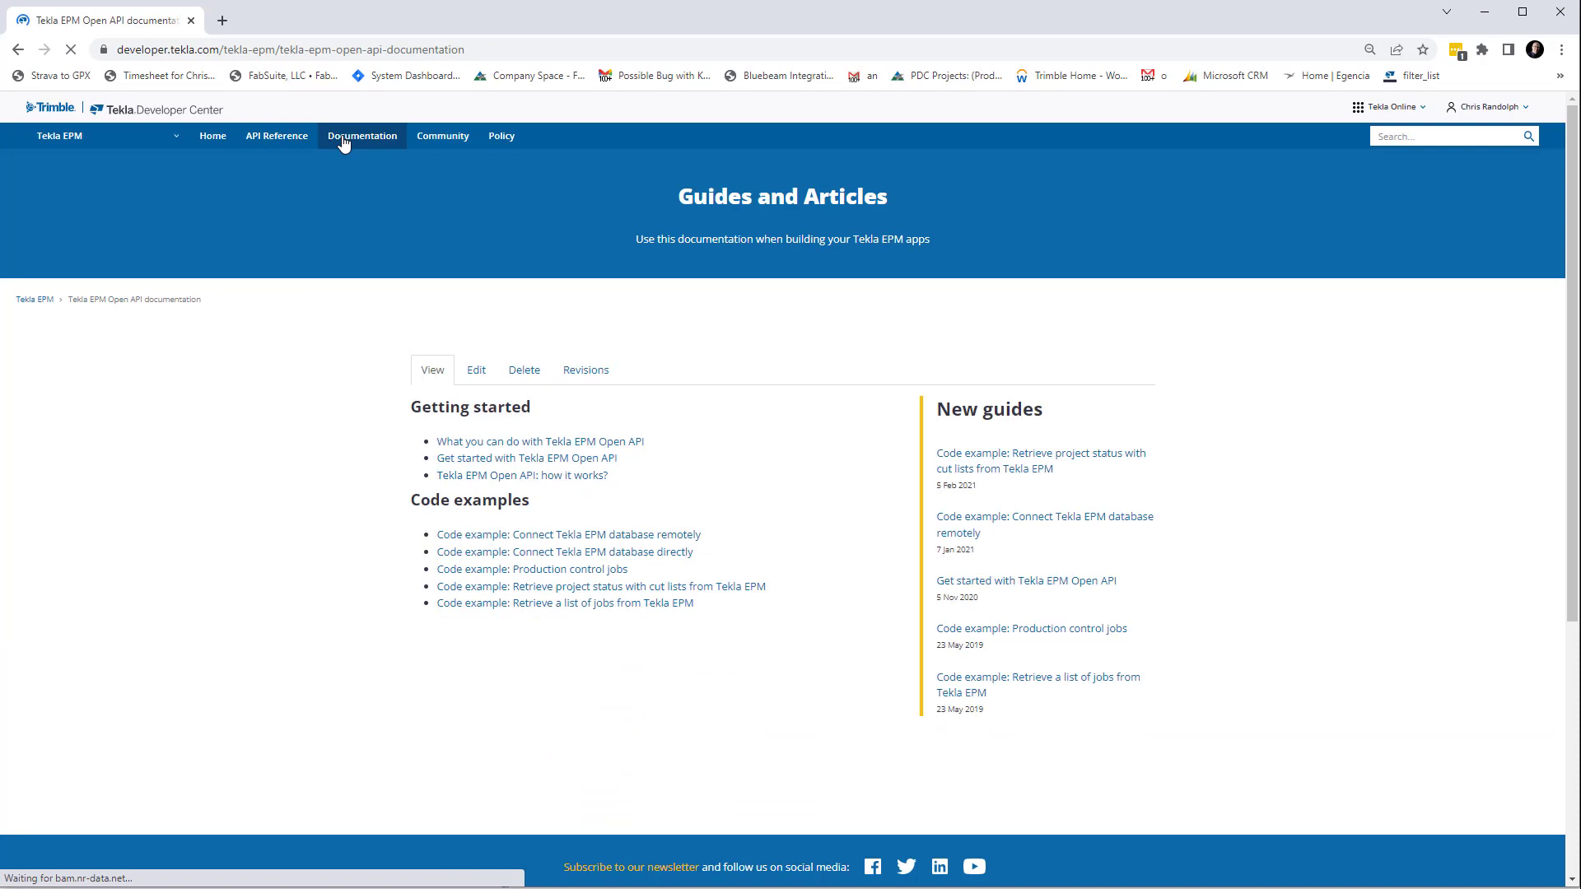